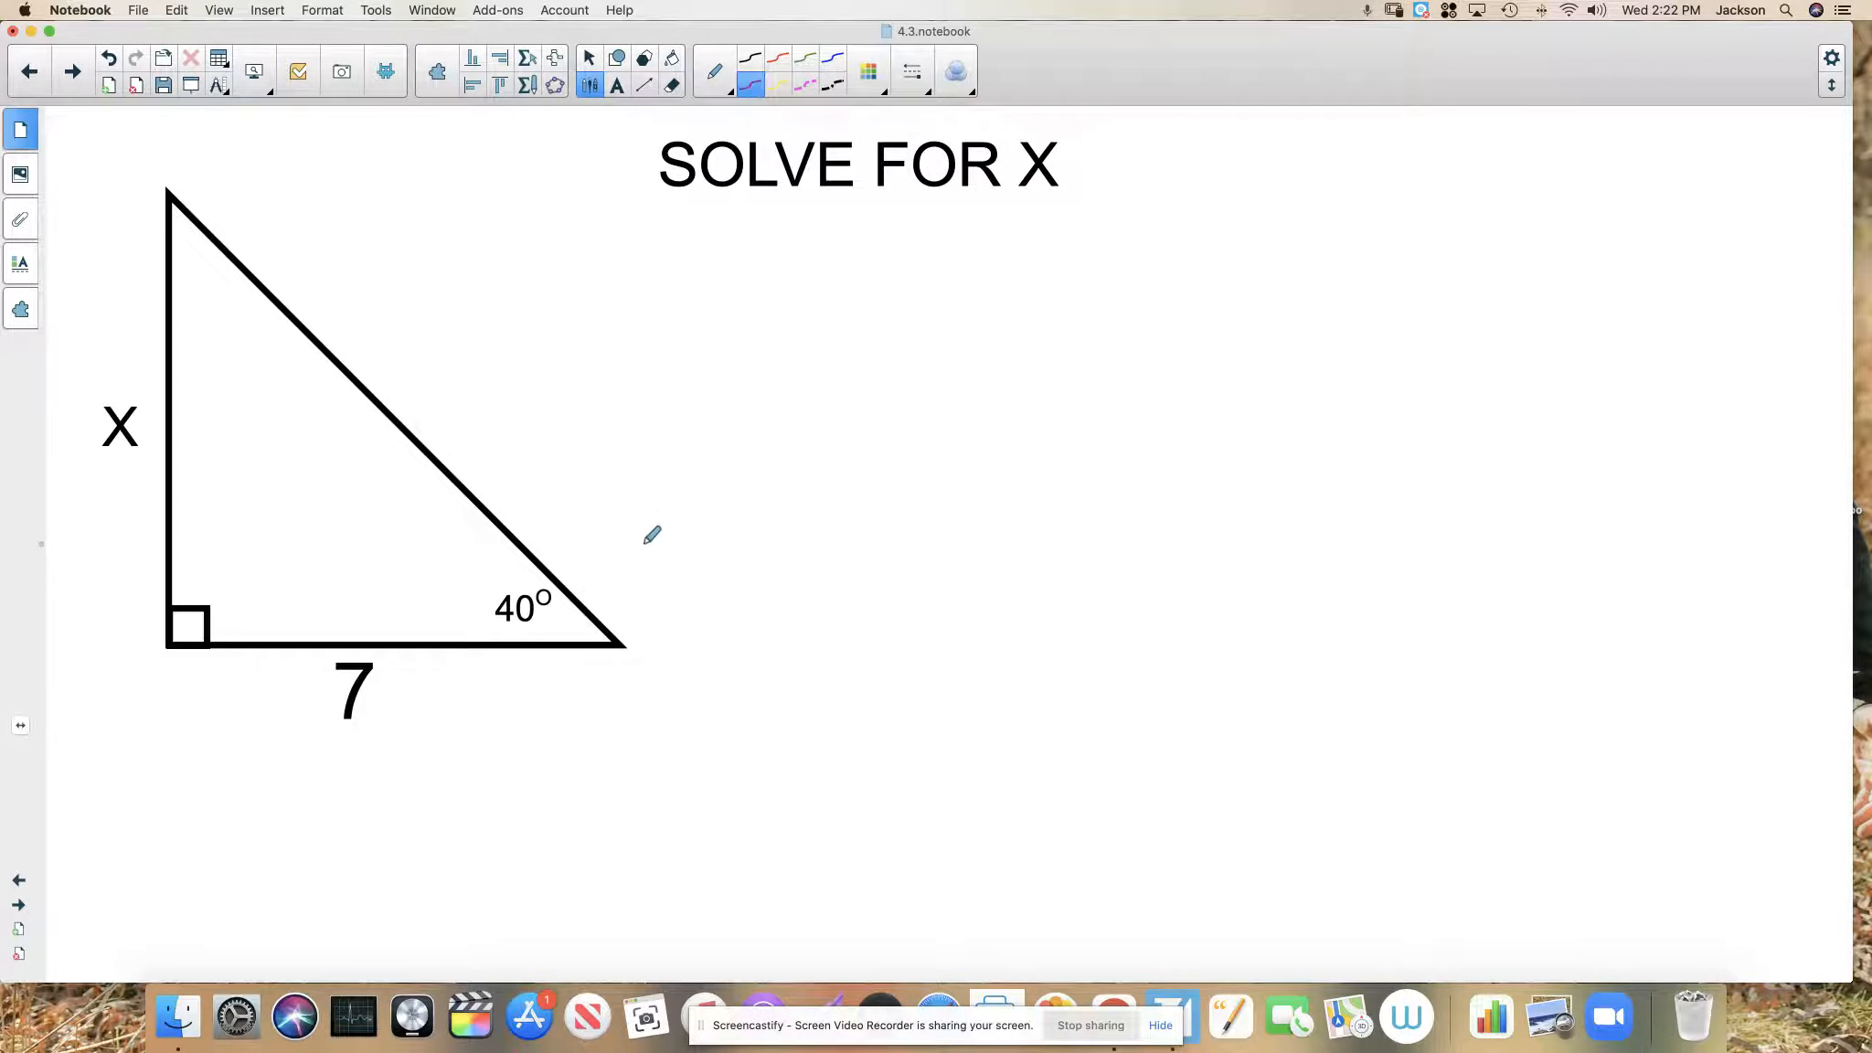
pyautogui.moveTo(704, 467)
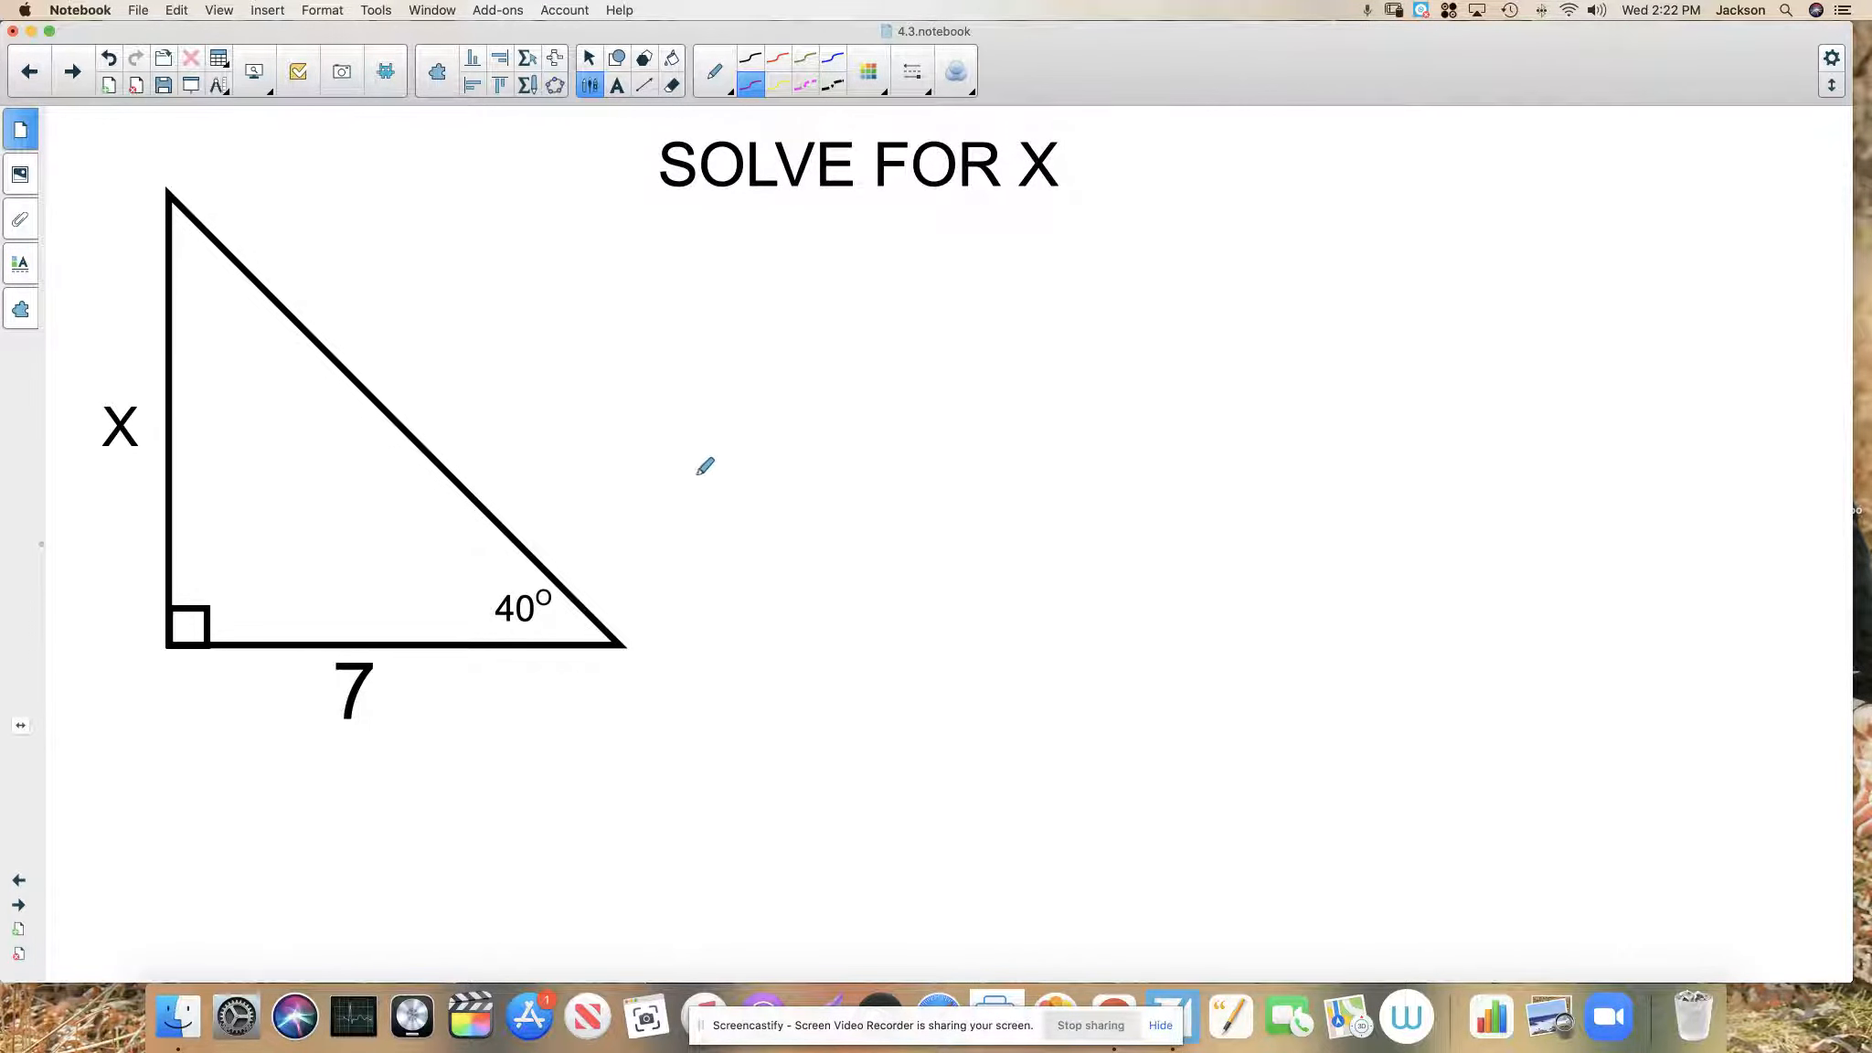
pyautogui.moveTo(728, 316)
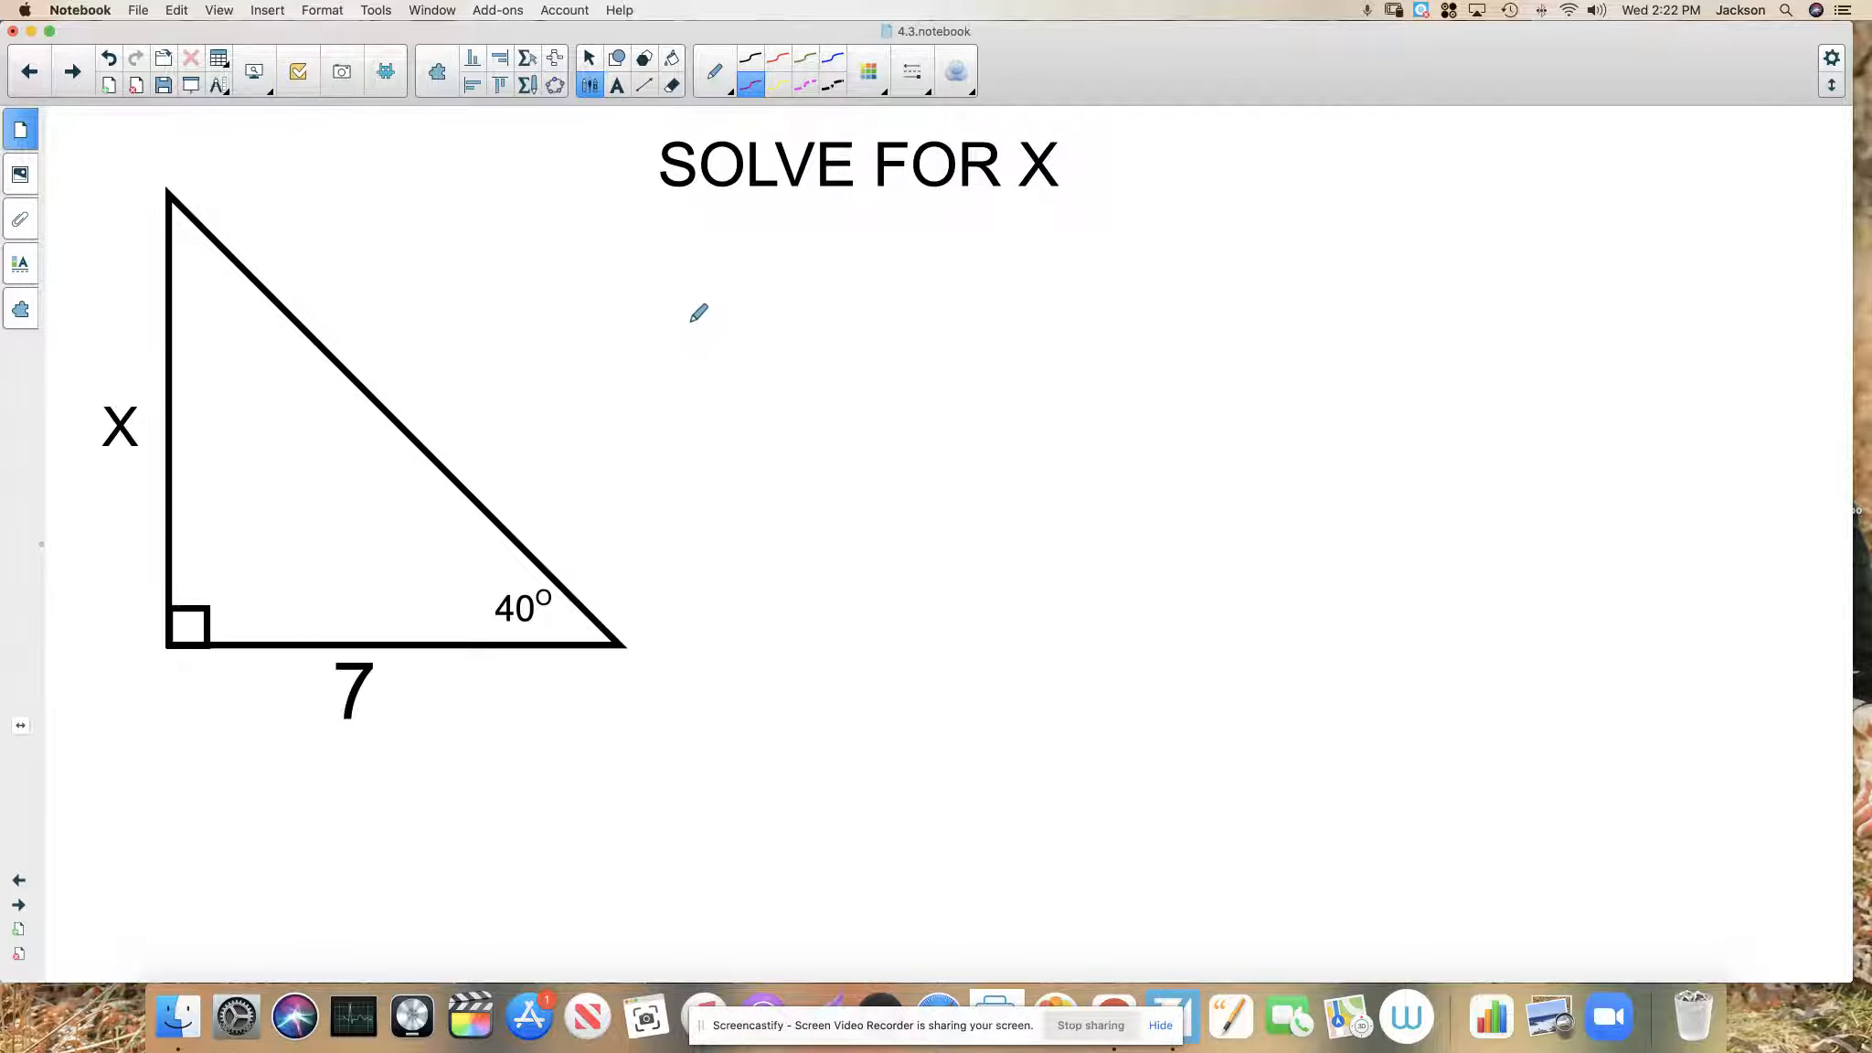
pyautogui.moveTo(269, 466)
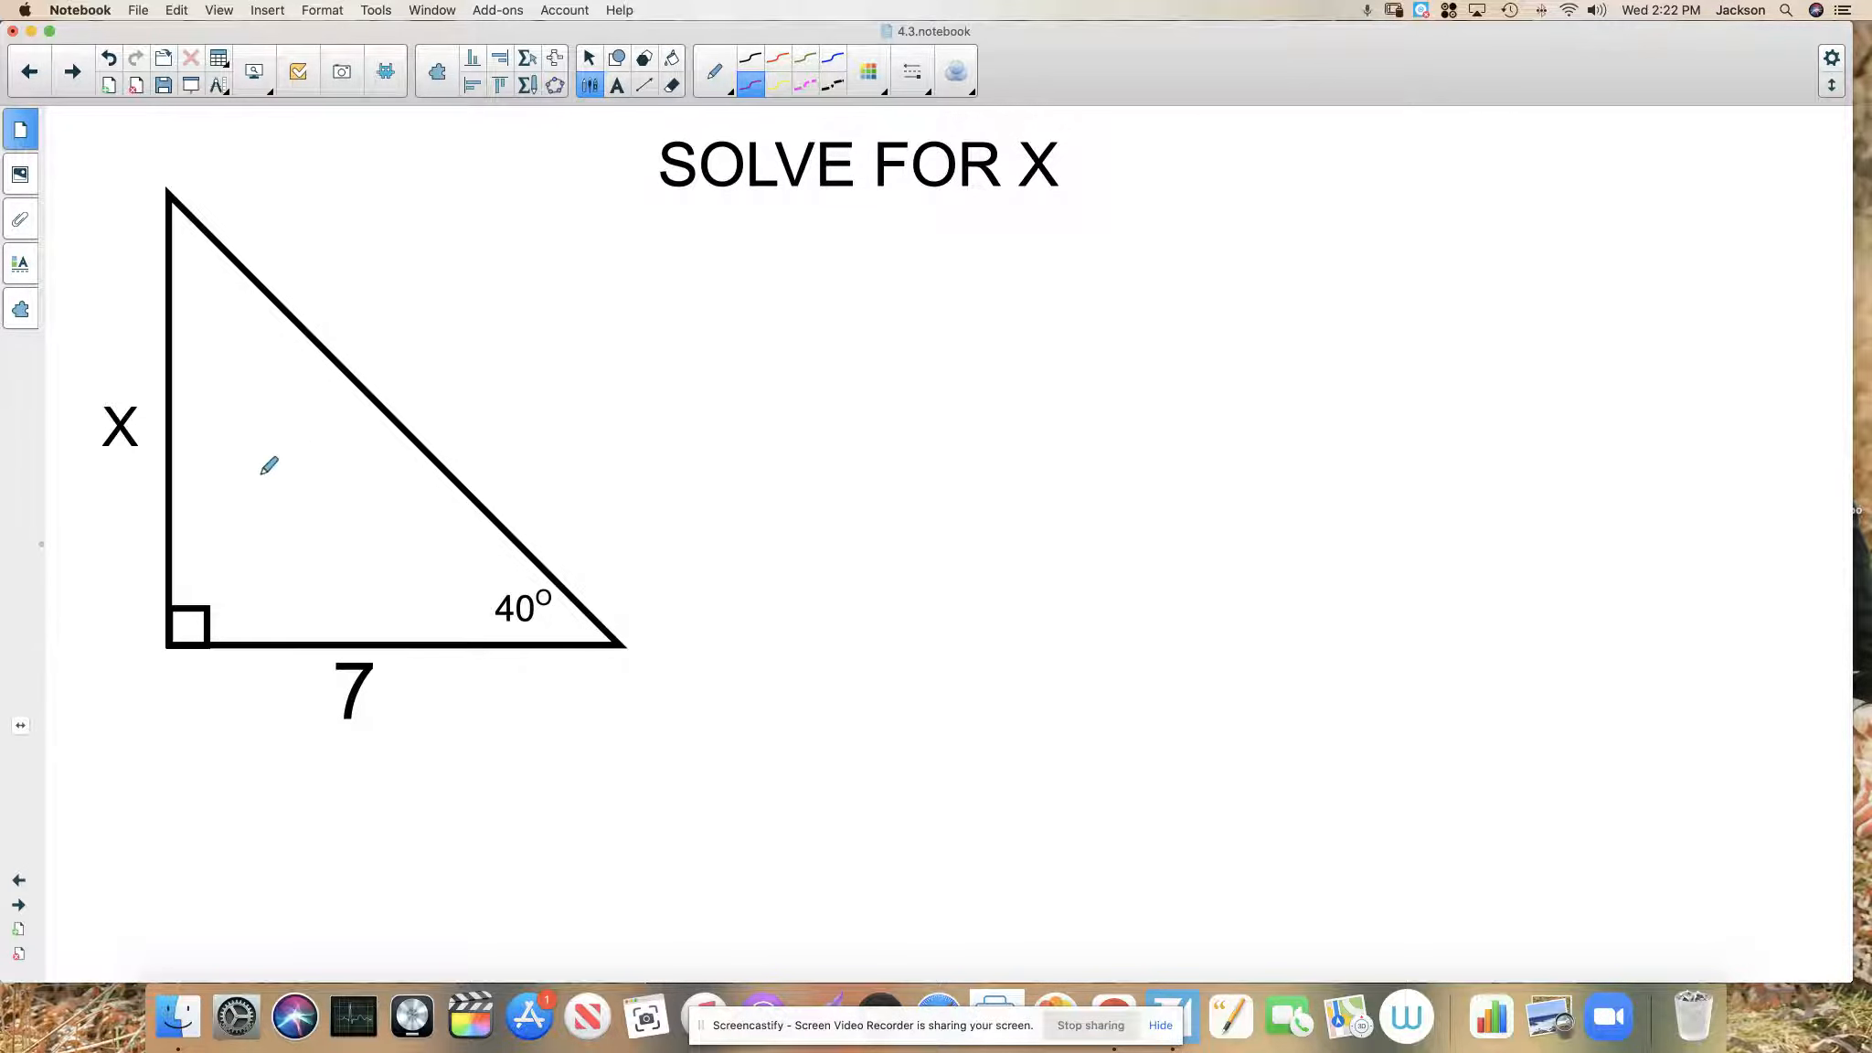
pyautogui.moveTo(344, 722)
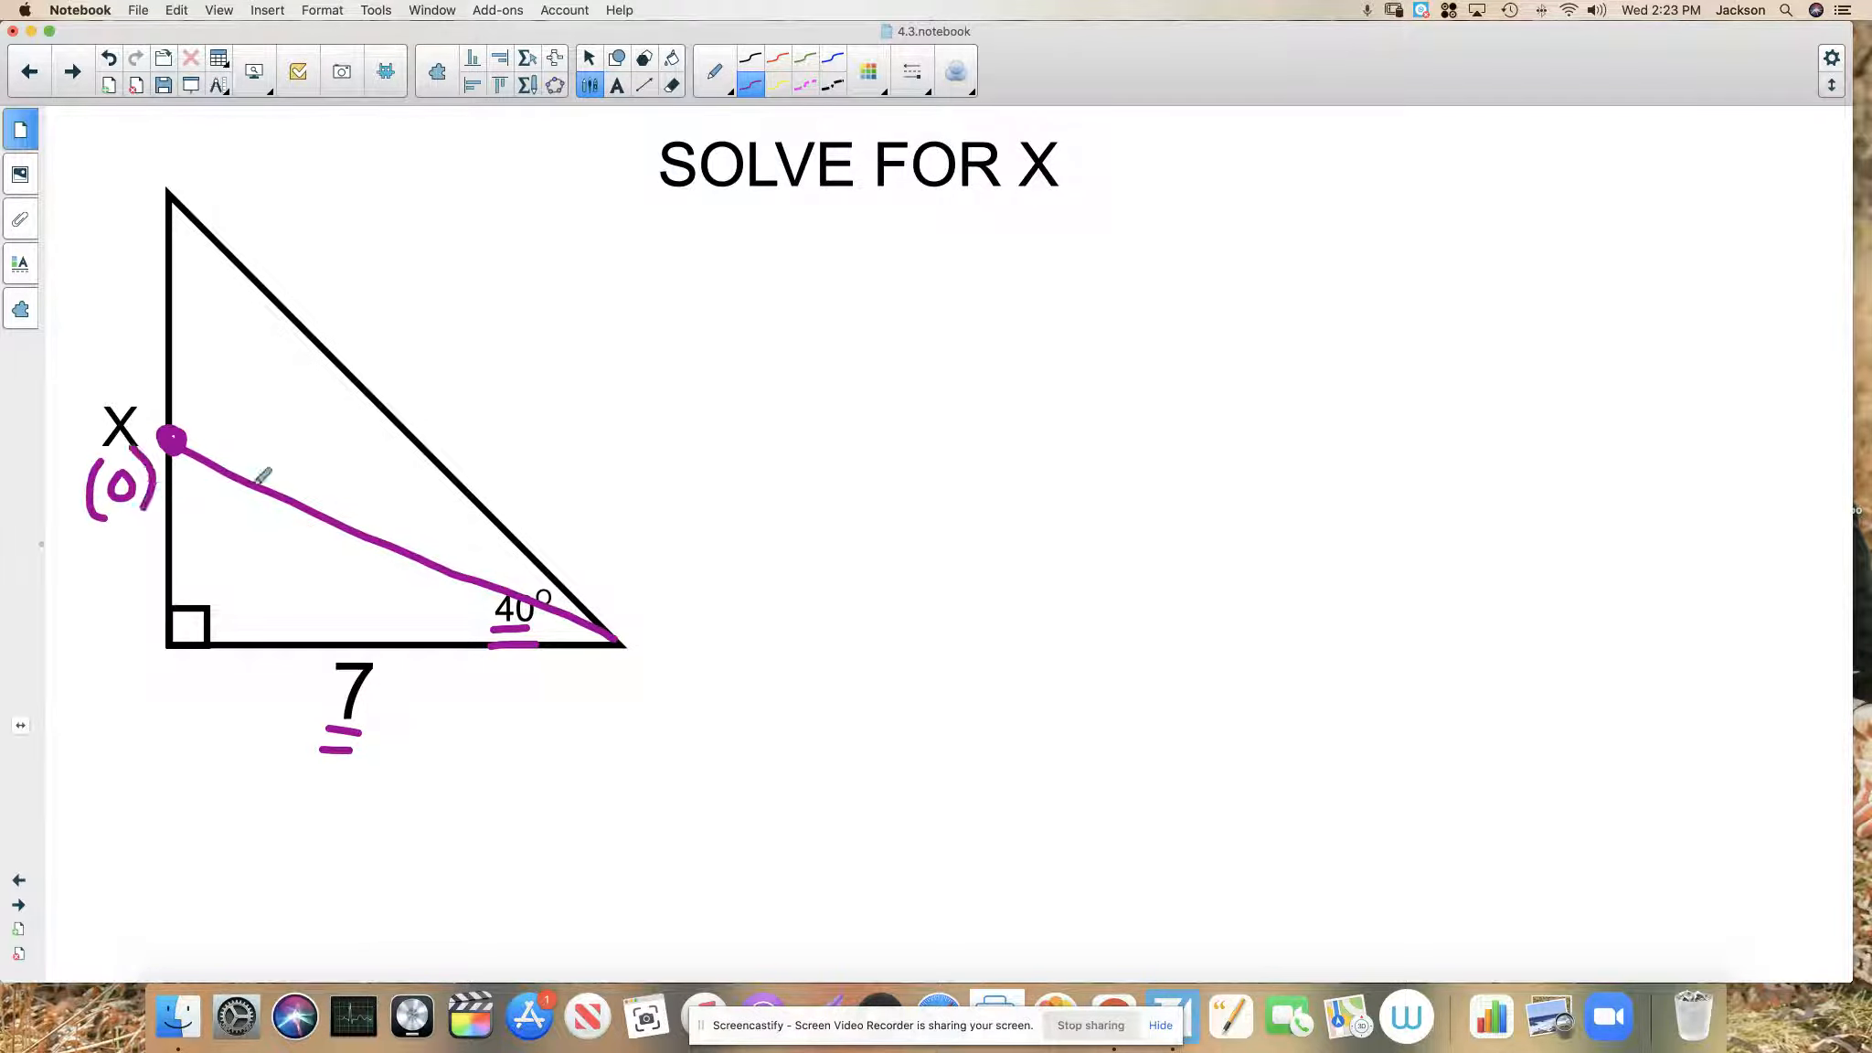
pyautogui.moveTo(226, 591)
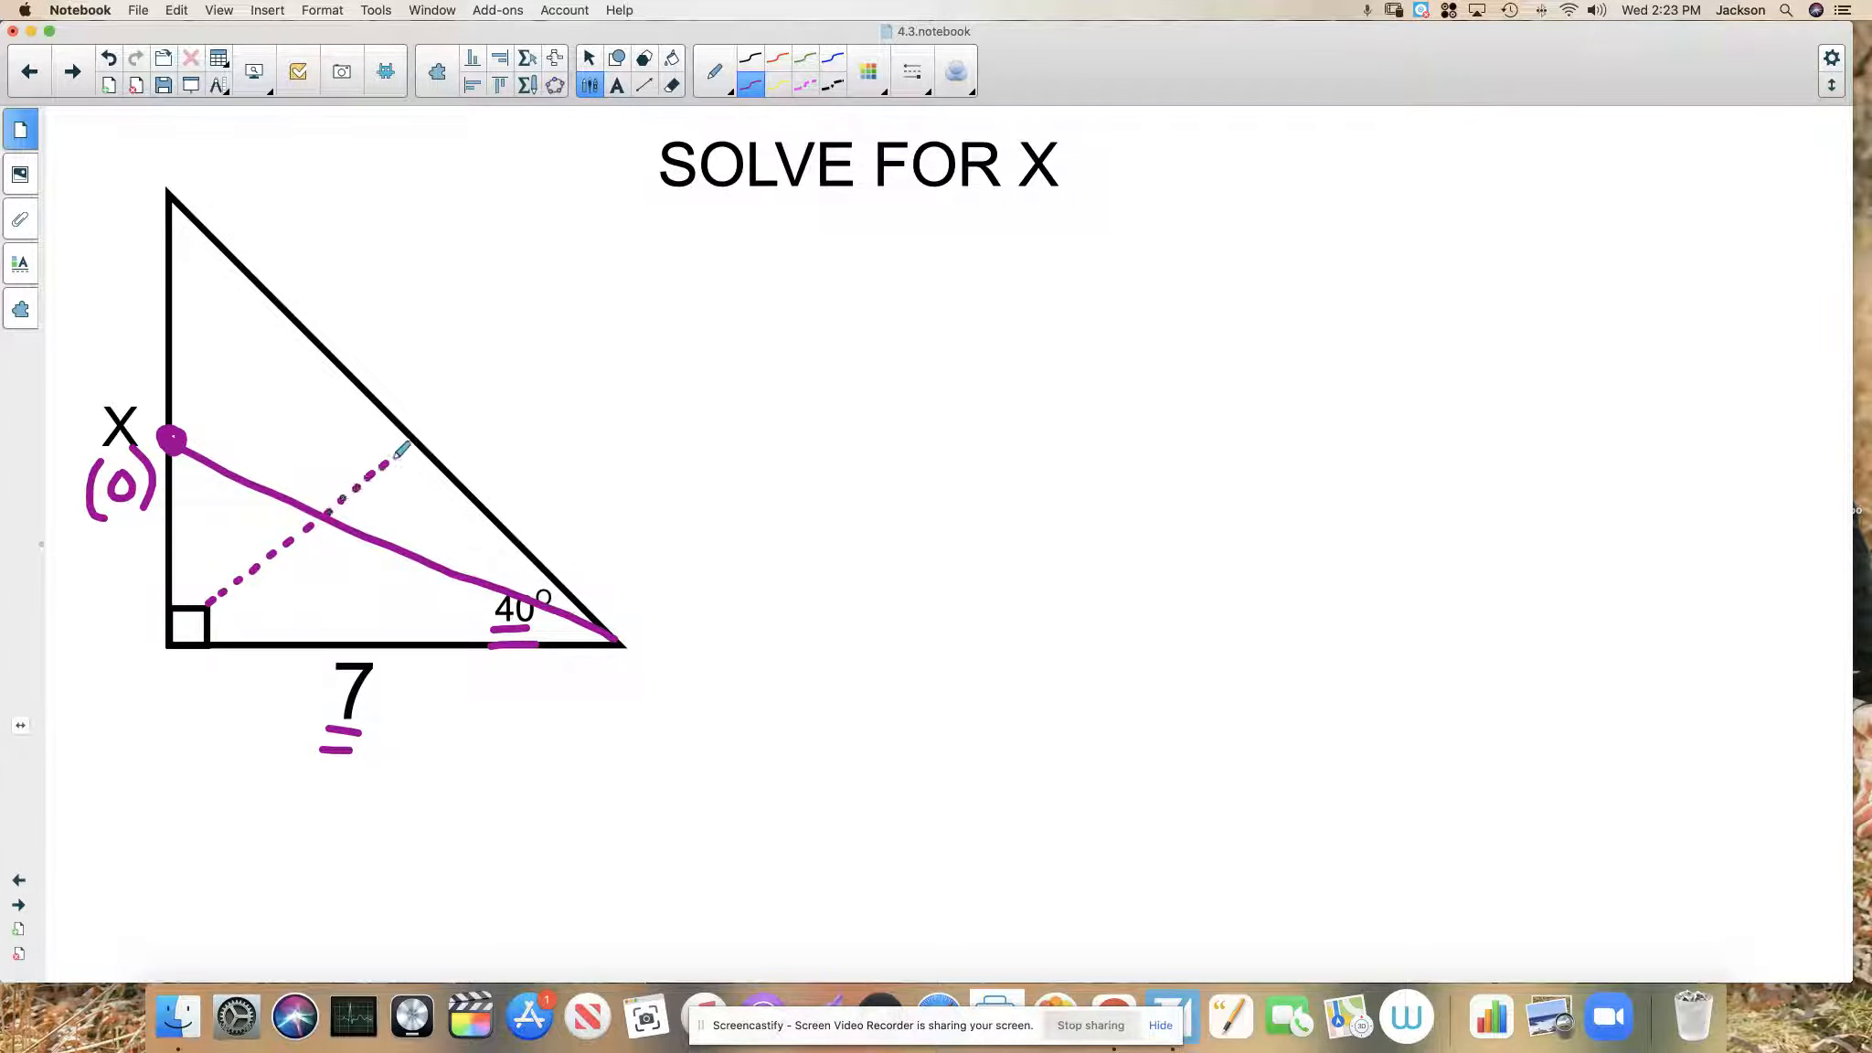
# - Mark the hypotenuse with (H) using the purple pen
pyautogui.moveTo(419, 401); pyautogui.dragTo(471, 352)
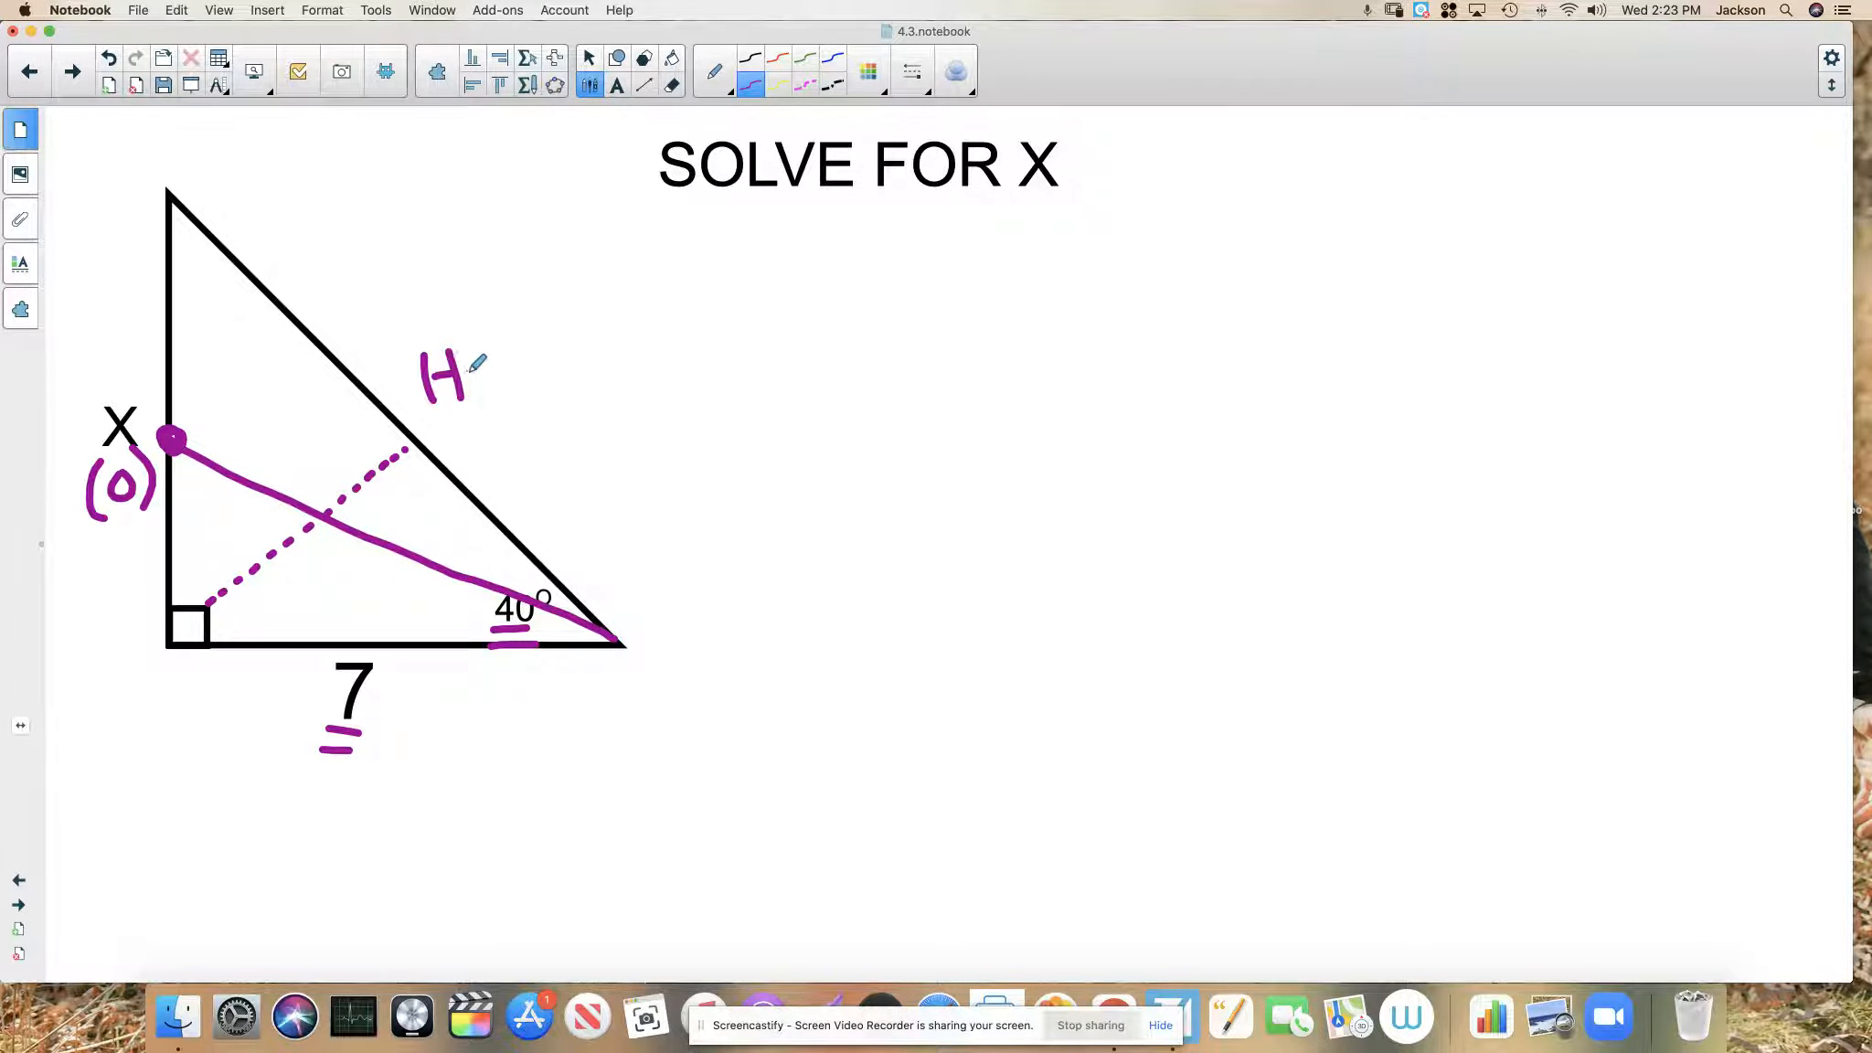
pyautogui.moveTo(450, 338)
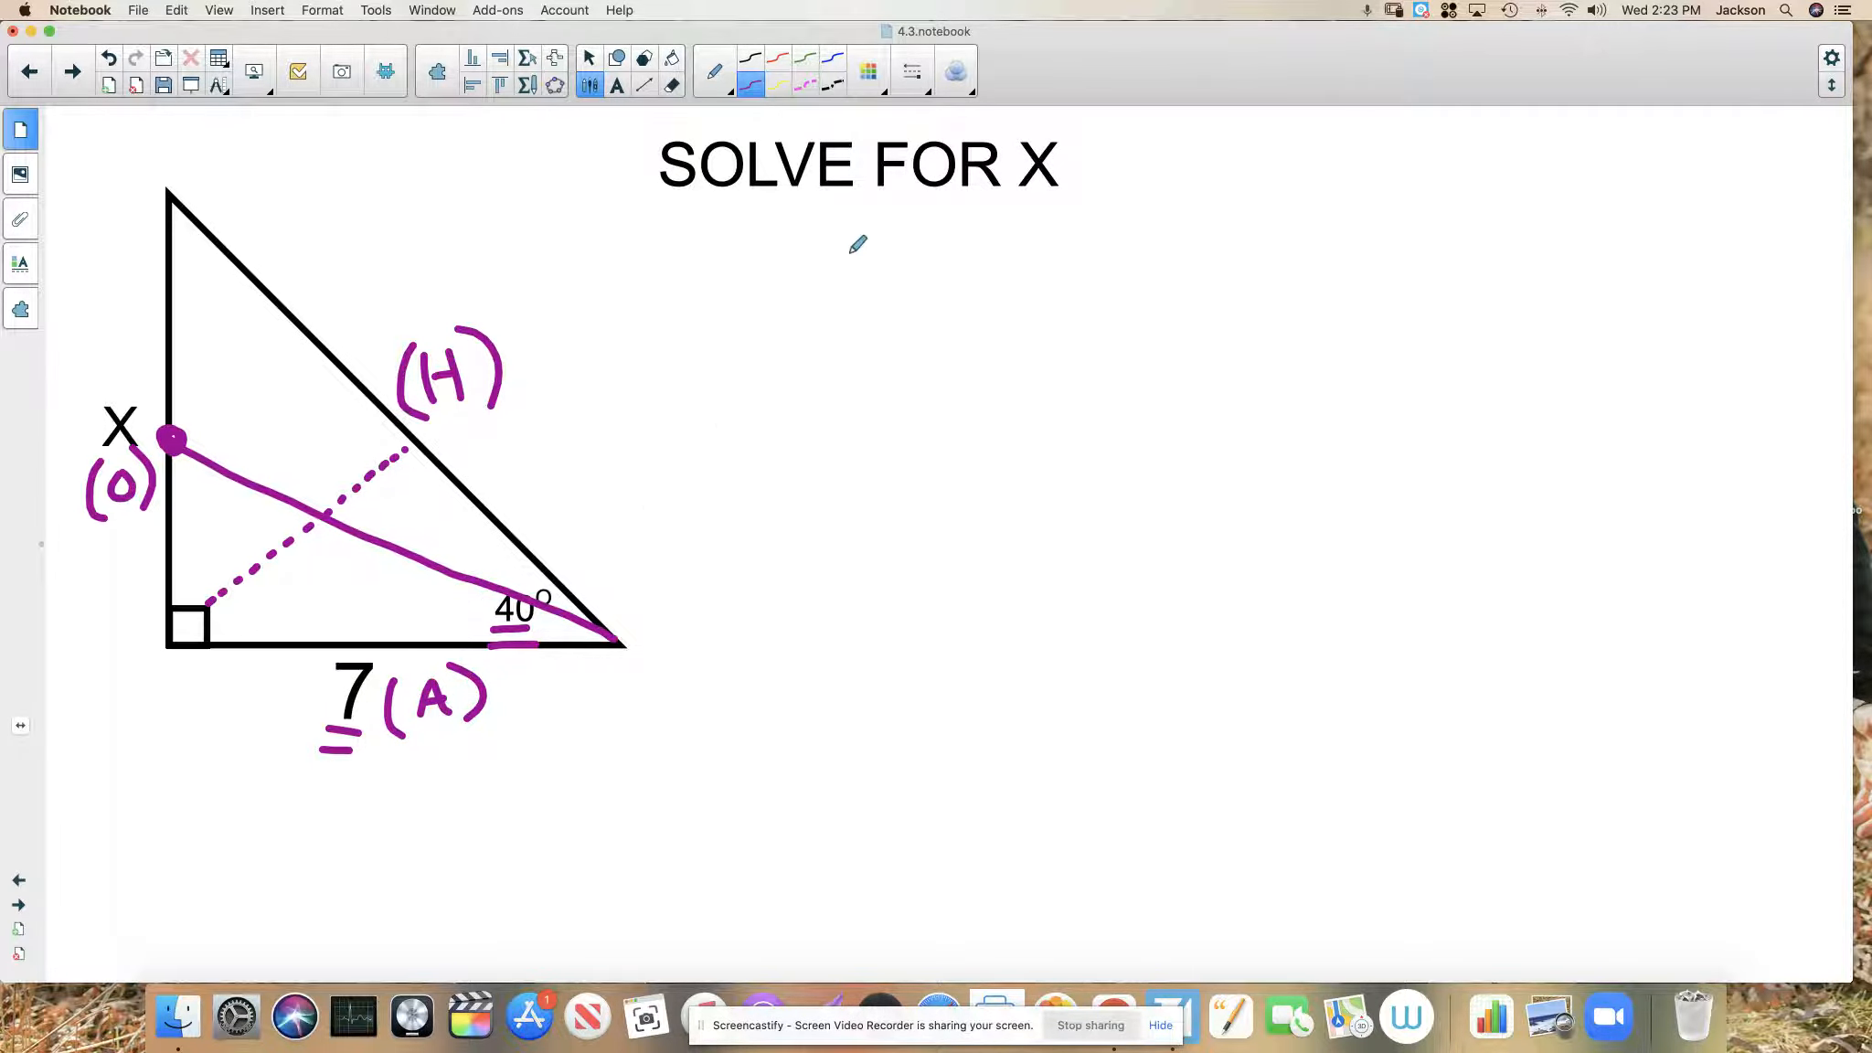
pyautogui.moveTo(830, 309)
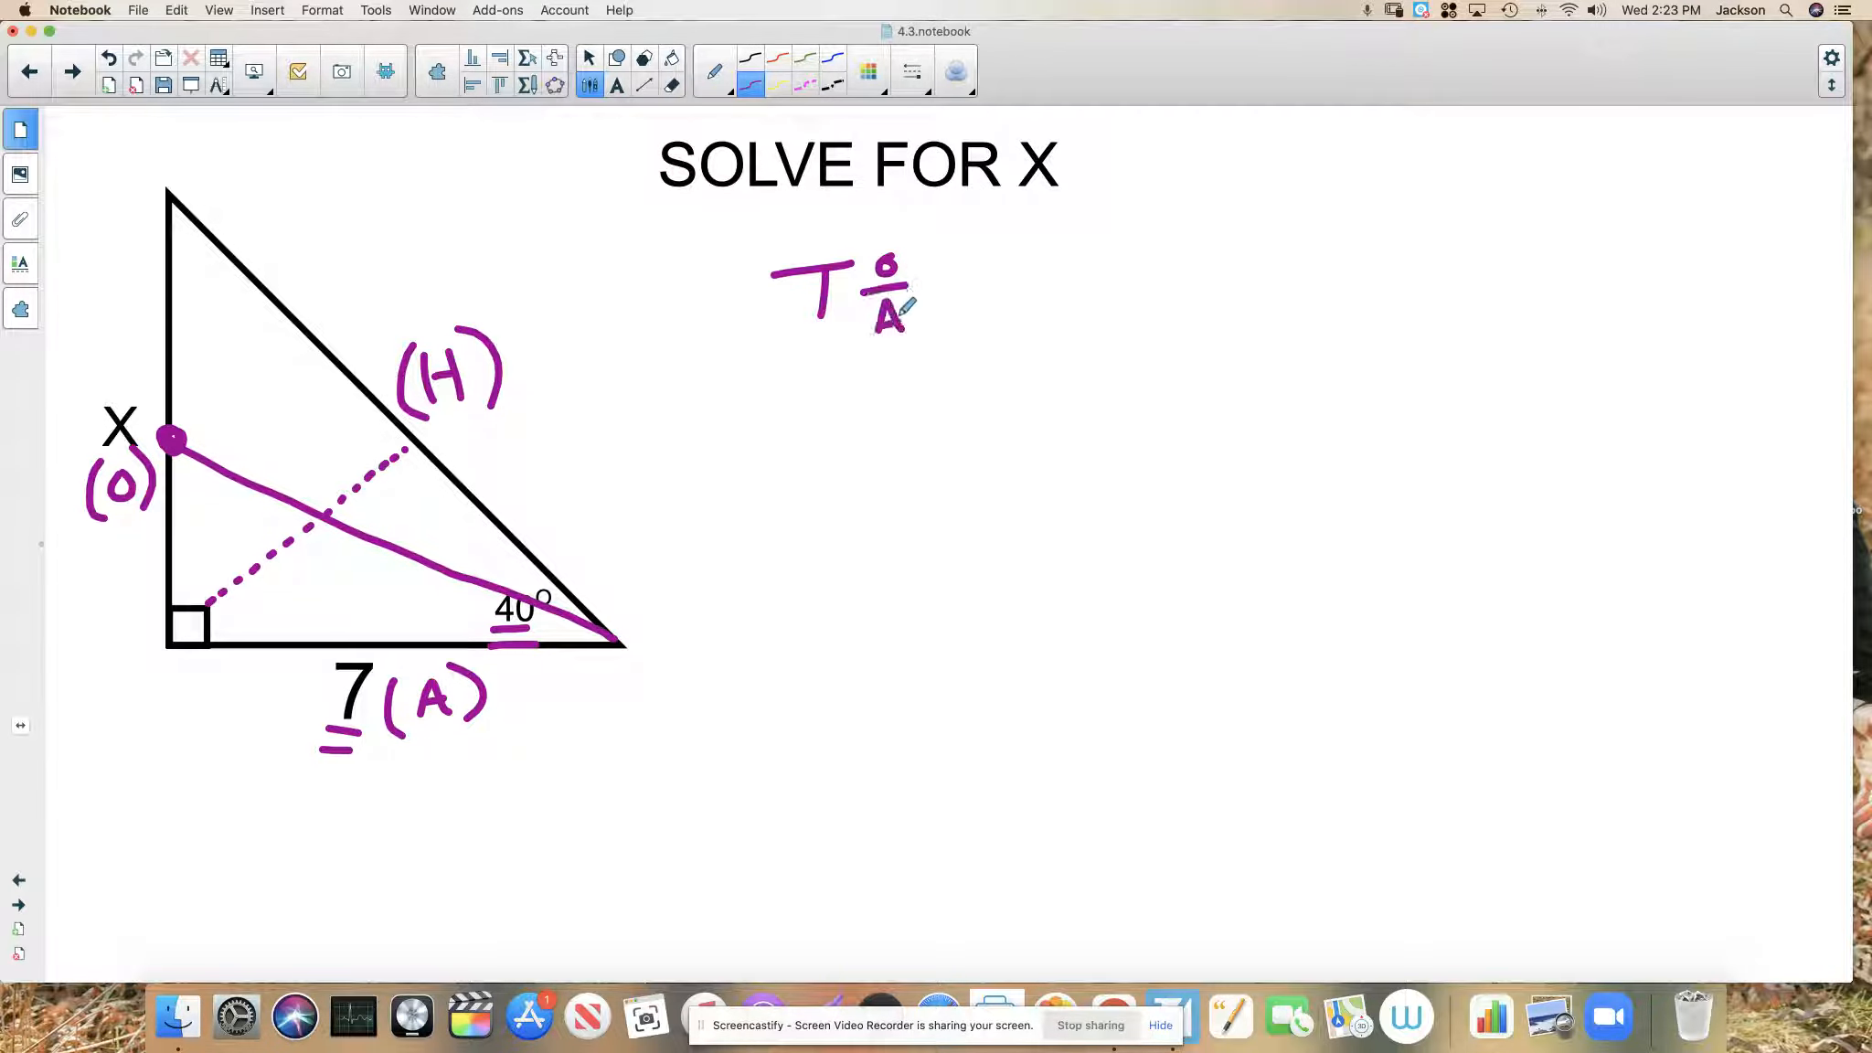
pyautogui.moveTo(841, 418)
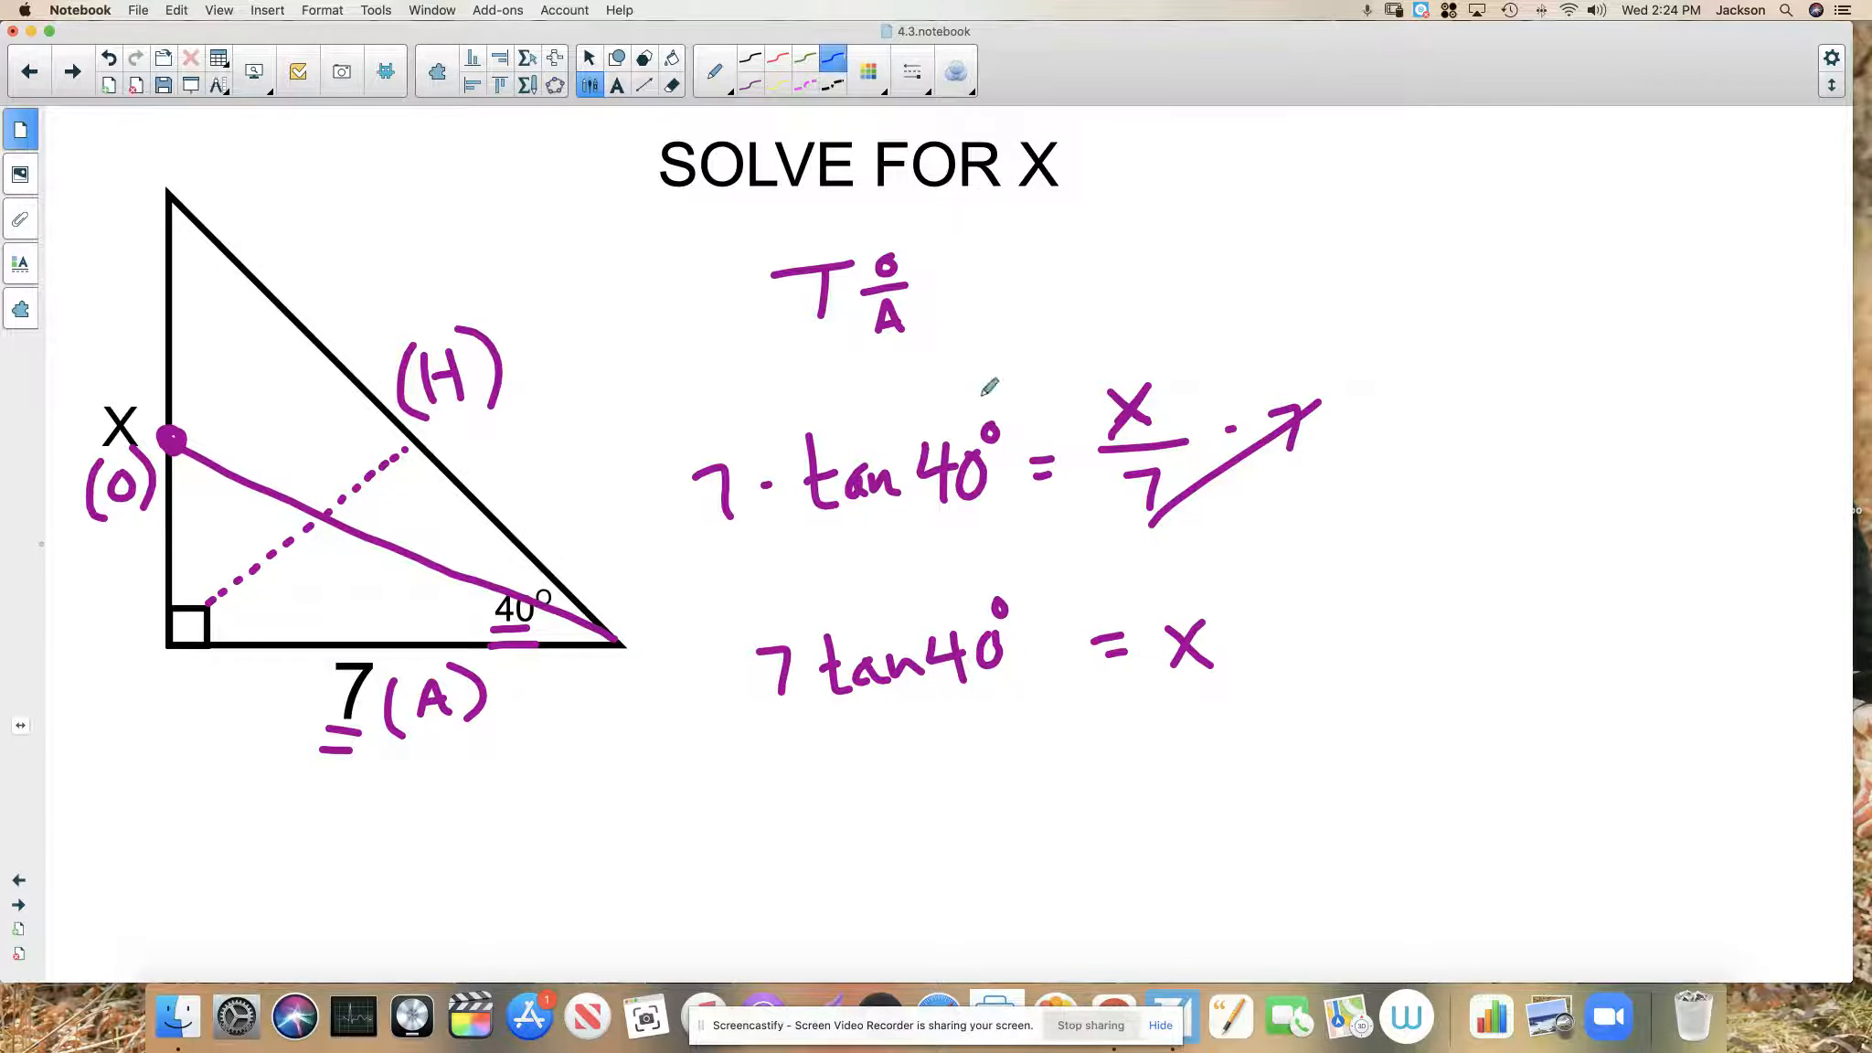
pyautogui.moveTo(854, 708)
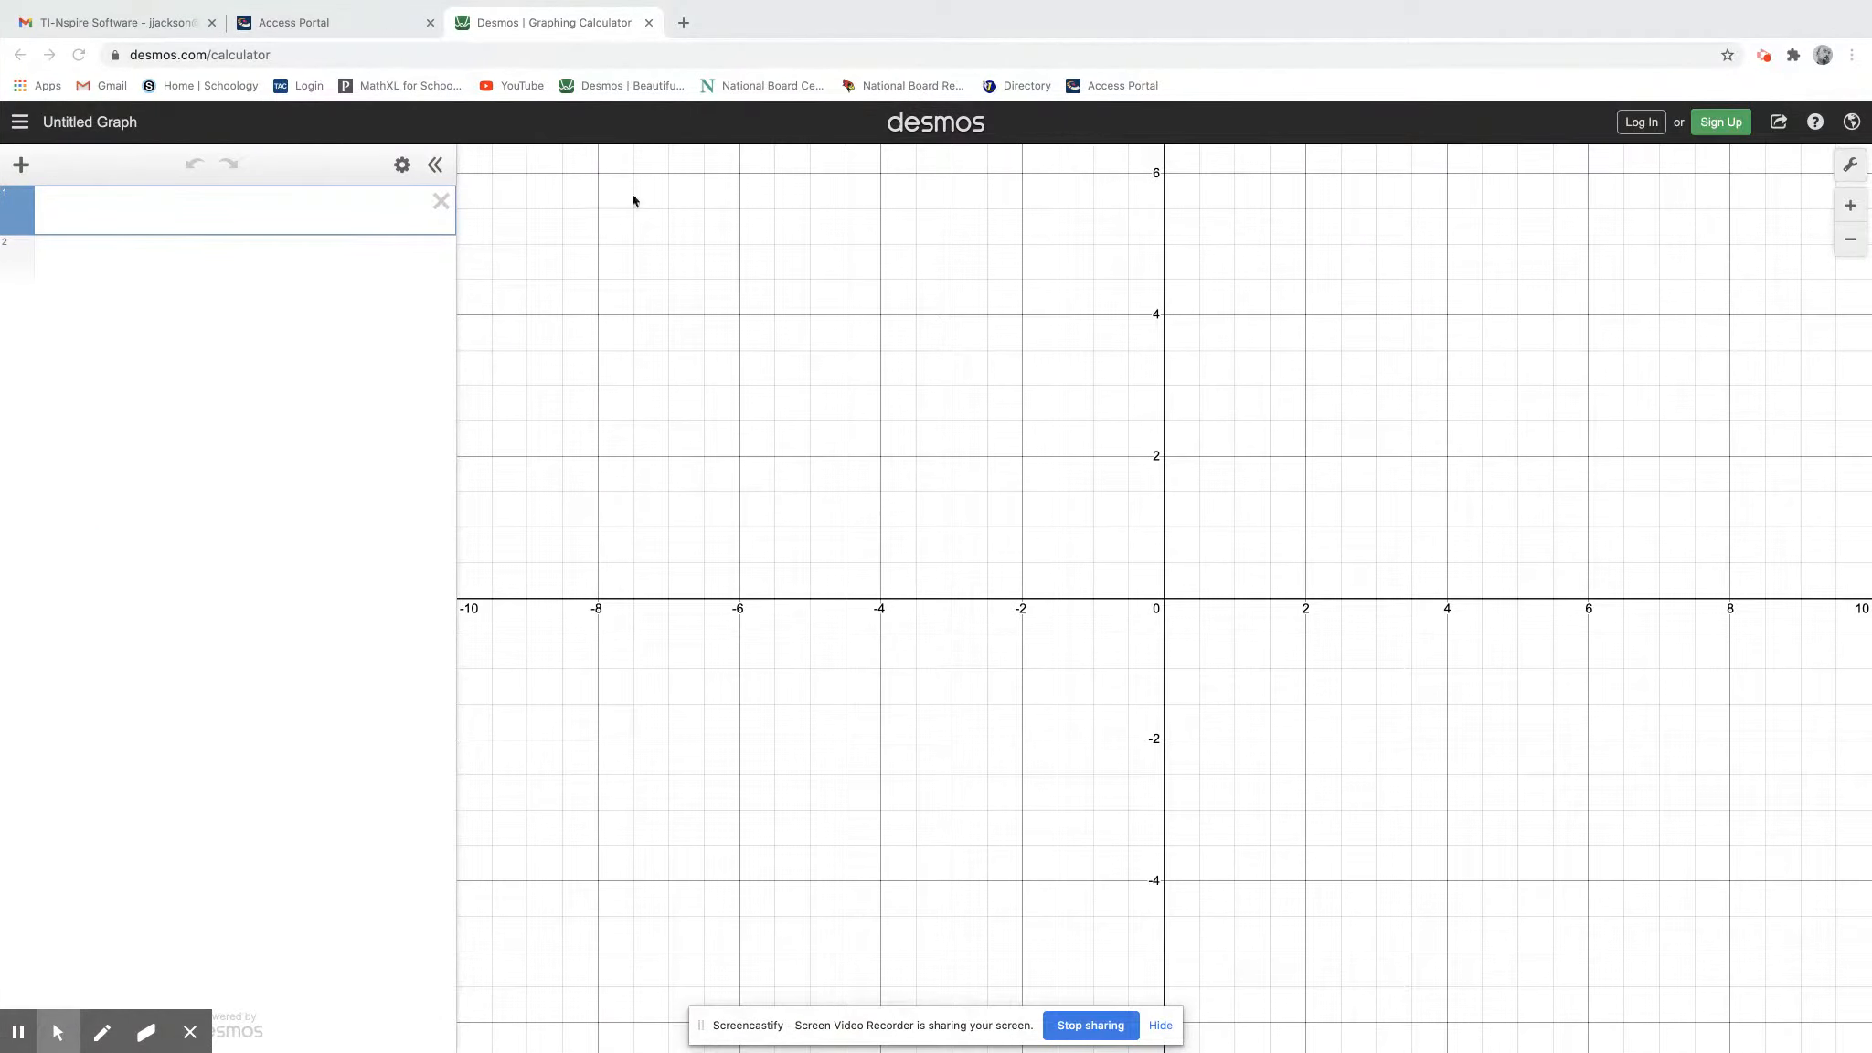
# - Bring the TI-Nspire software session to the front
pyautogui.click(335, 22)
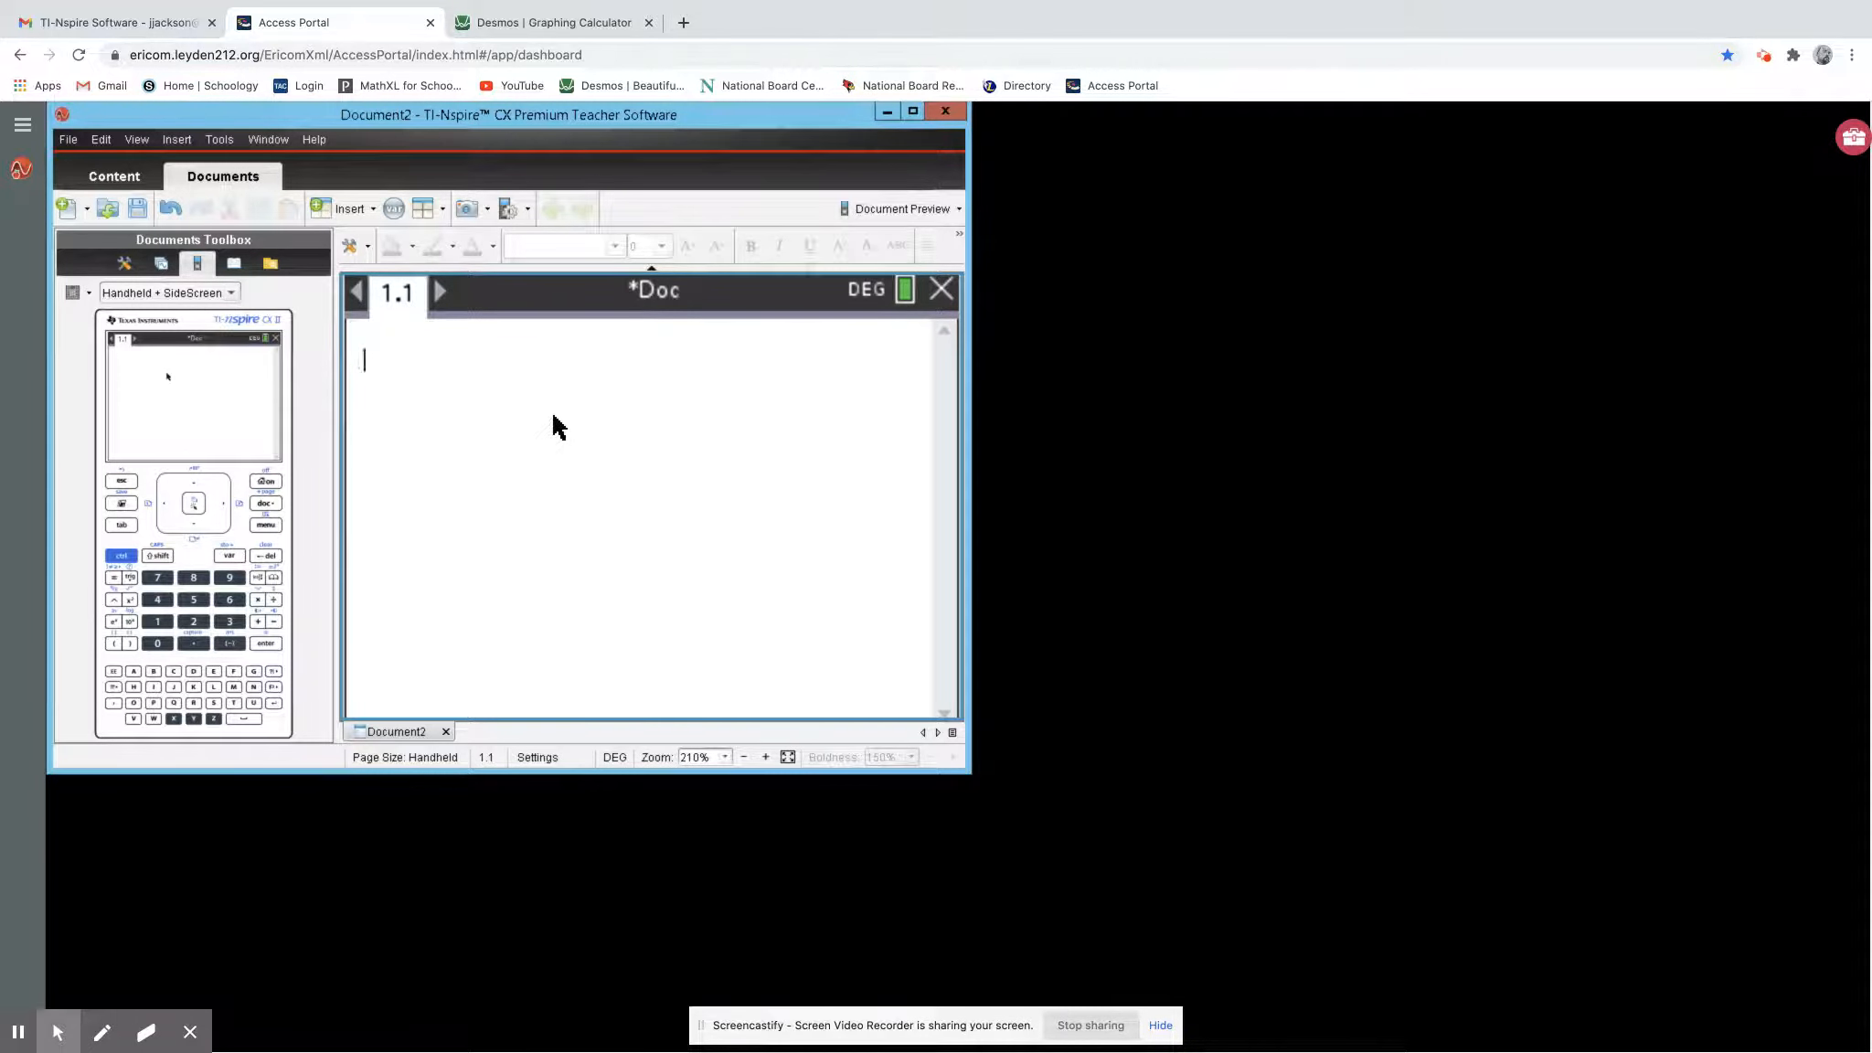
pyautogui.moveTo(466, 552)
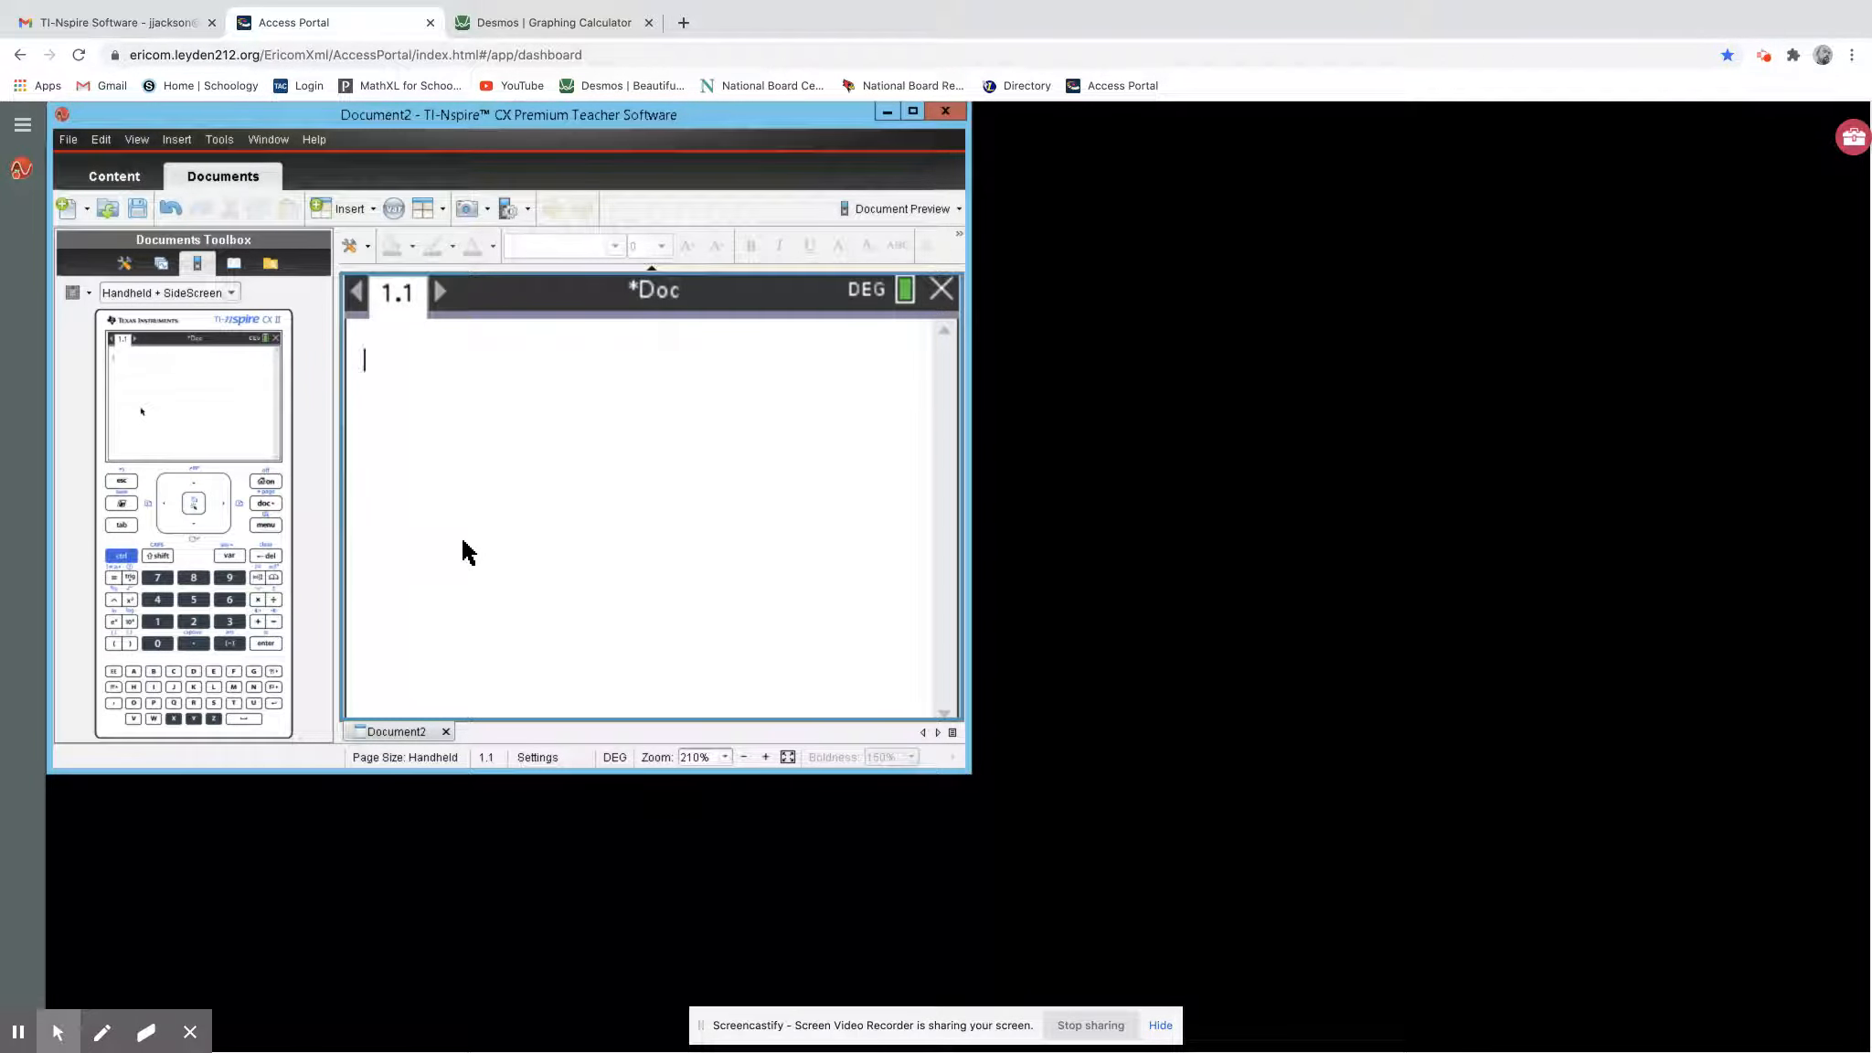
pyautogui.moveTo(384, 556)
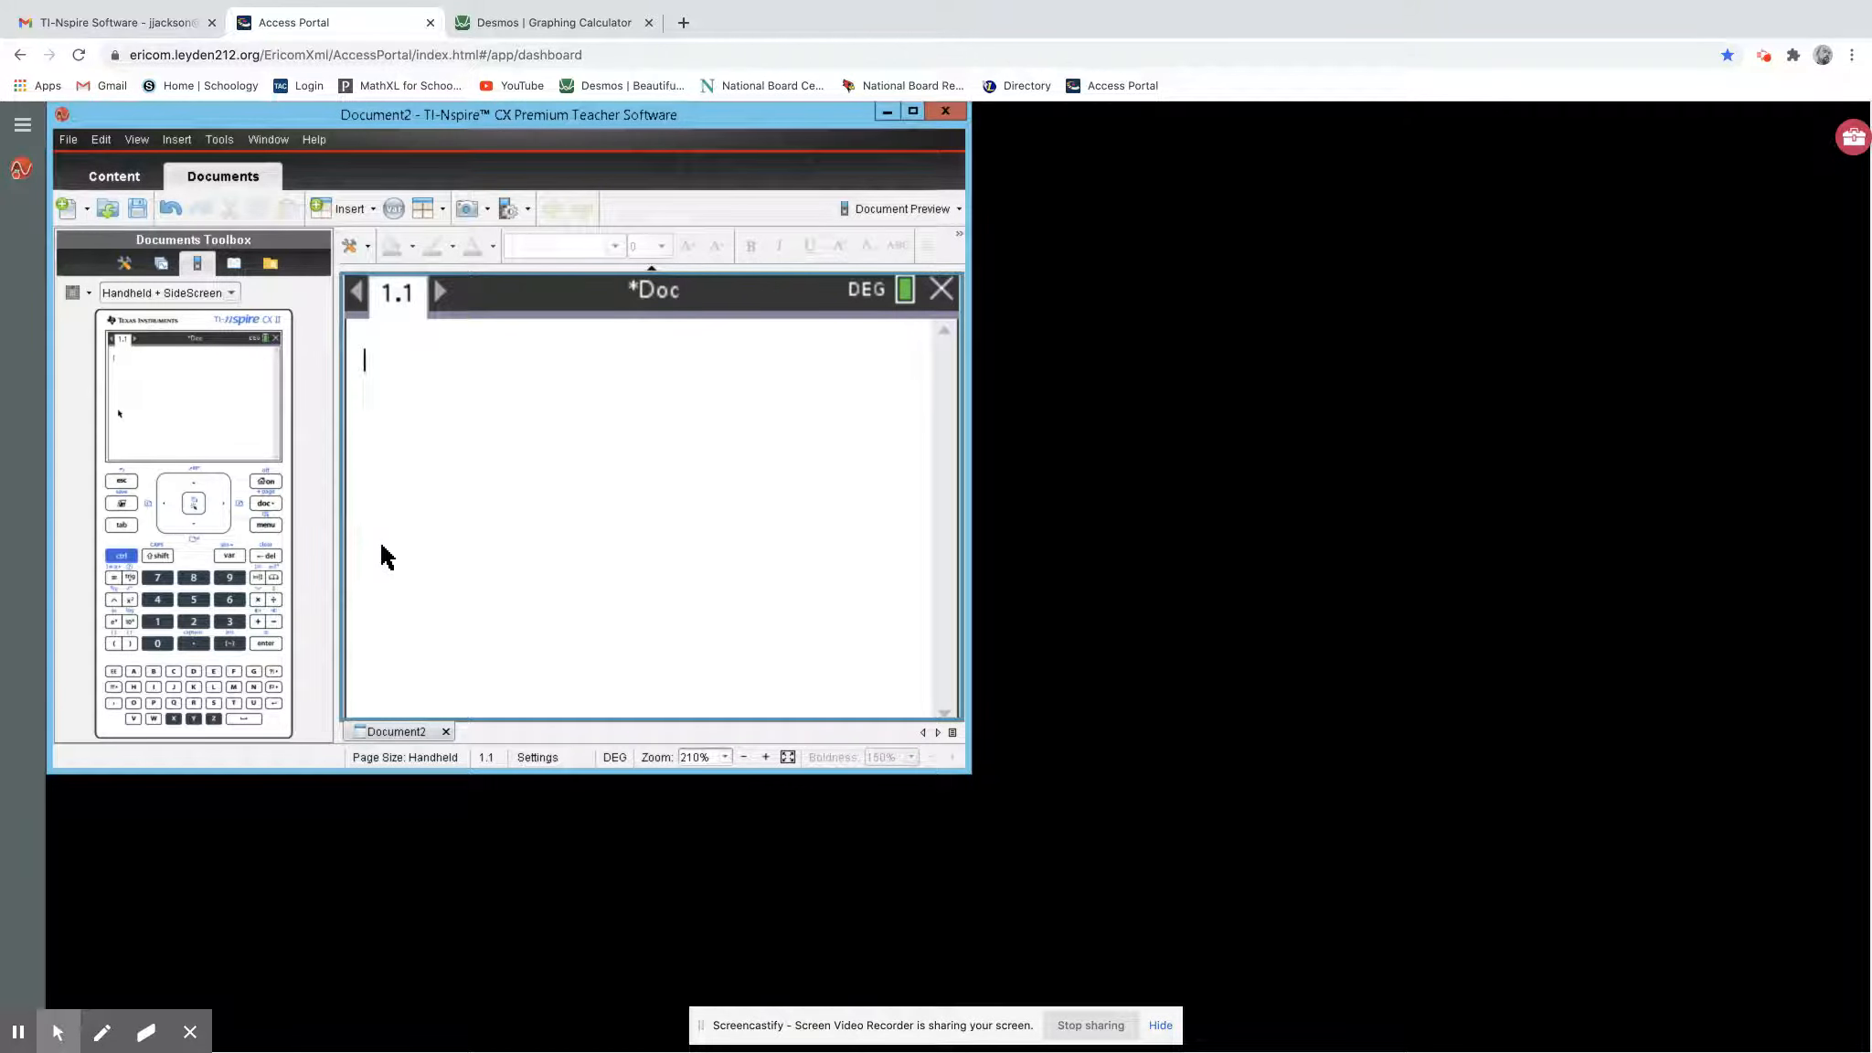
pyautogui.moveTo(401, 571)
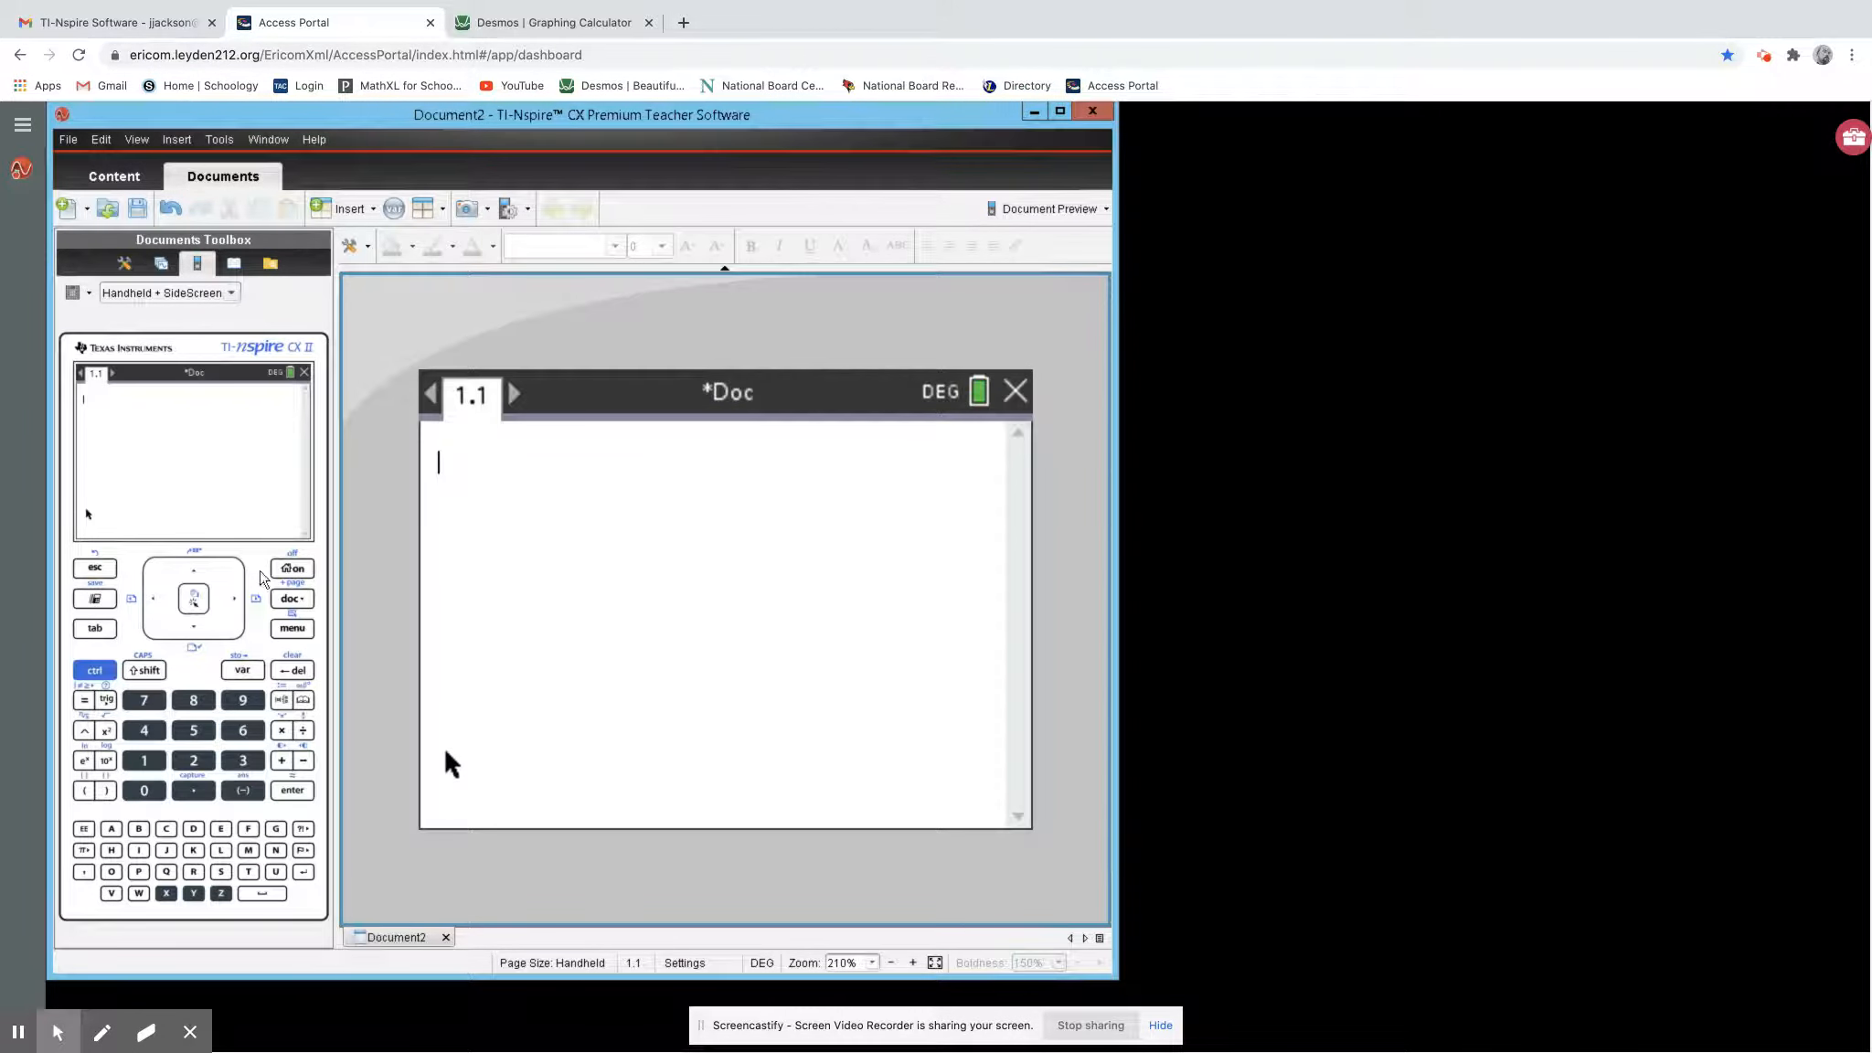
pyautogui.moveTo(251, 571)
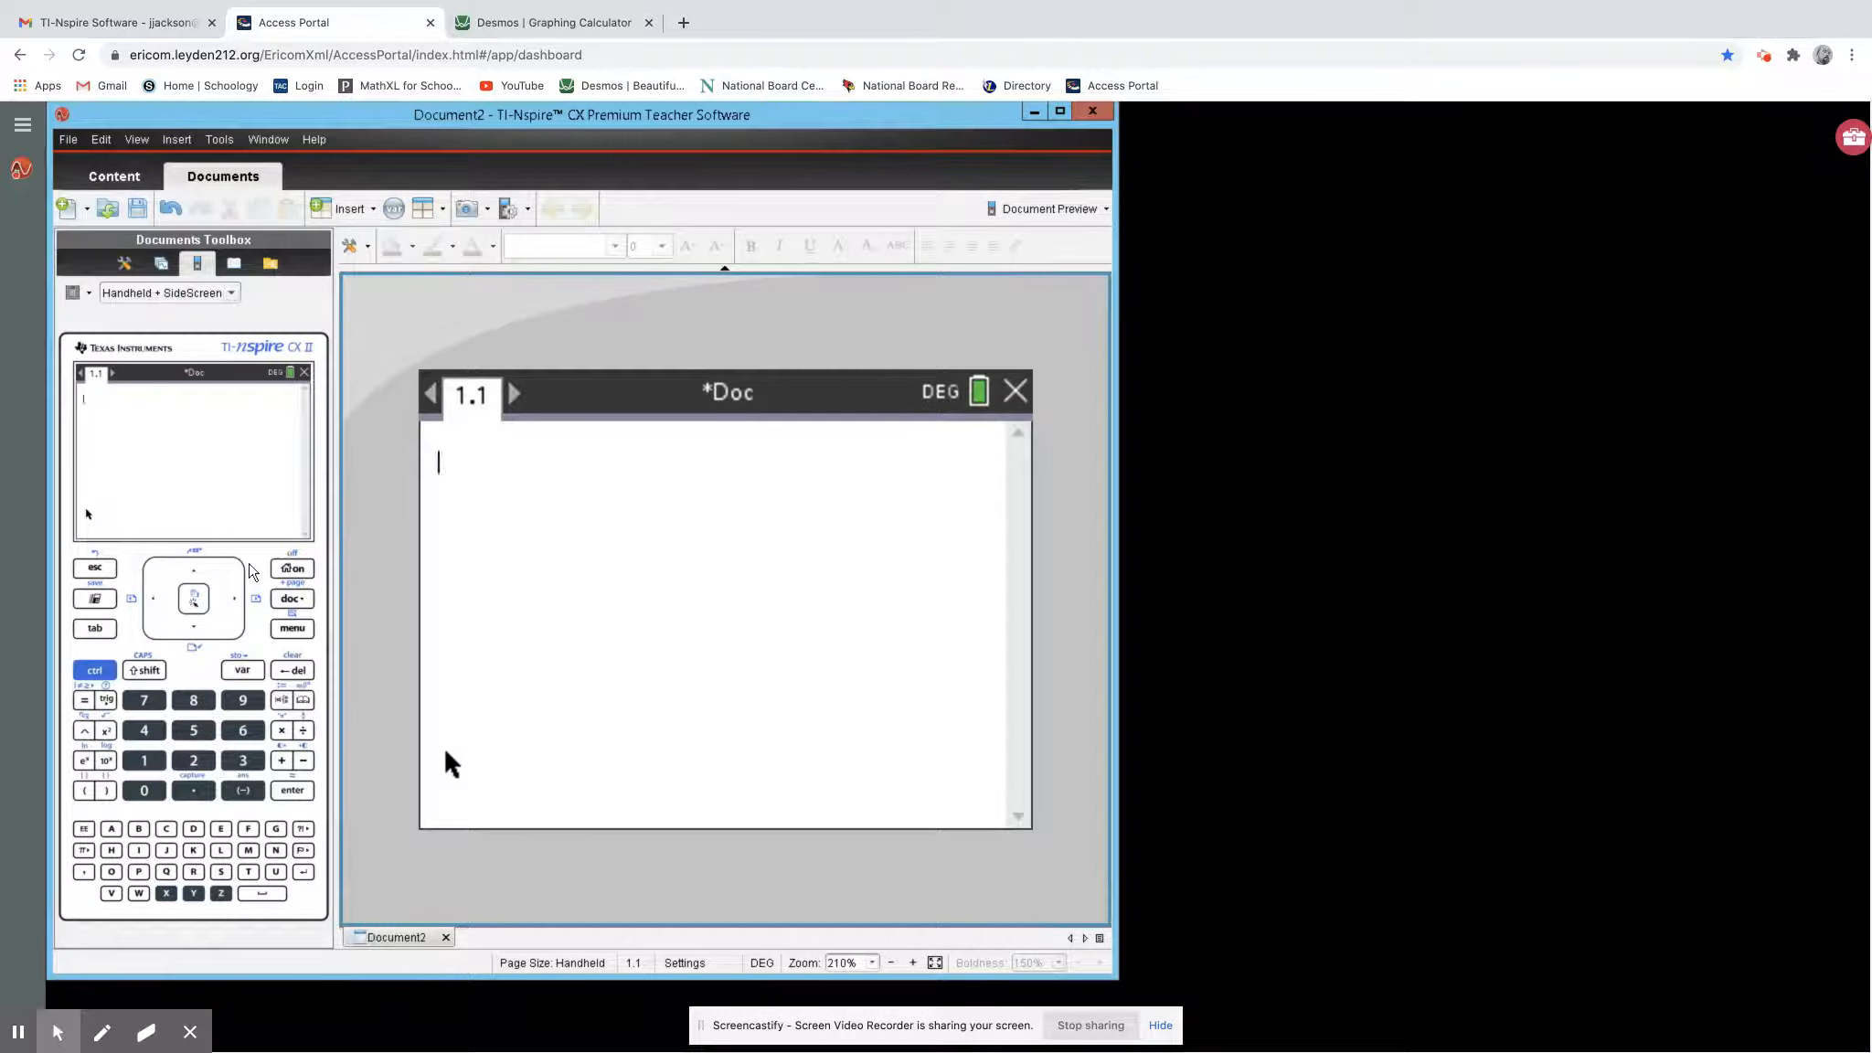
# - Start a new document from the home screen, discarding Document2 without saving
pyautogui.click(293, 568)
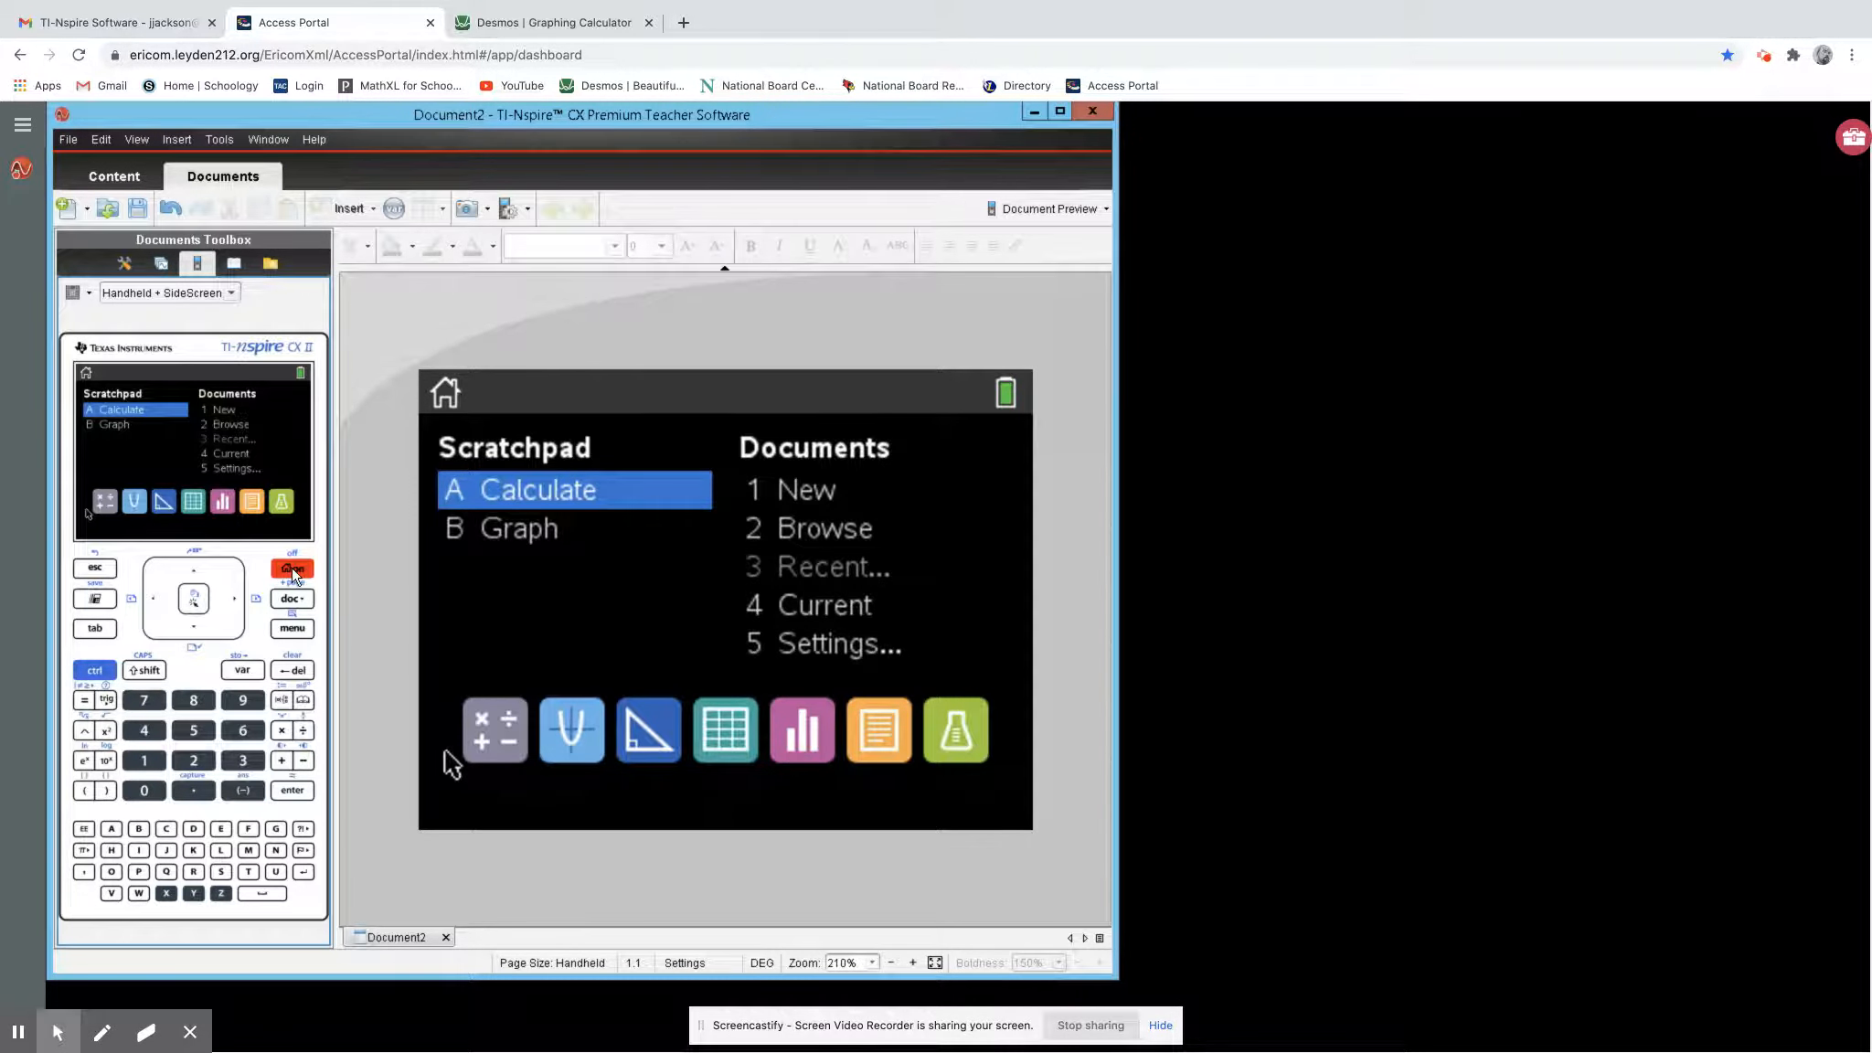
pyautogui.moveTo(808, 501)
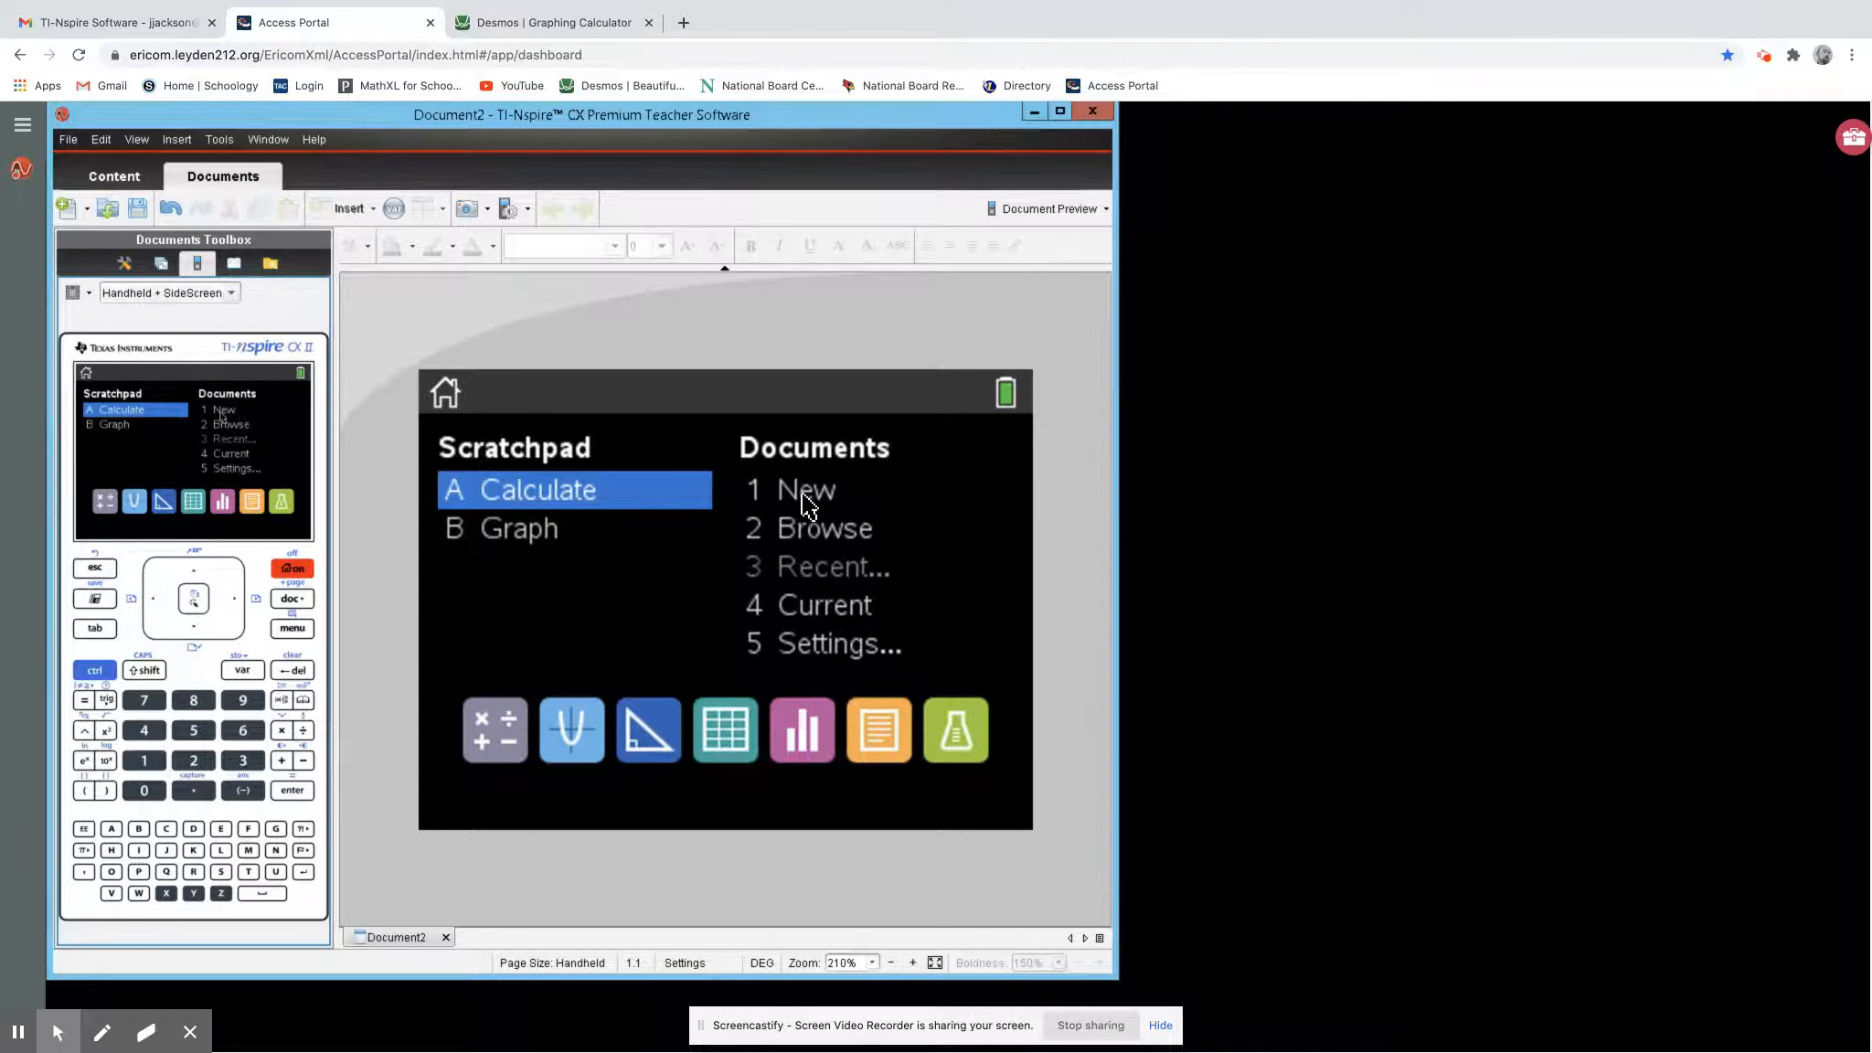
pyautogui.moveTo(538, 514)
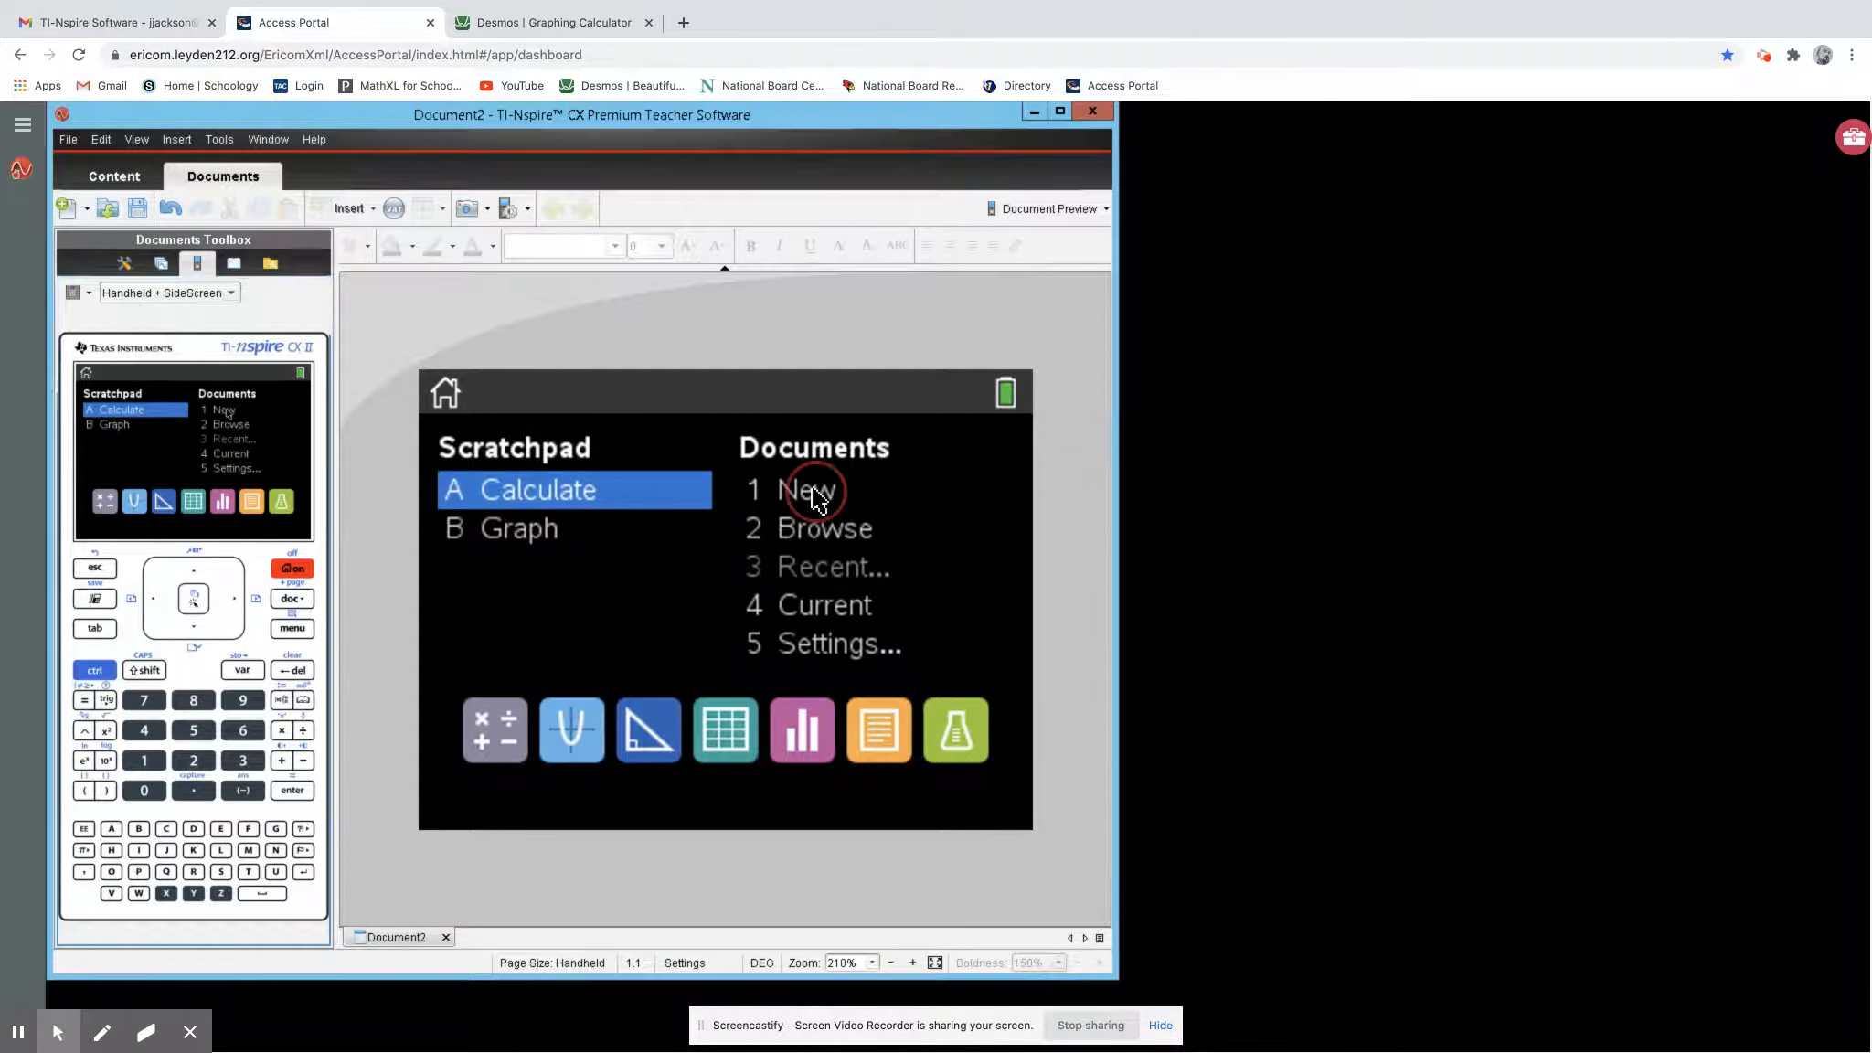
pyautogui.click(812, 490)
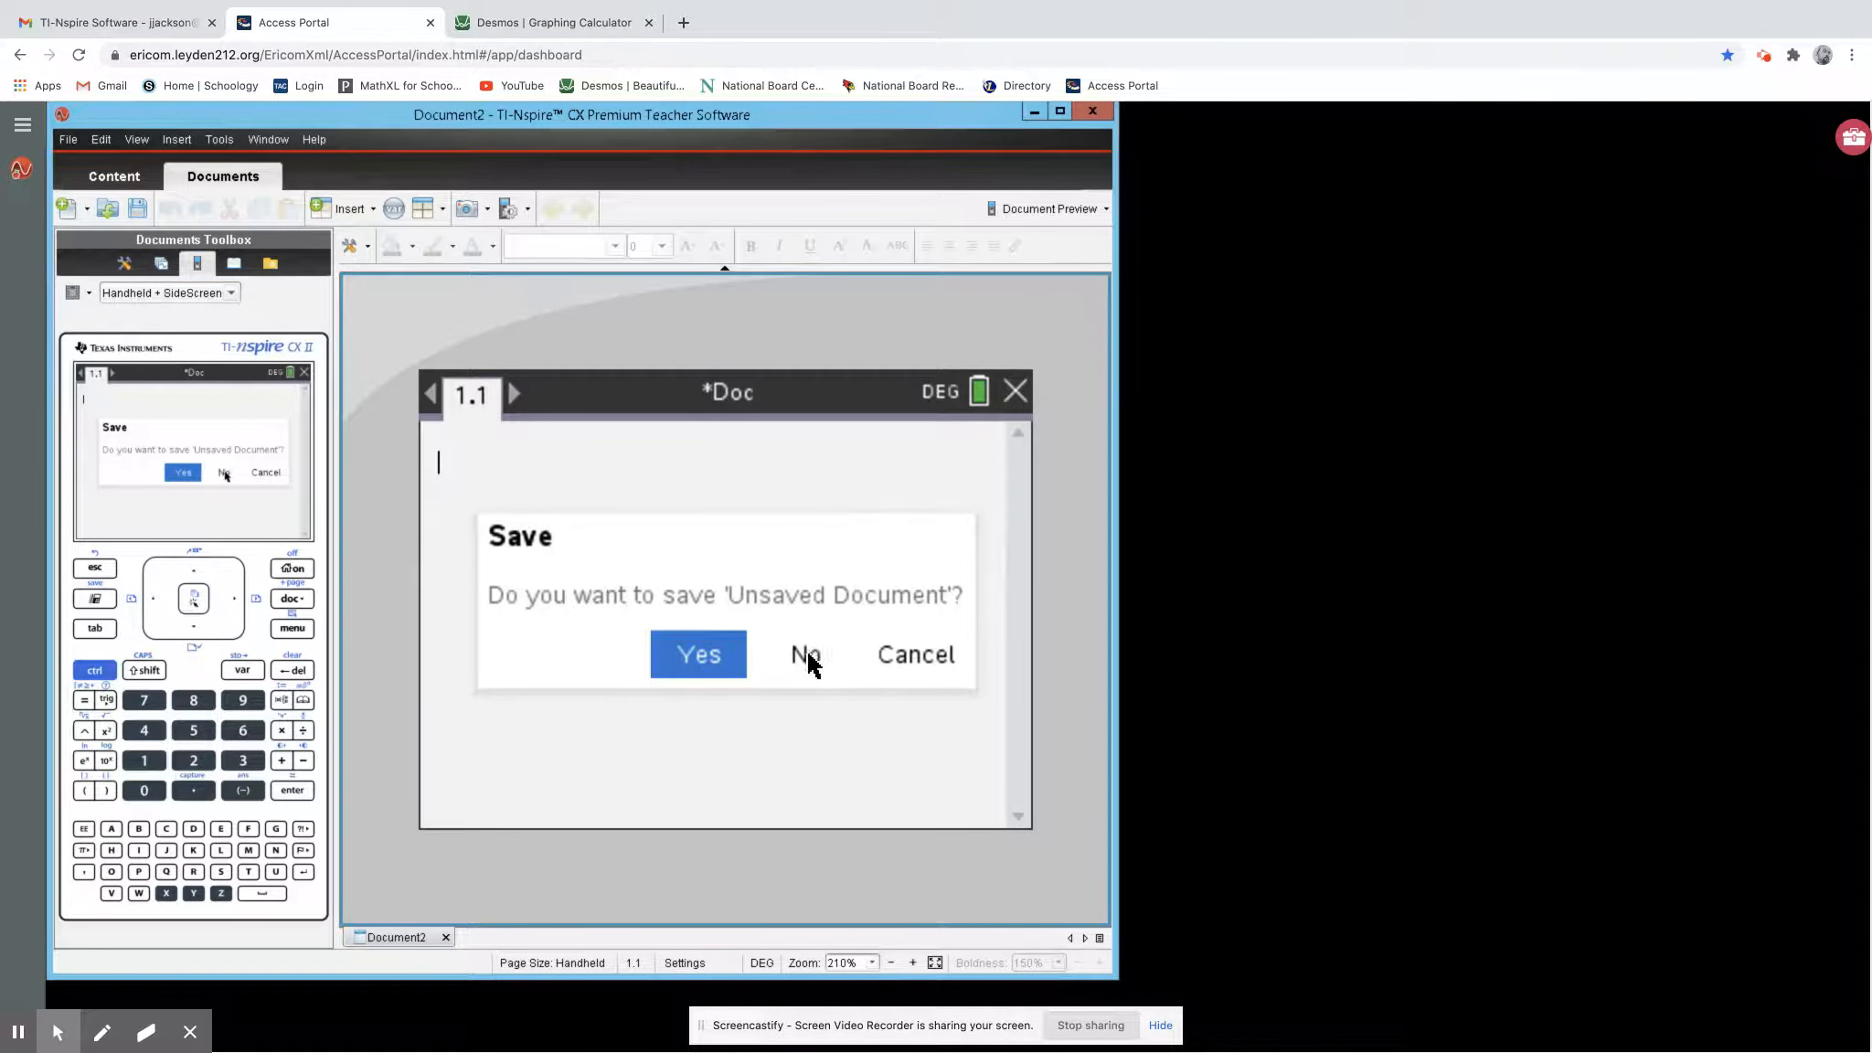
pyautogui.click(805, 654)
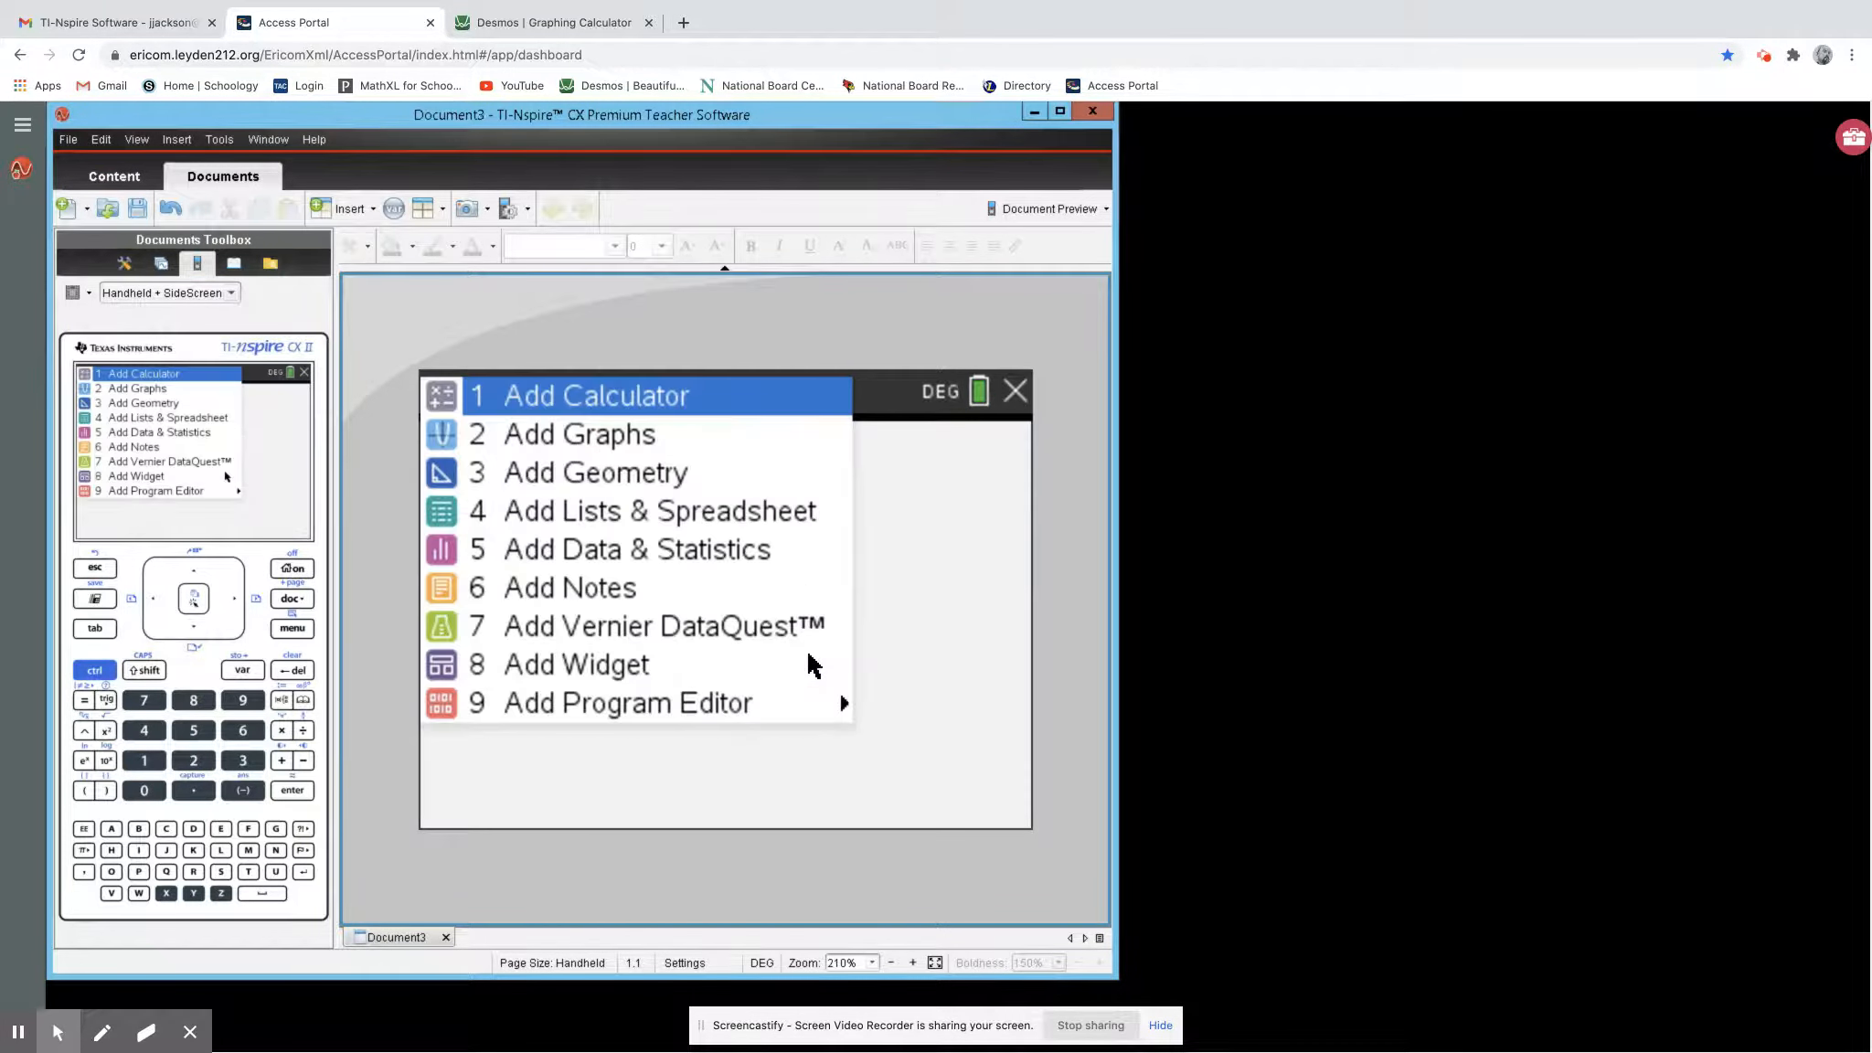
pyautogui.moveTo(563, 404)
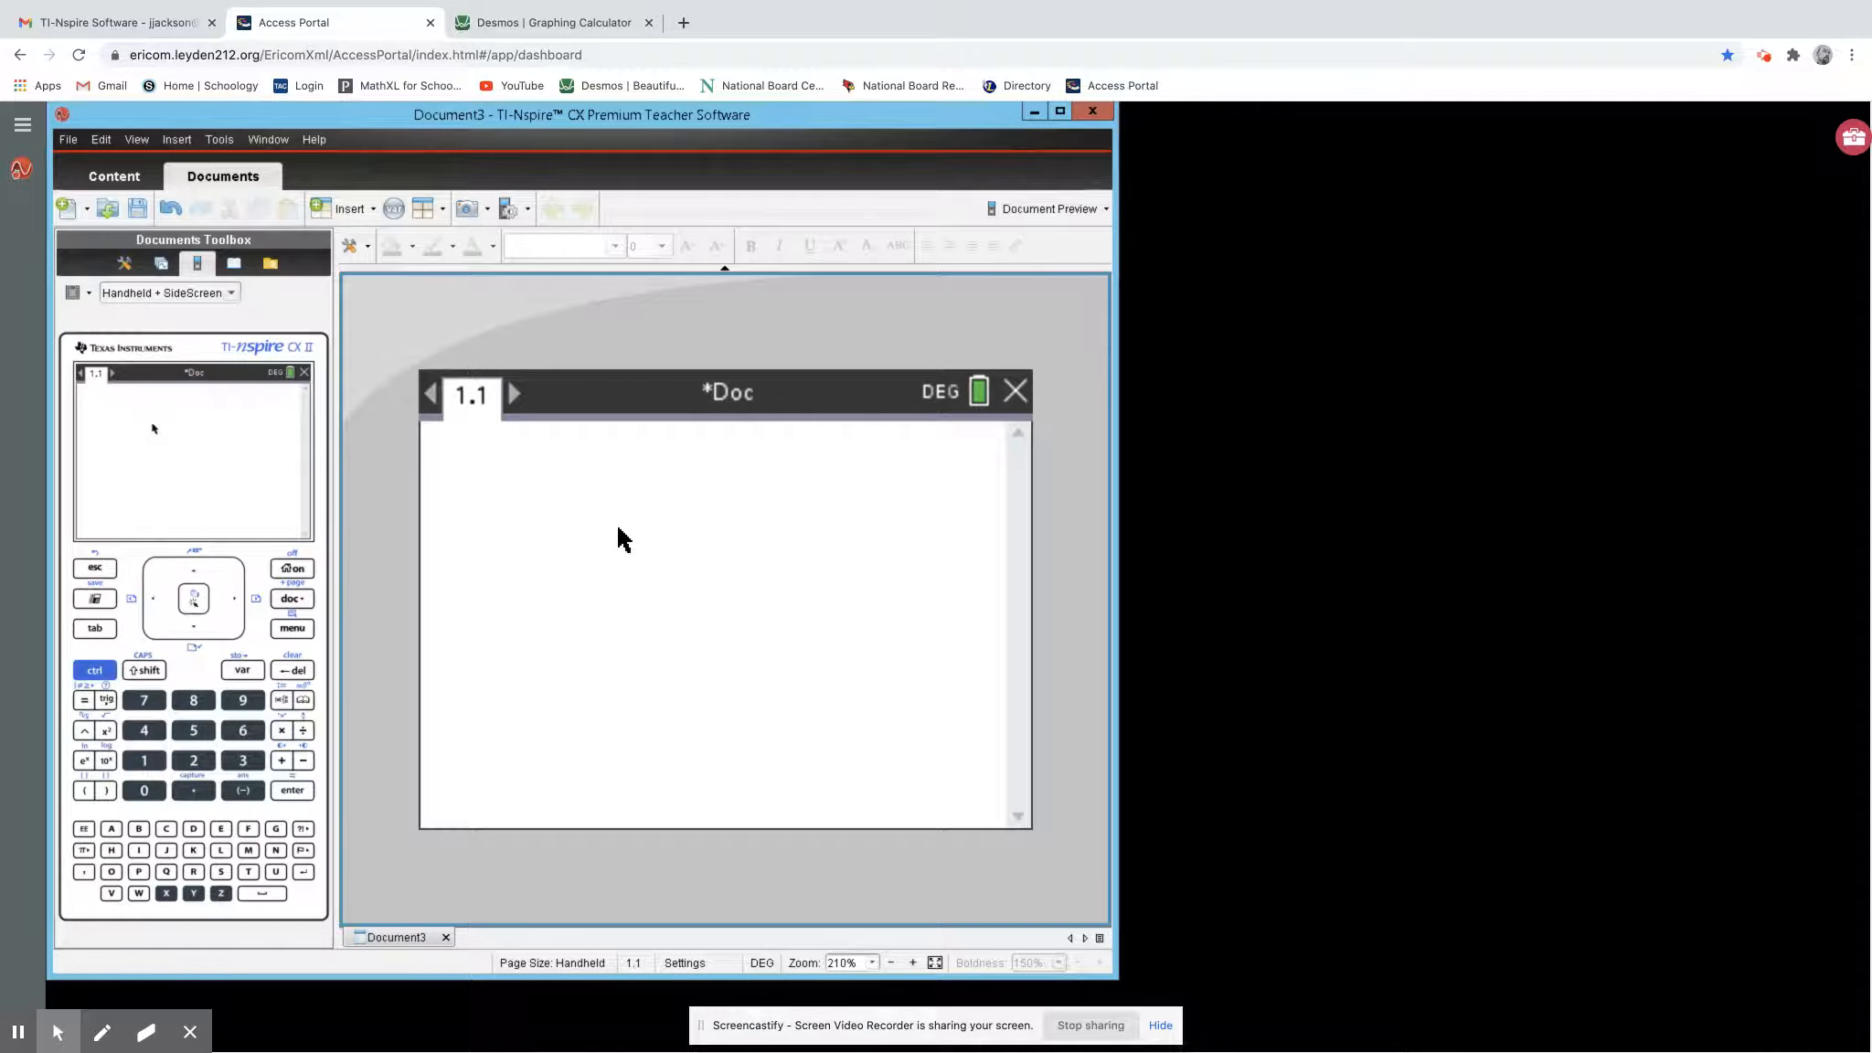
pyautogui.moveTo(433, 610)
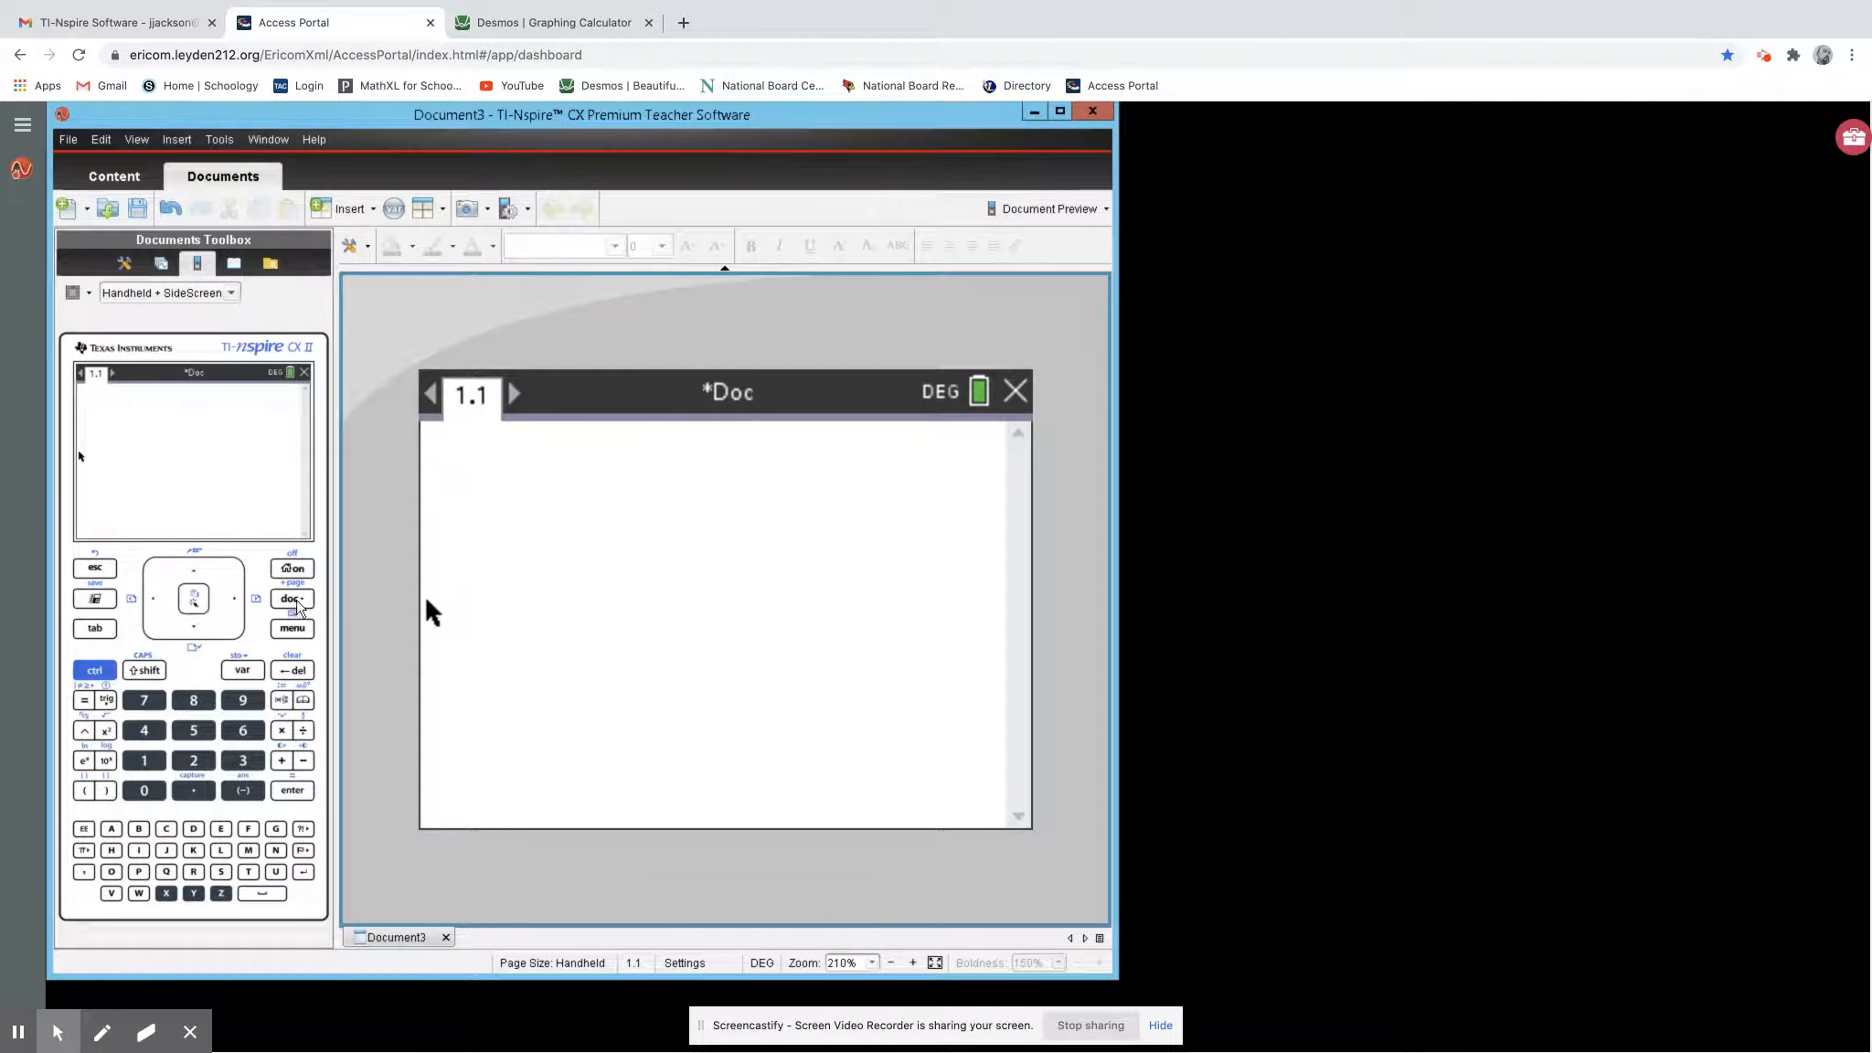
# - In Document Settings, set Display Digits to Float and Angle to Degree
pyautogui.click(292, 598)
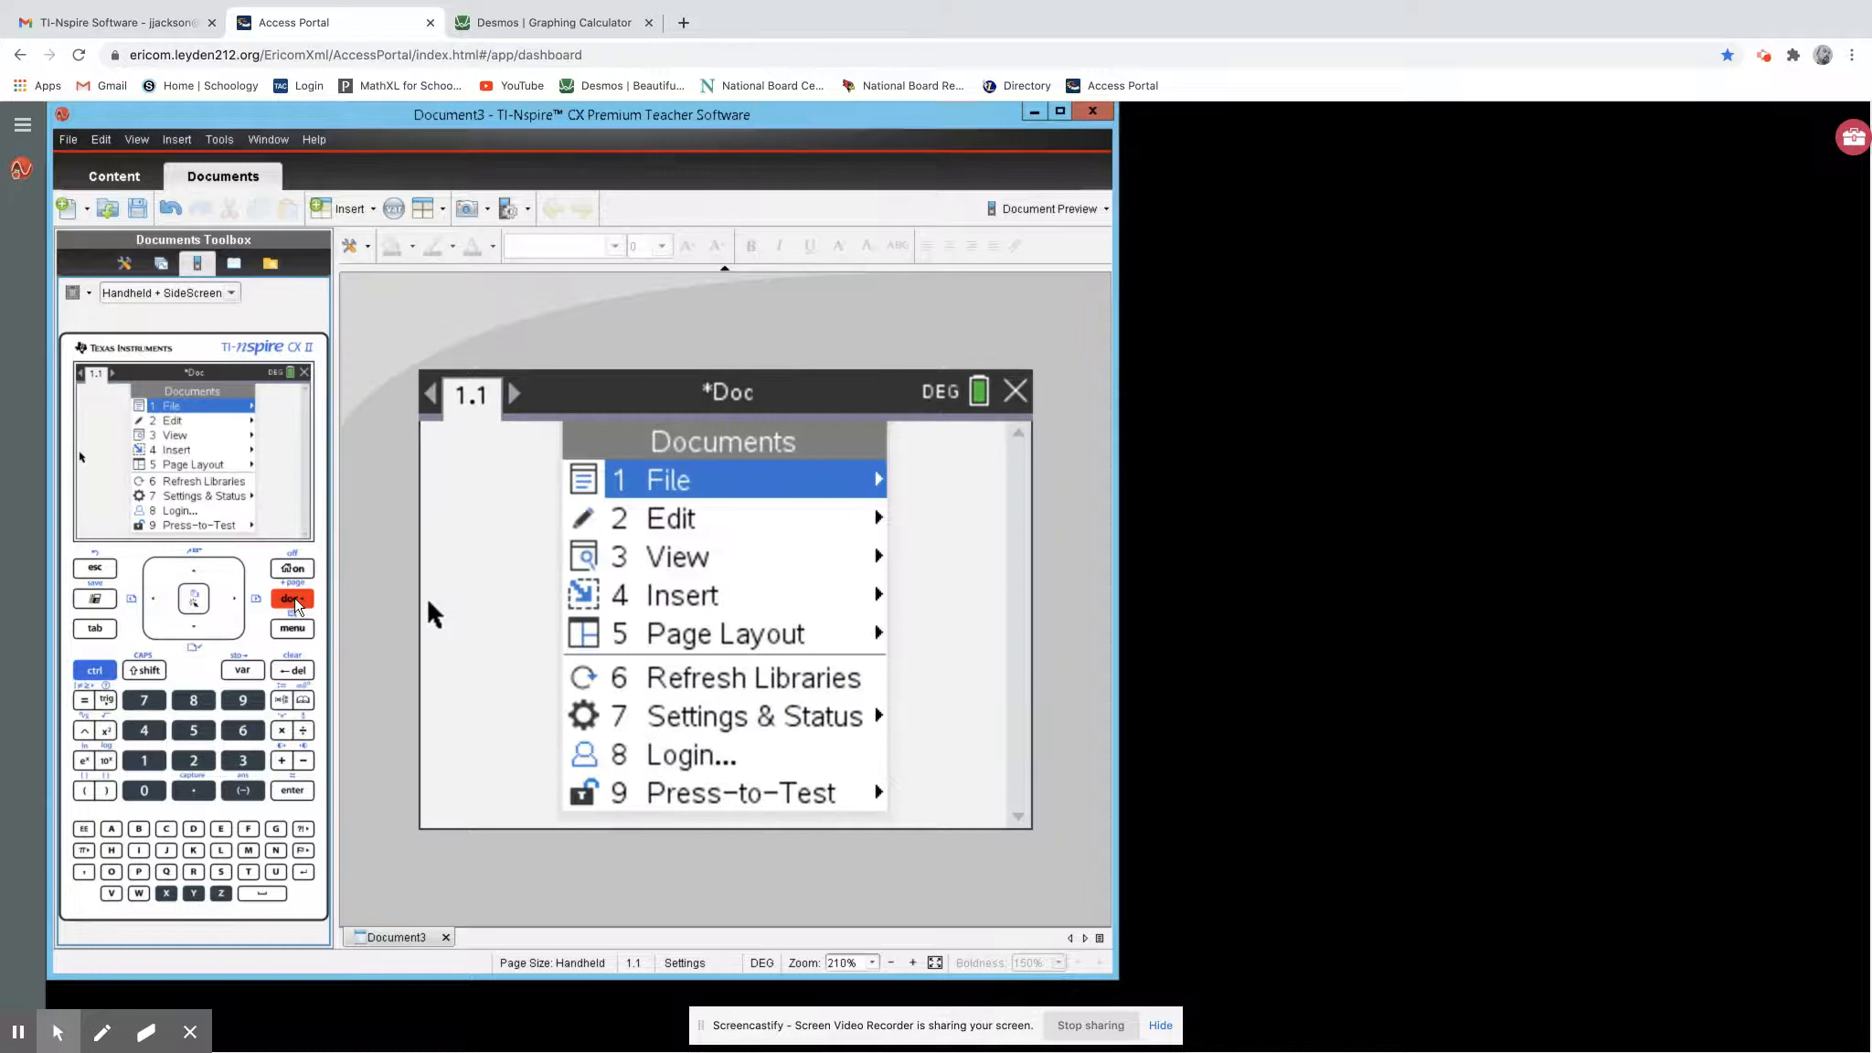
pyautogui.moveTo(523, 748)
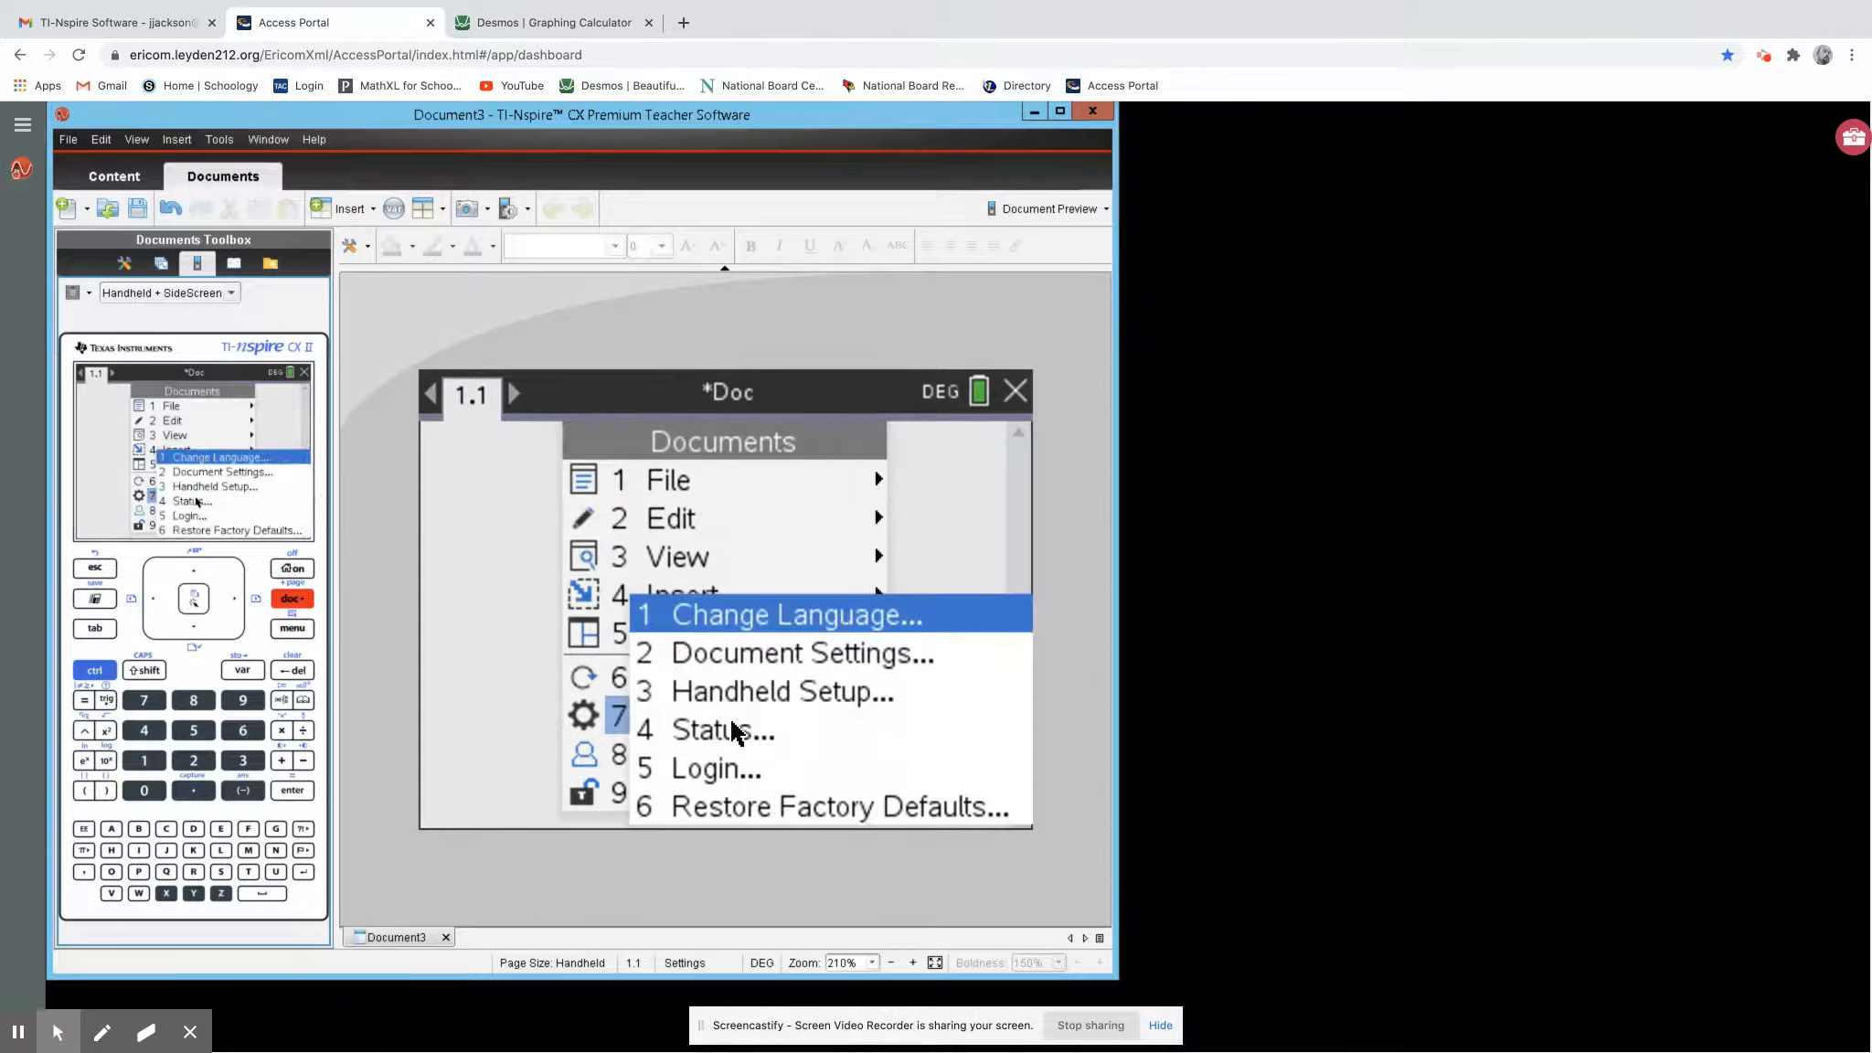
pyautogui.moveTo(741, 653)
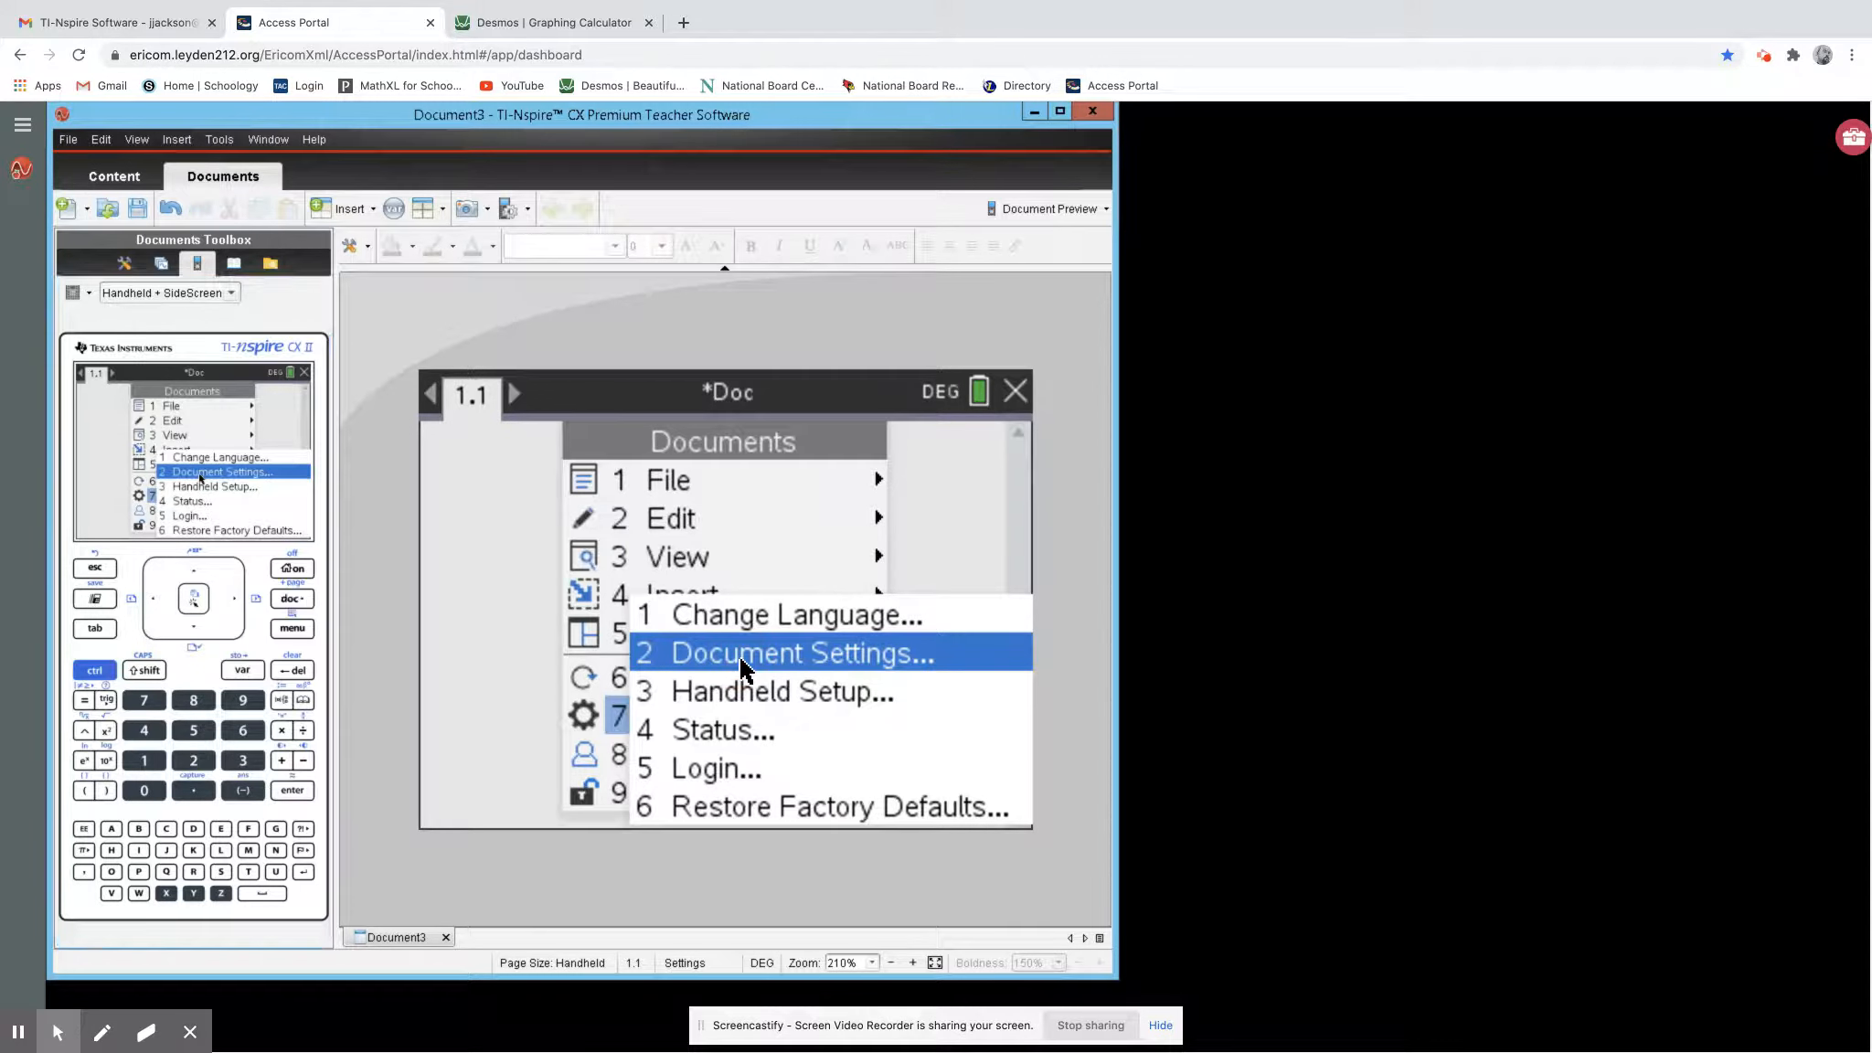
pyautogui.click(799, 653)
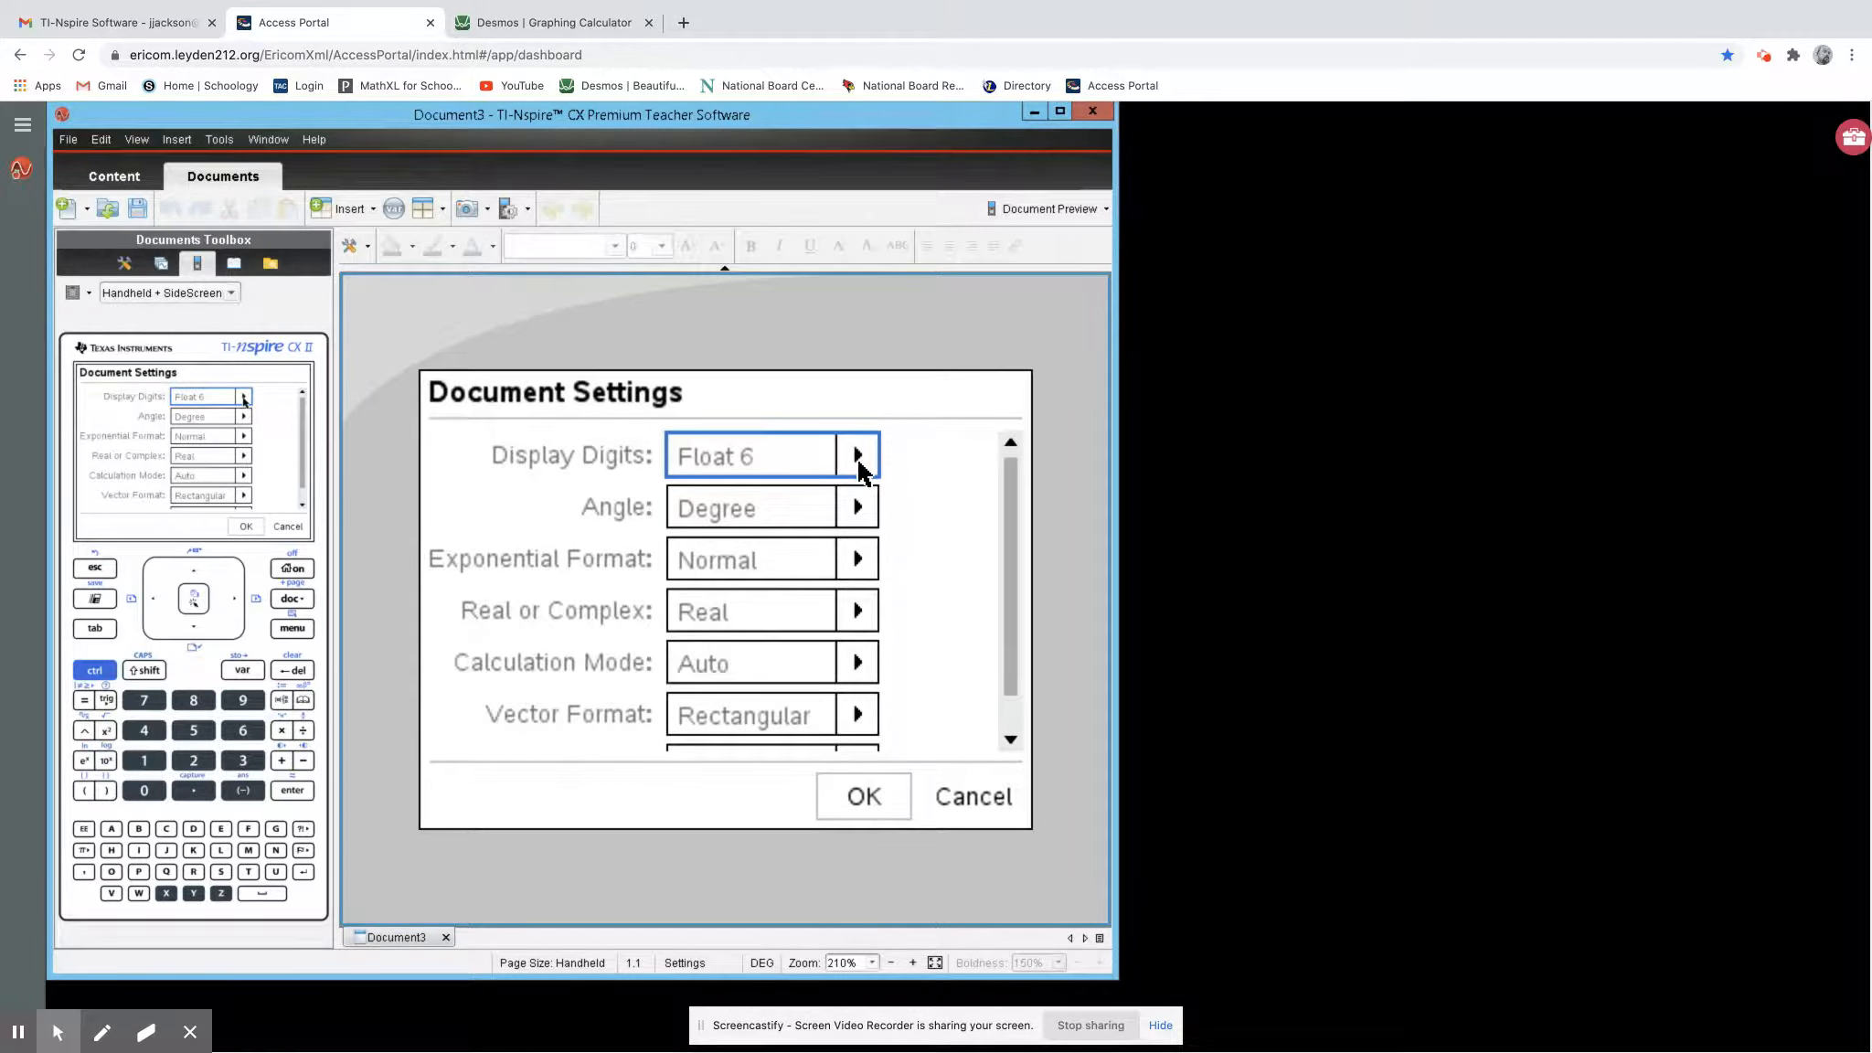
pyautogui.click(856, 455)
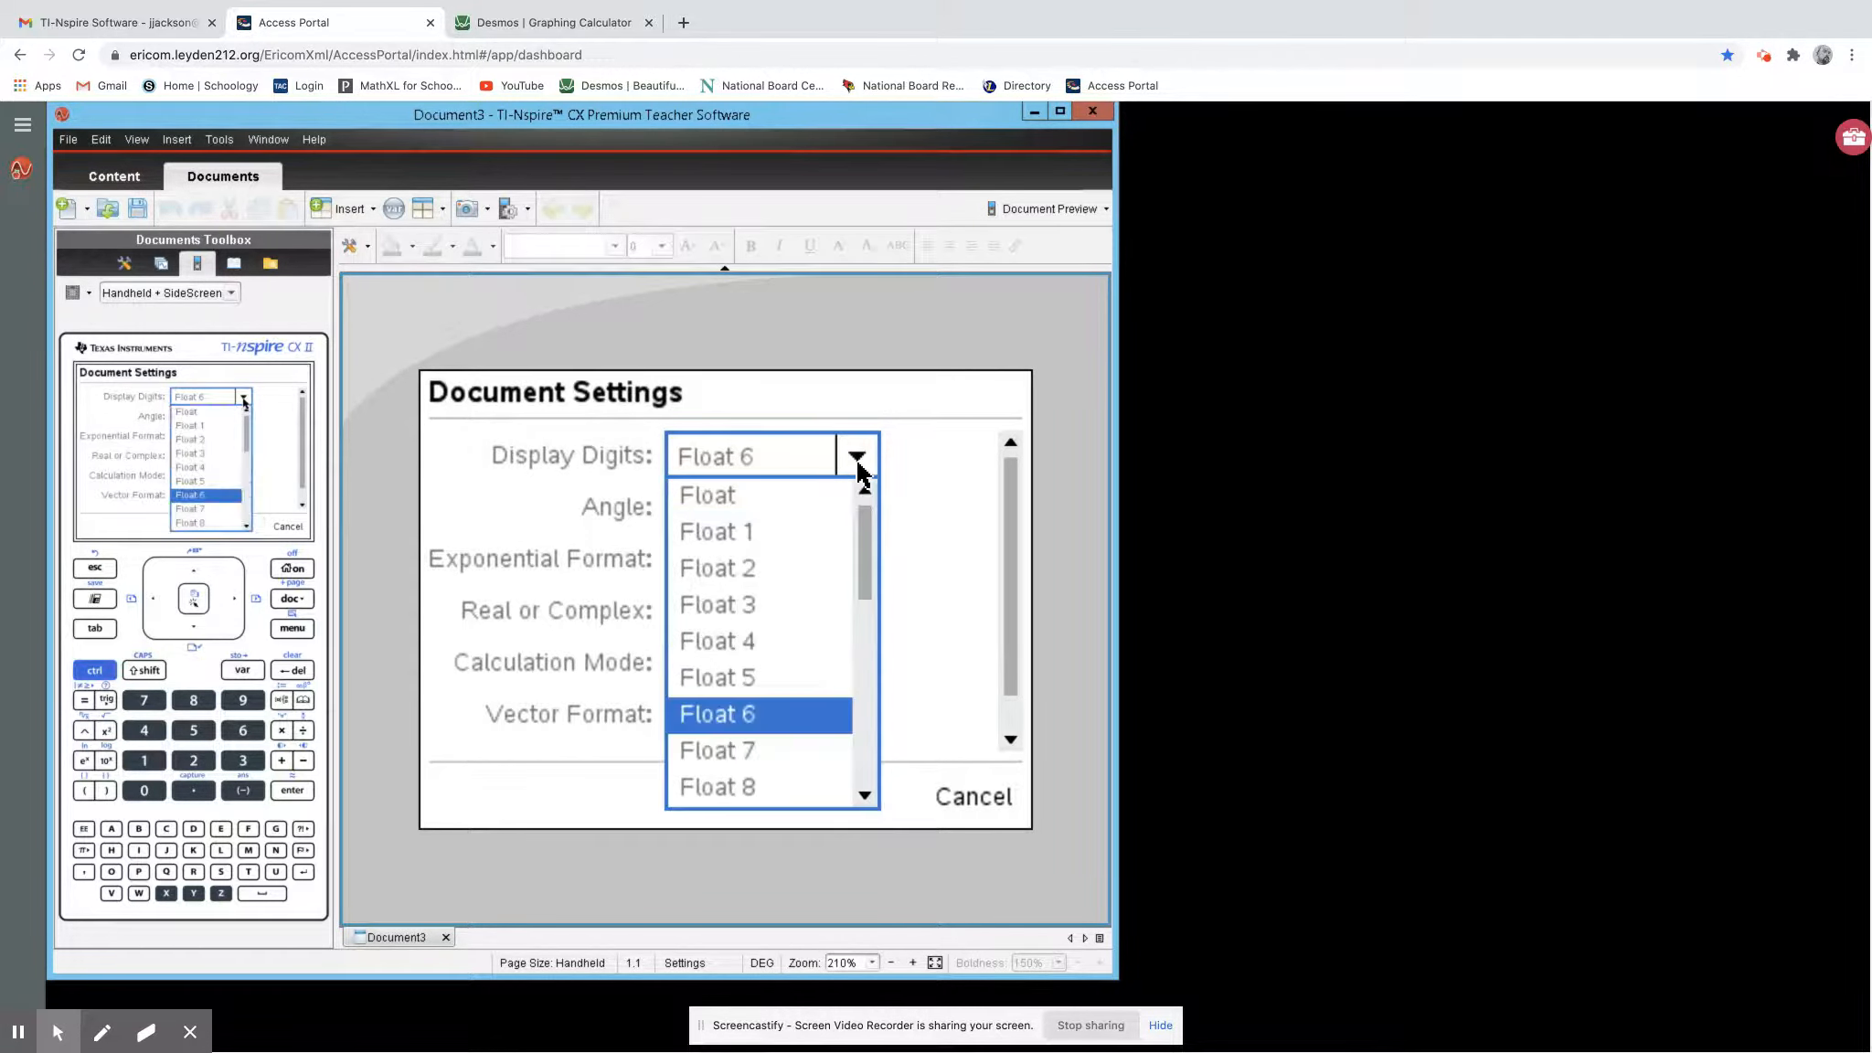
pyautogui.click(707, 494)
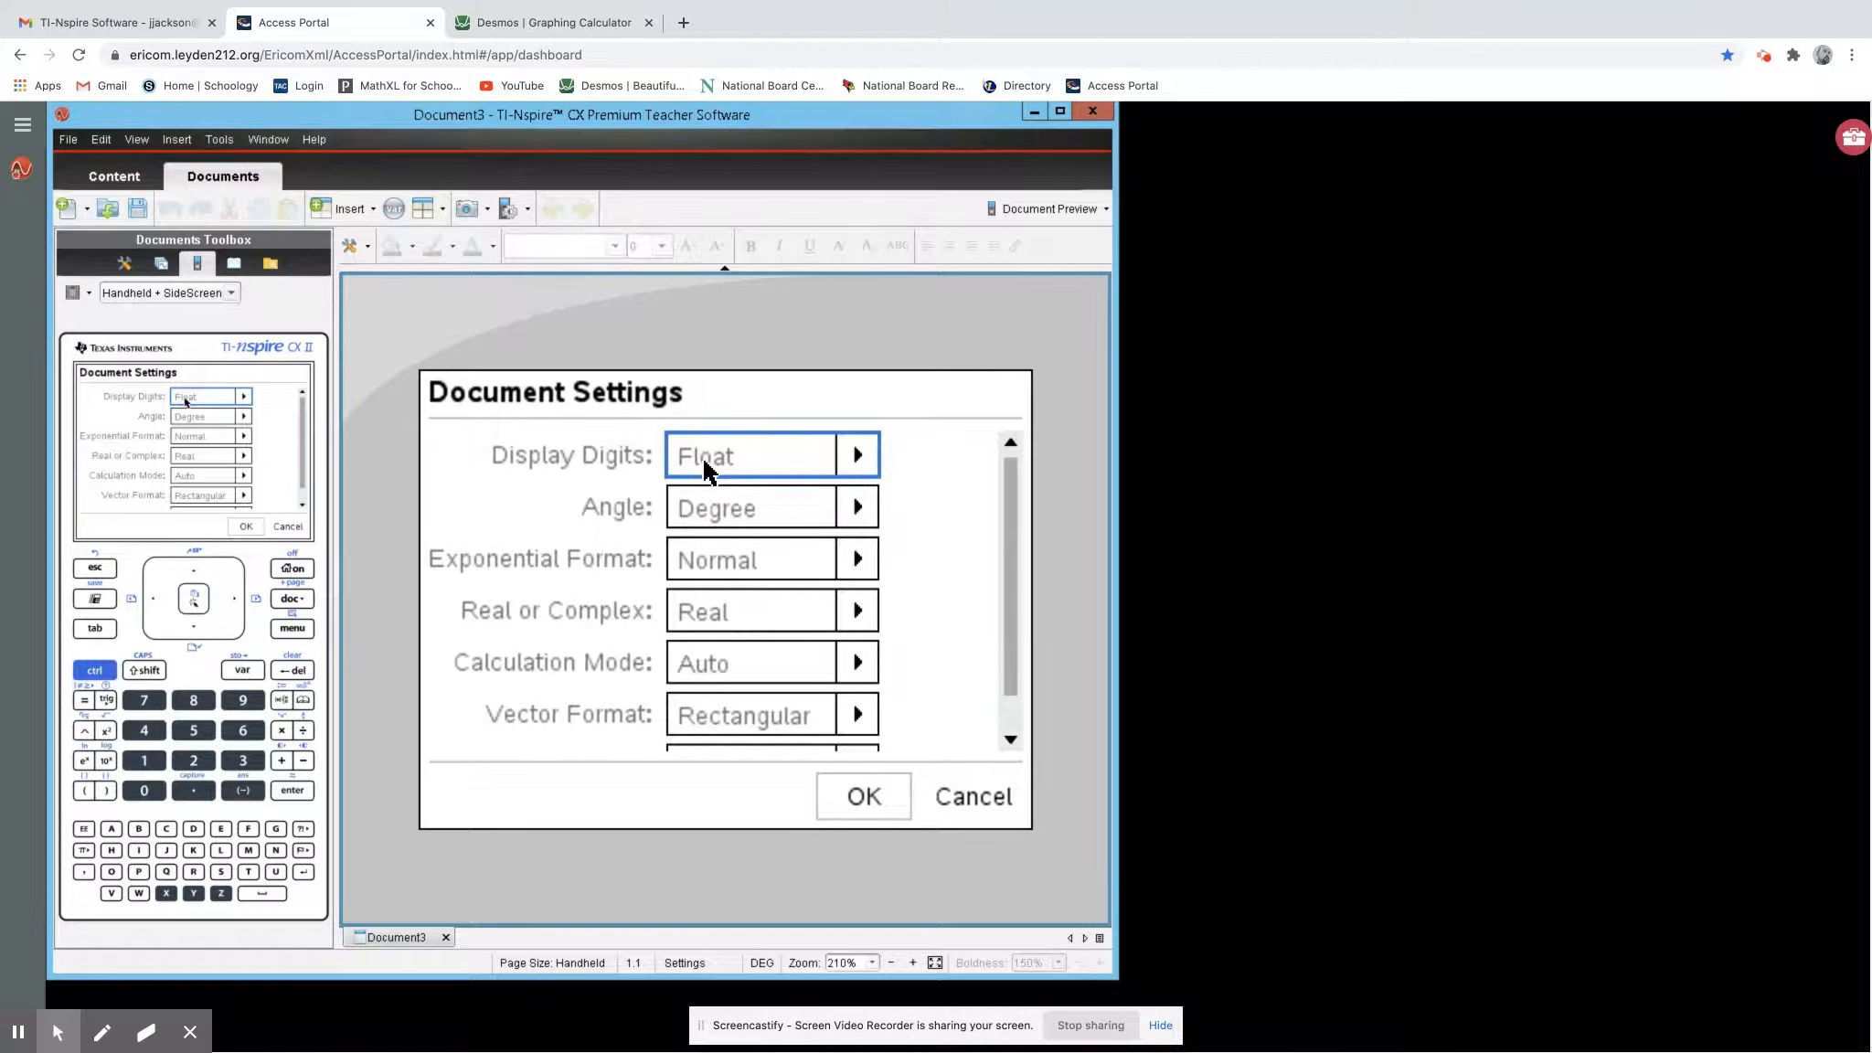
pyautogui.moveTo(642, 518)
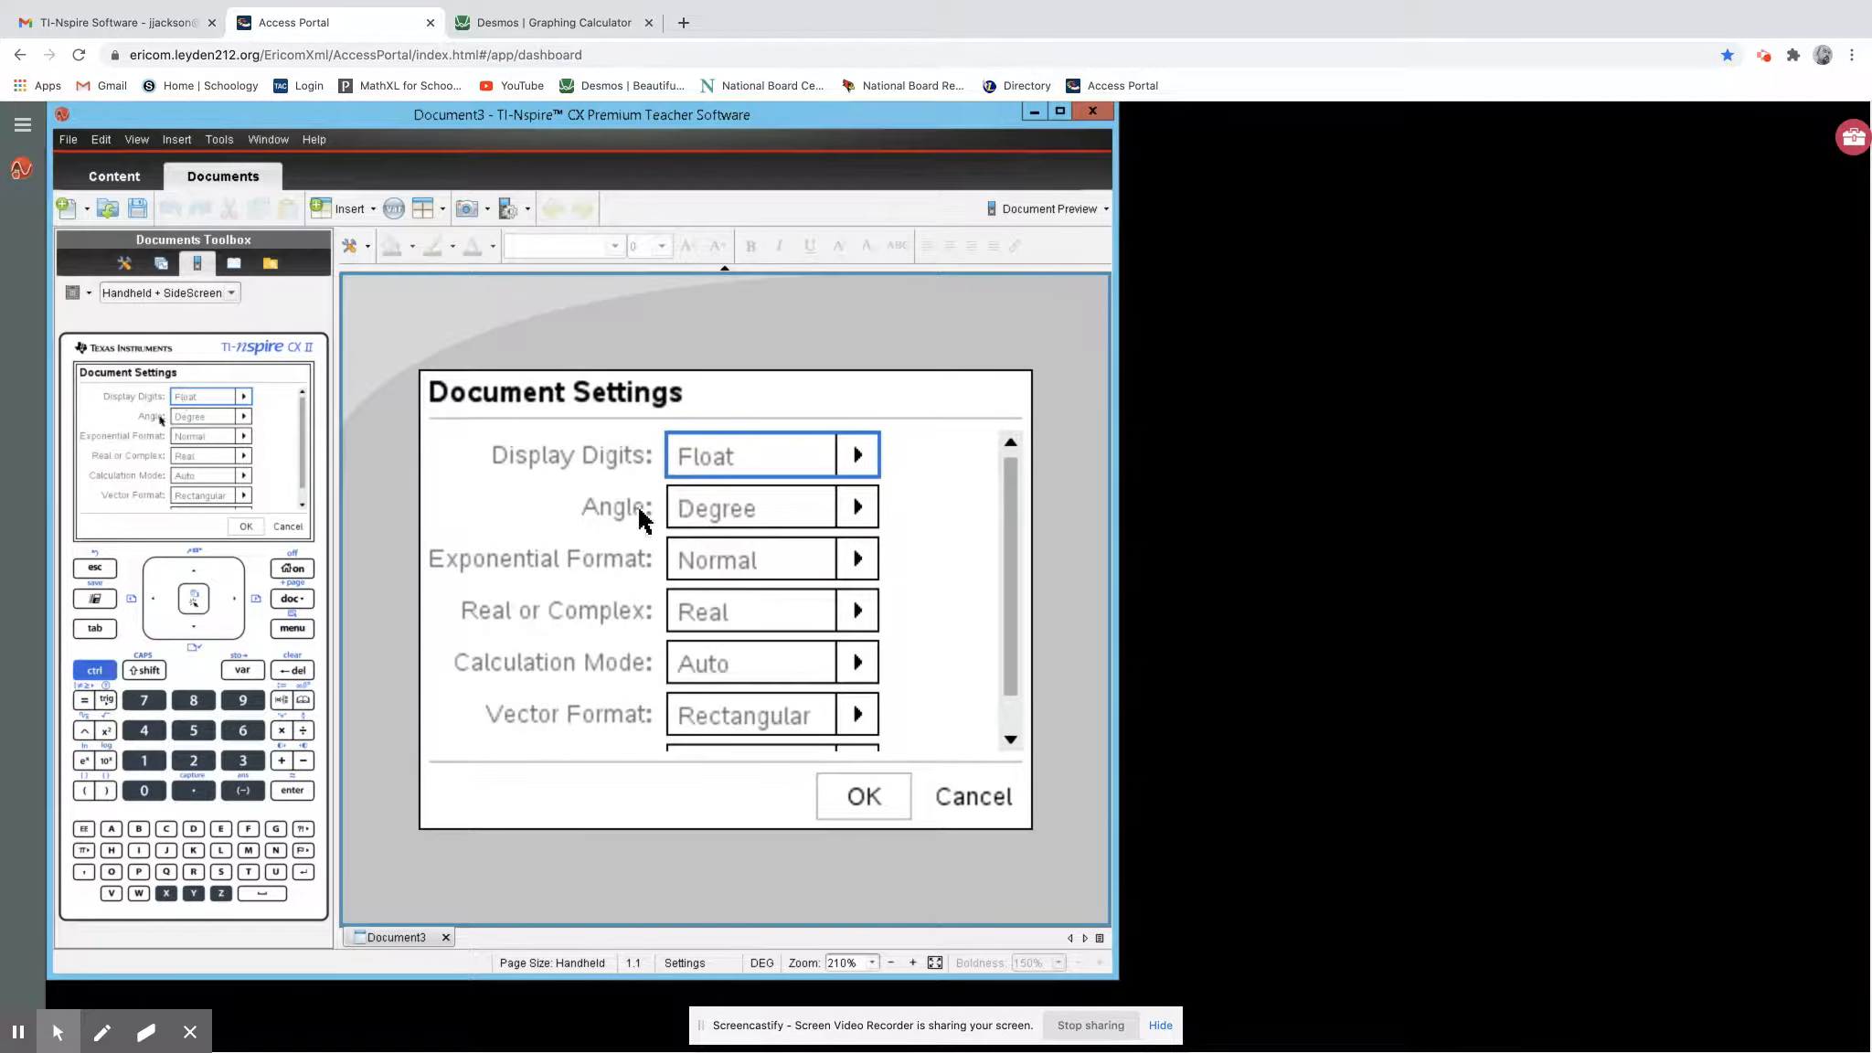
pyautogui.click(856, 506)
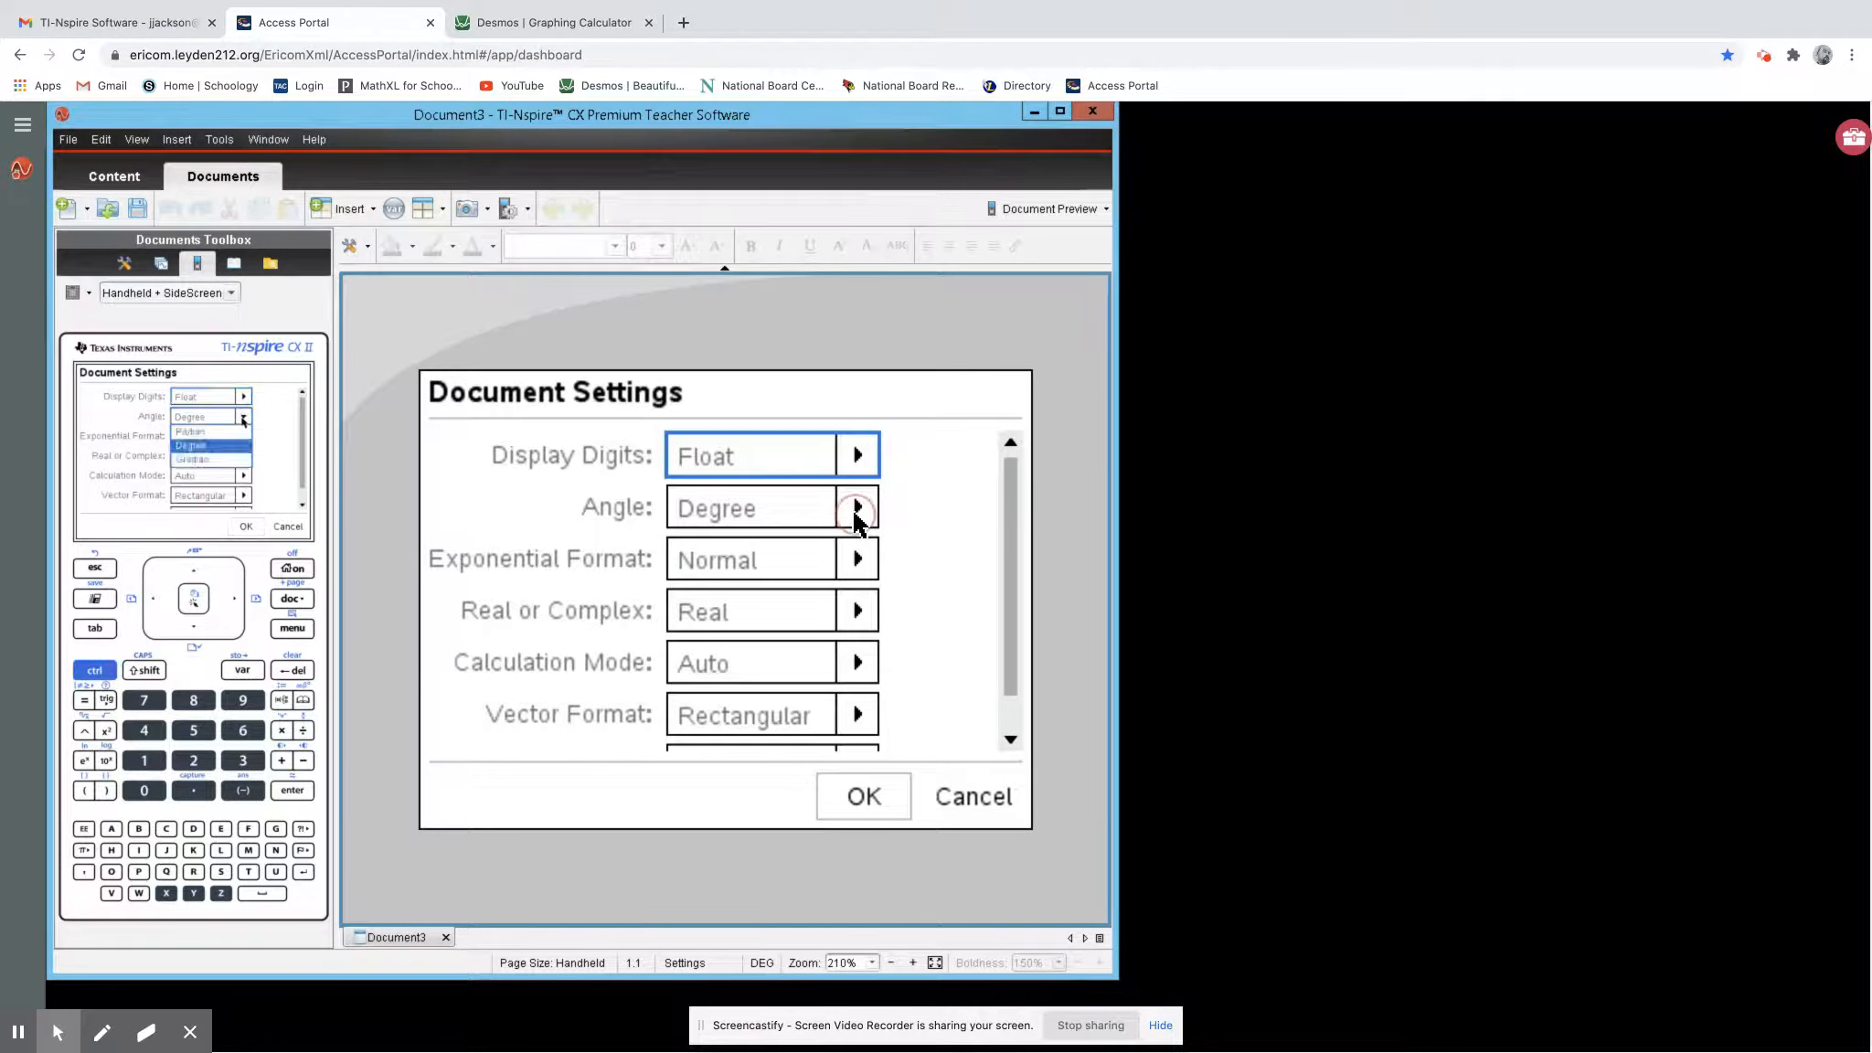
pyautogui.click(856, 508)
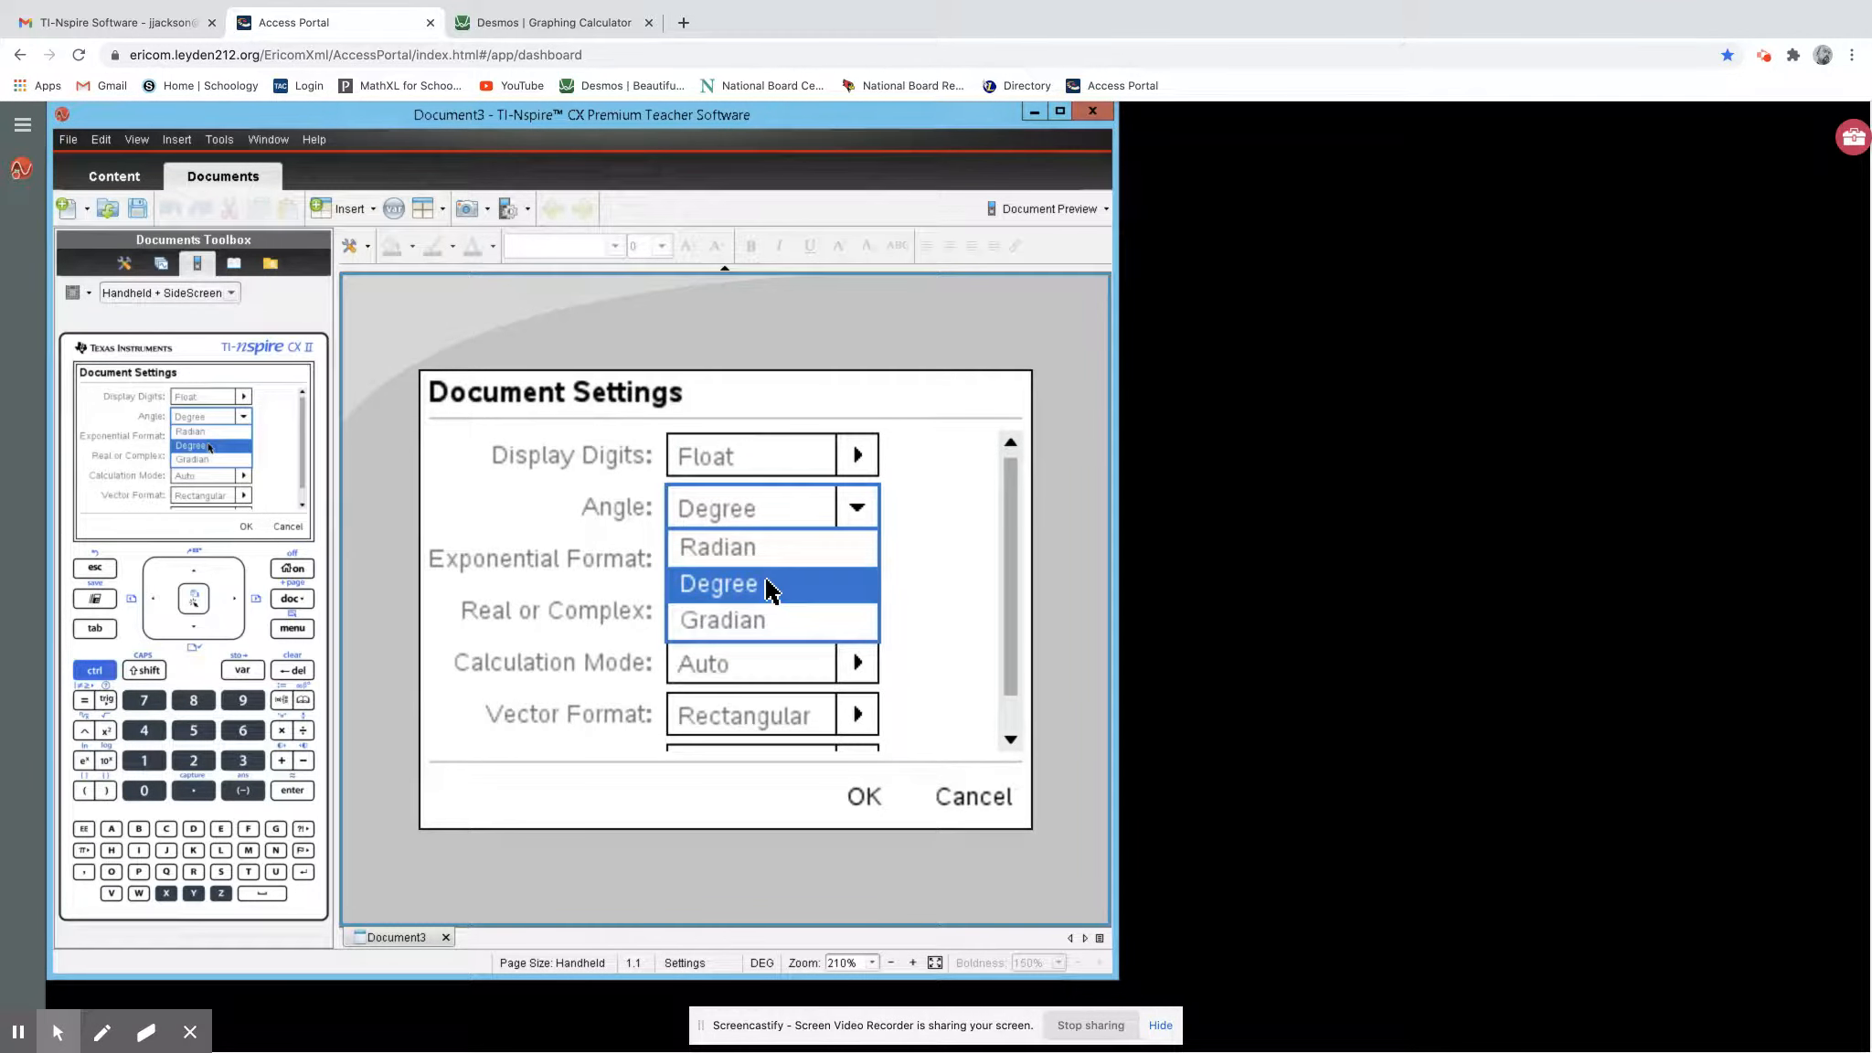
pyautogui.moveTo(774, 583)
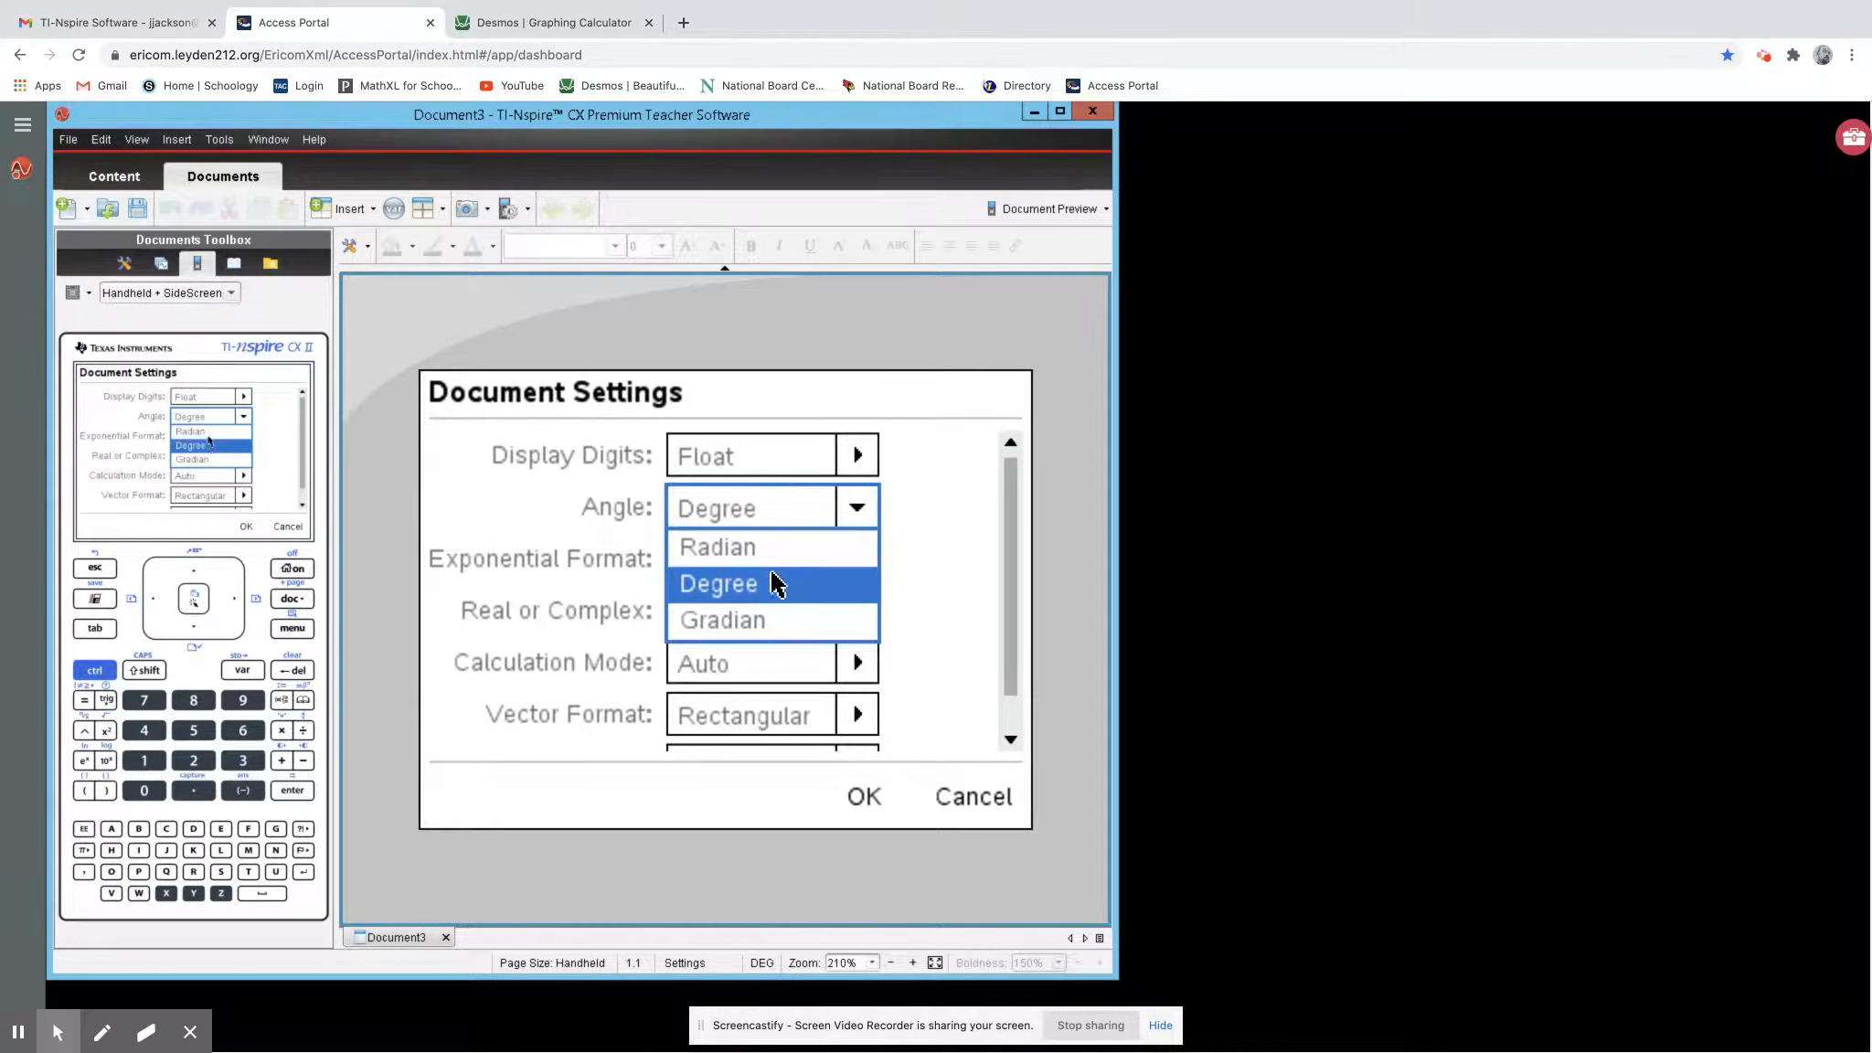
pyautogui.moveTo(779, 590)
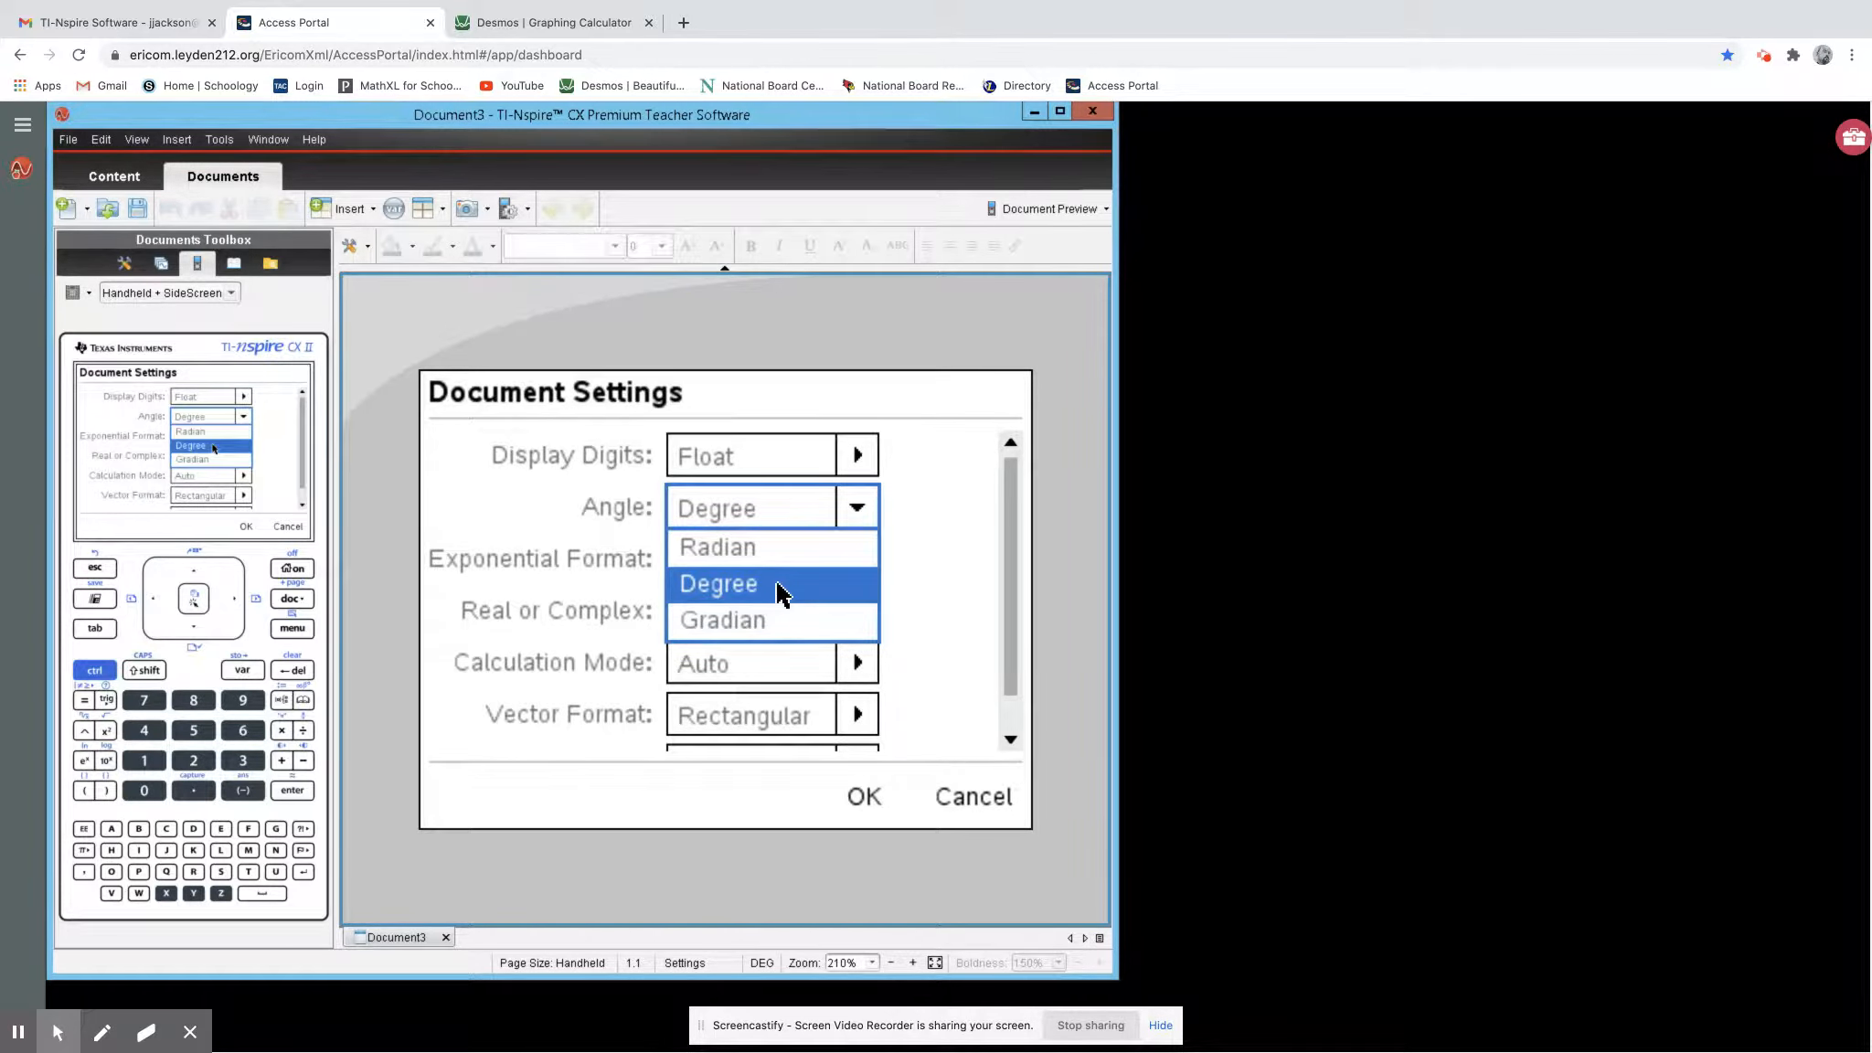
pyautogui.click(717, 584)
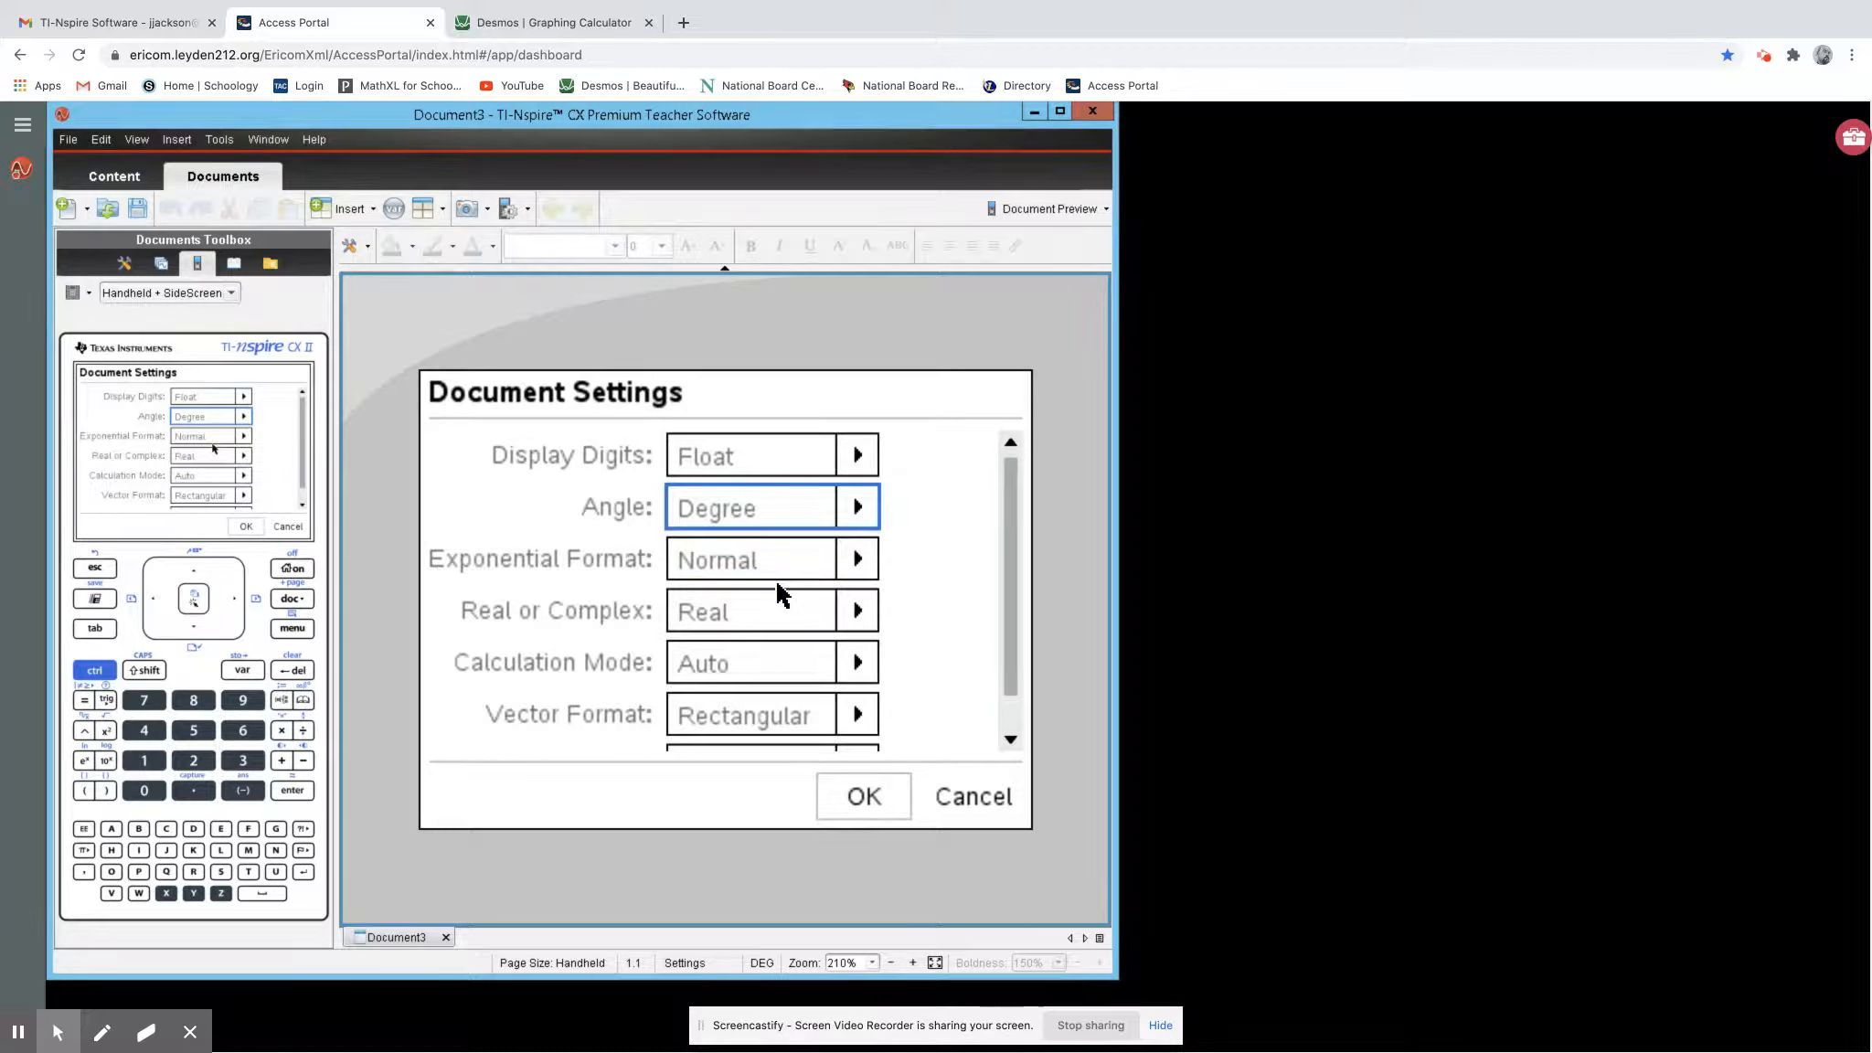
pyautogui.moveTo(746, 801)
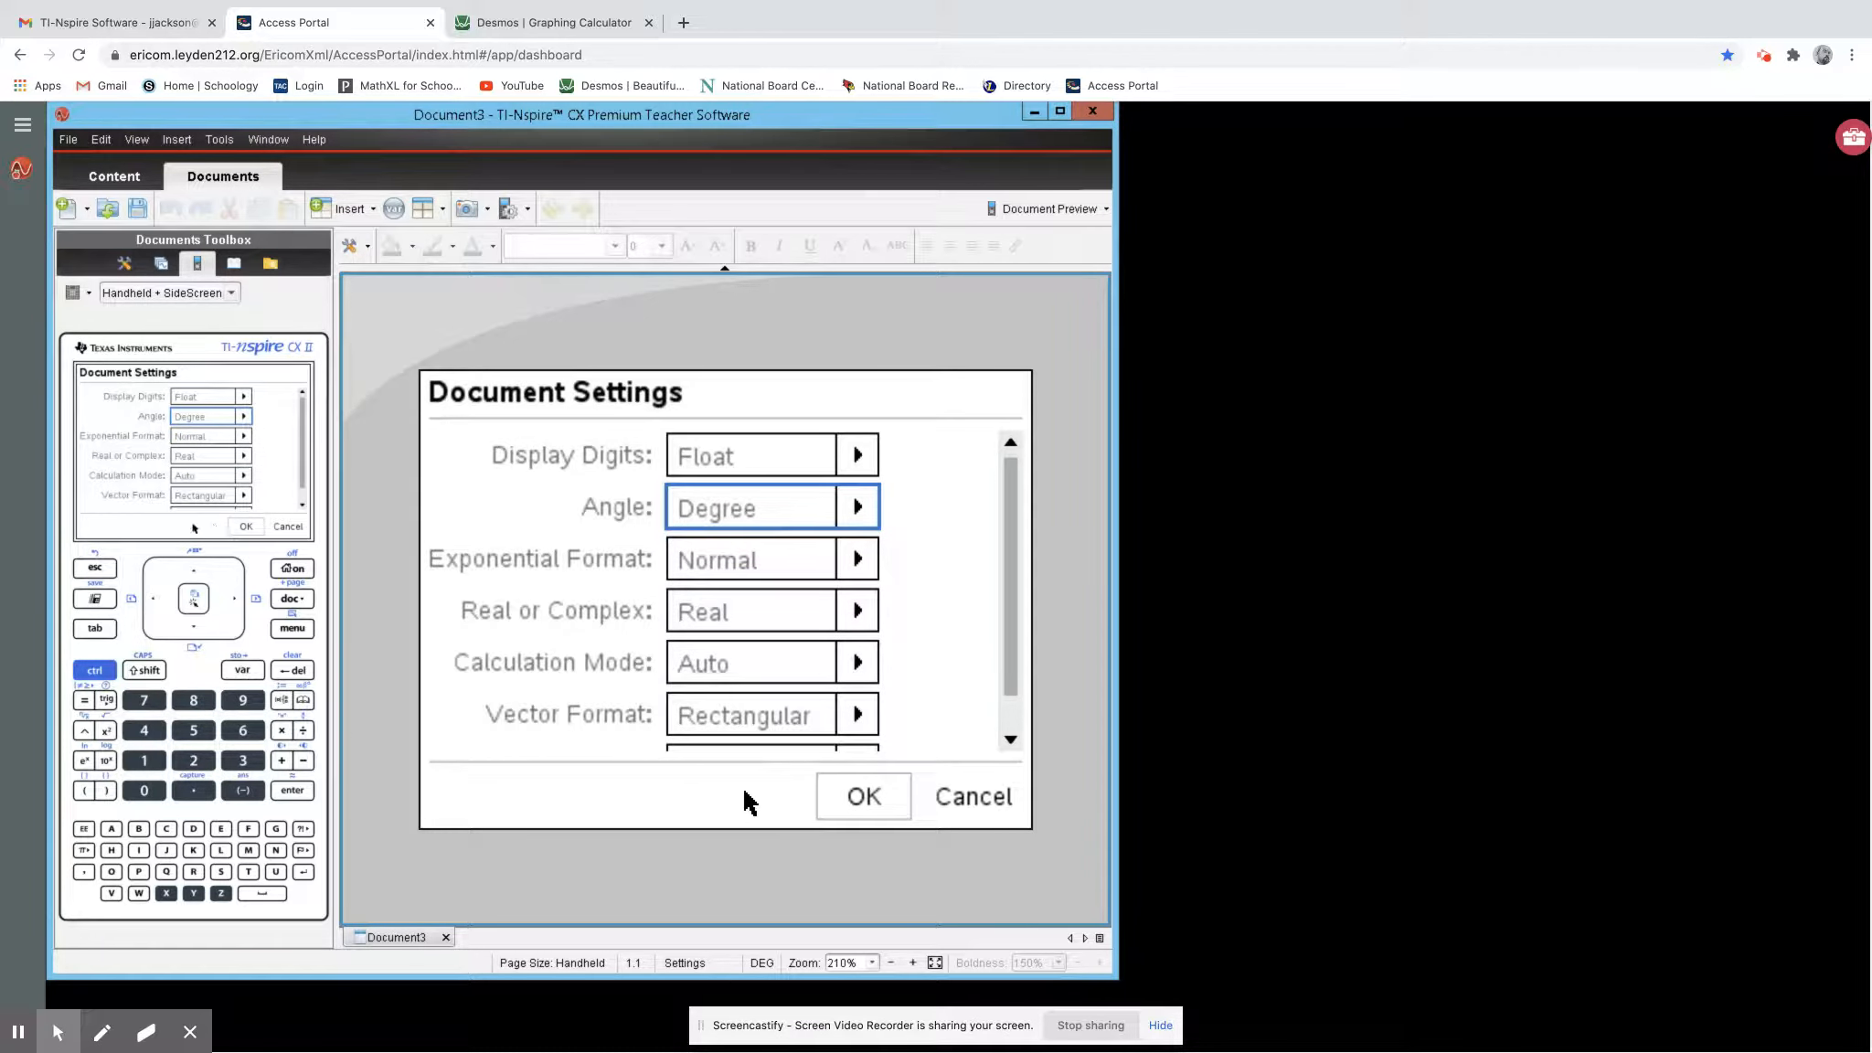
pyautogui.moveTo(773, 806)
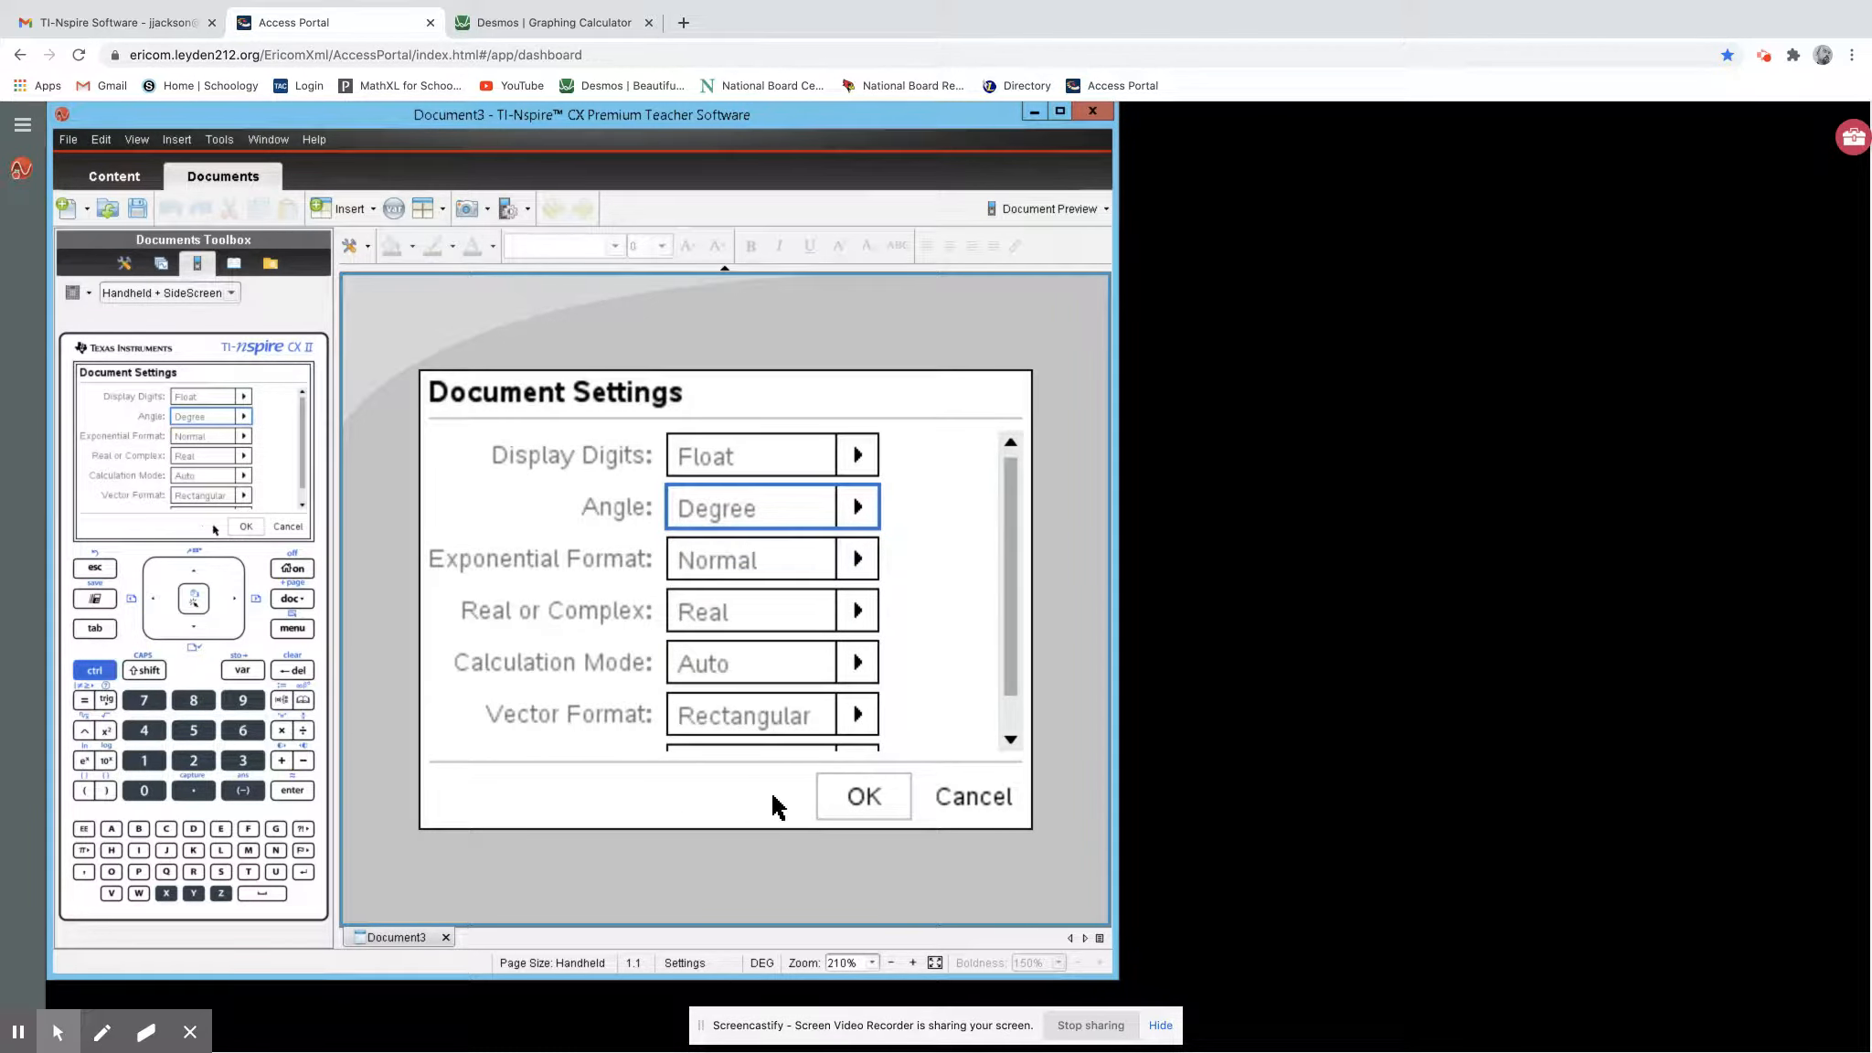
pyautogui.moveTo(751, 797)
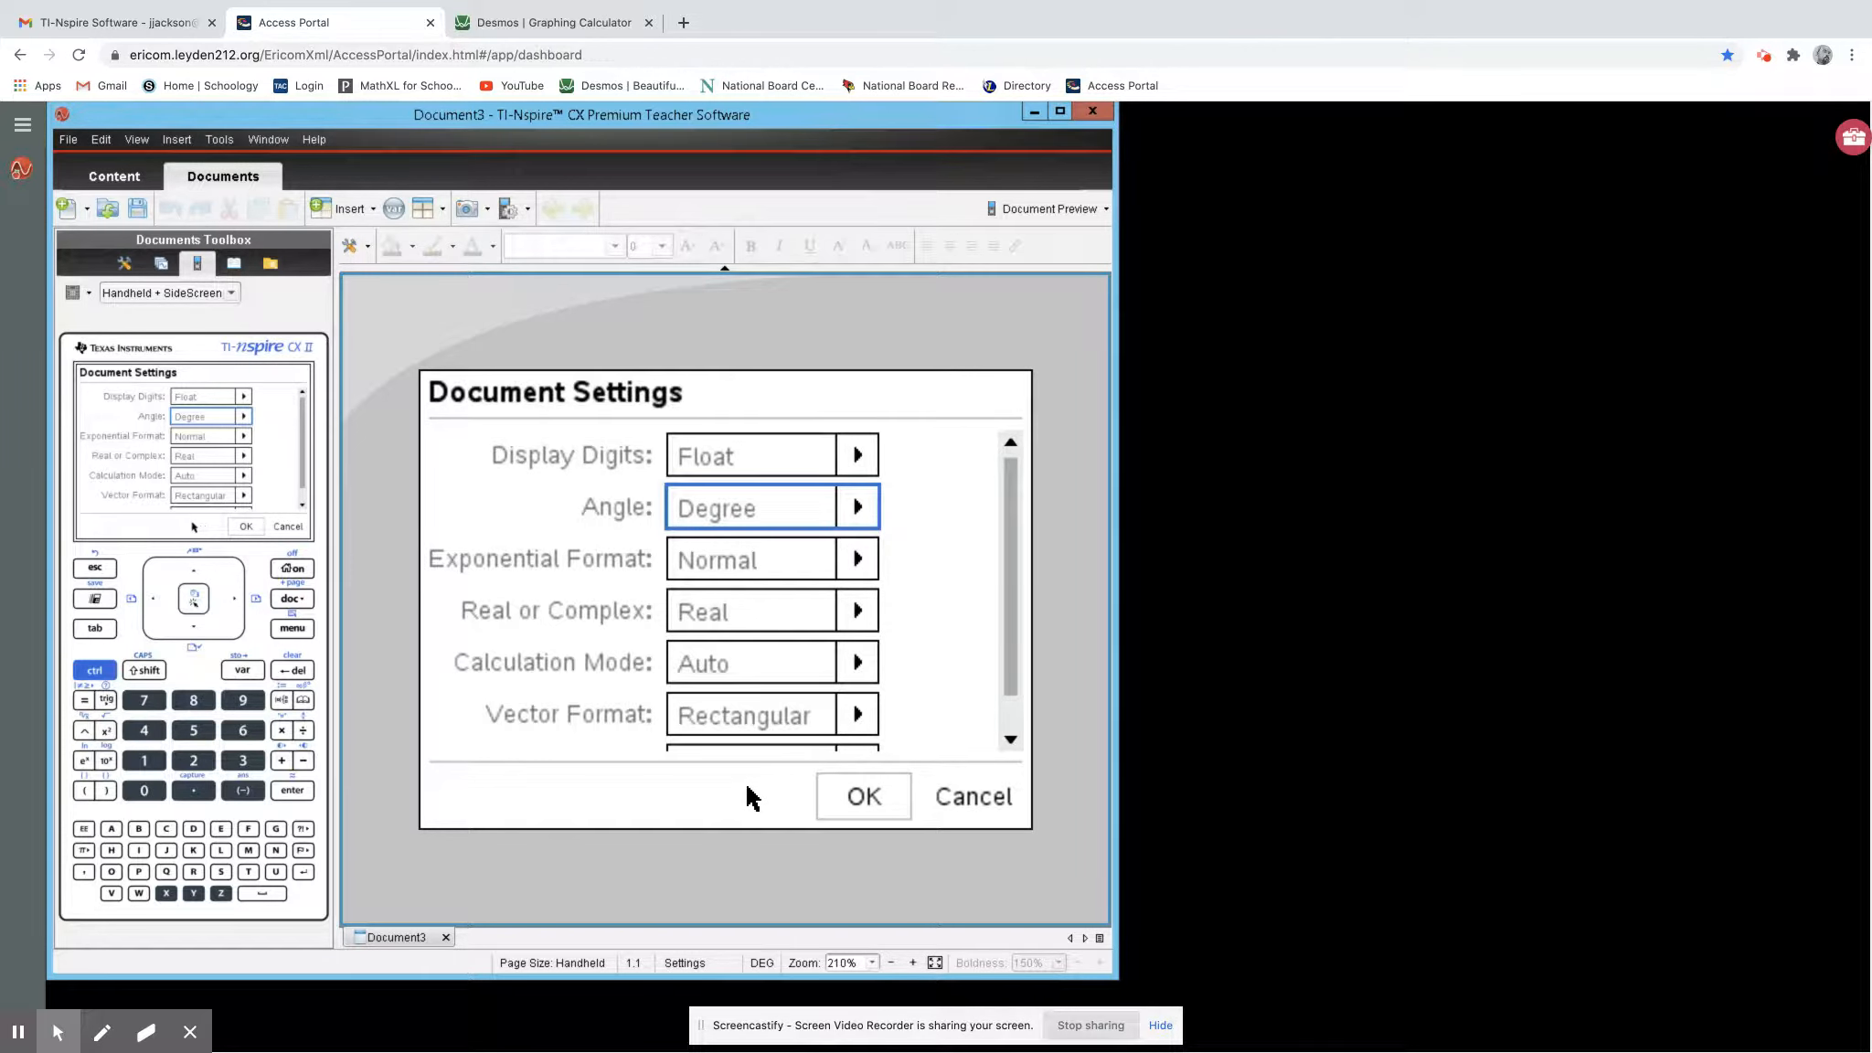
pyautogui.moveTo(731, 797)
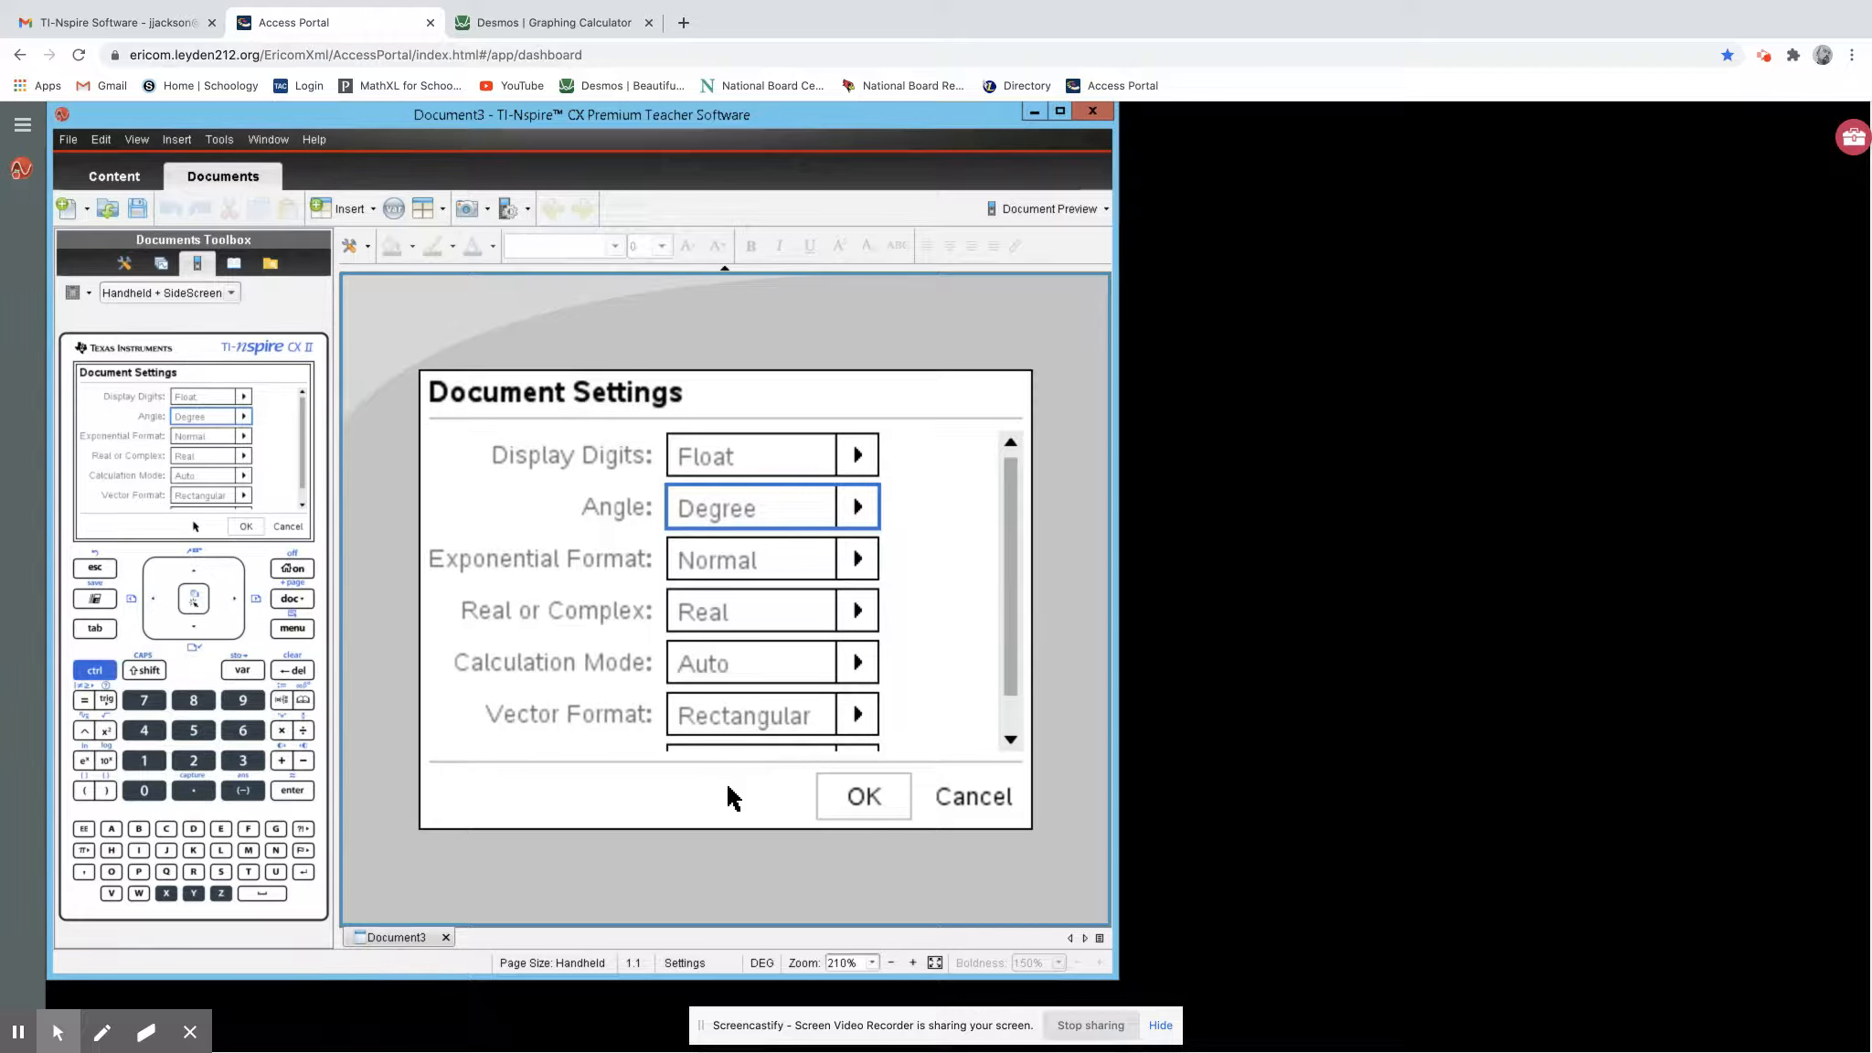
pyautogui.moveTo(863, 797)
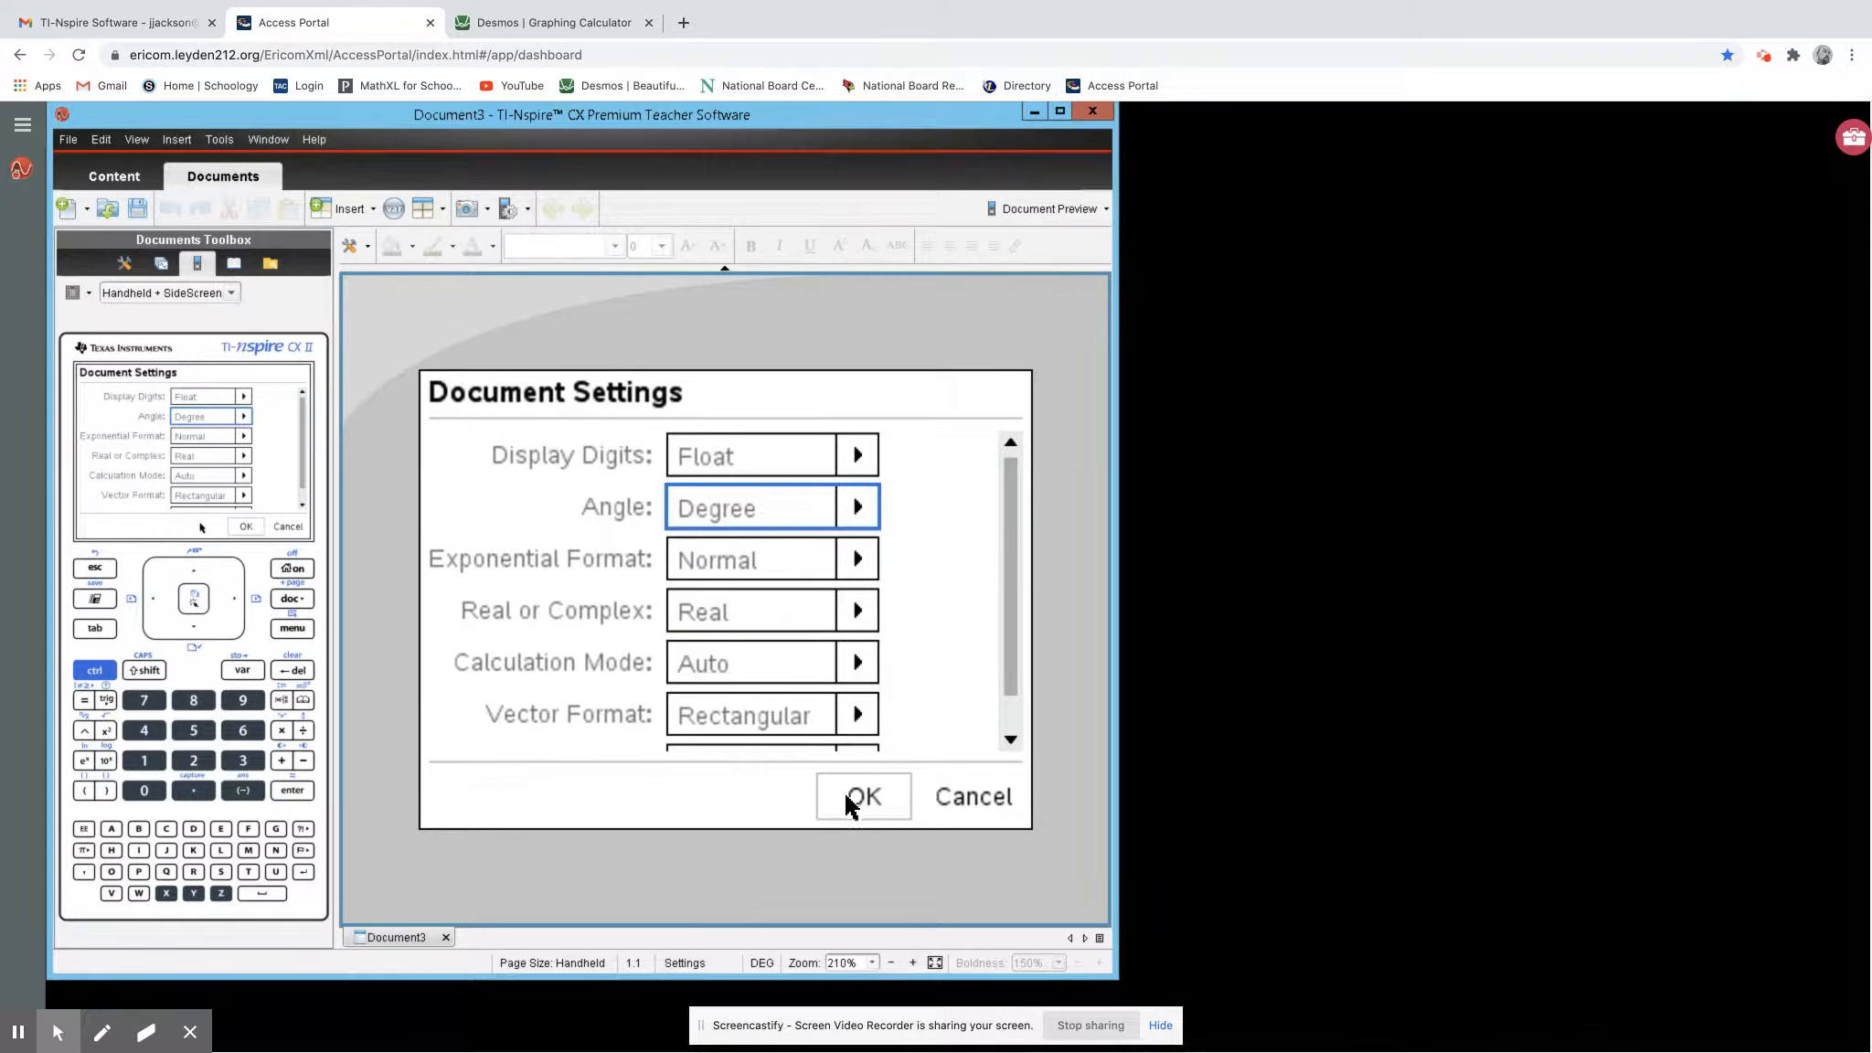
# - Confirm the settings and evaluate 7·tan(40) on the calculator page, giving 5.87369741824
pyautogui.click(863, 797)
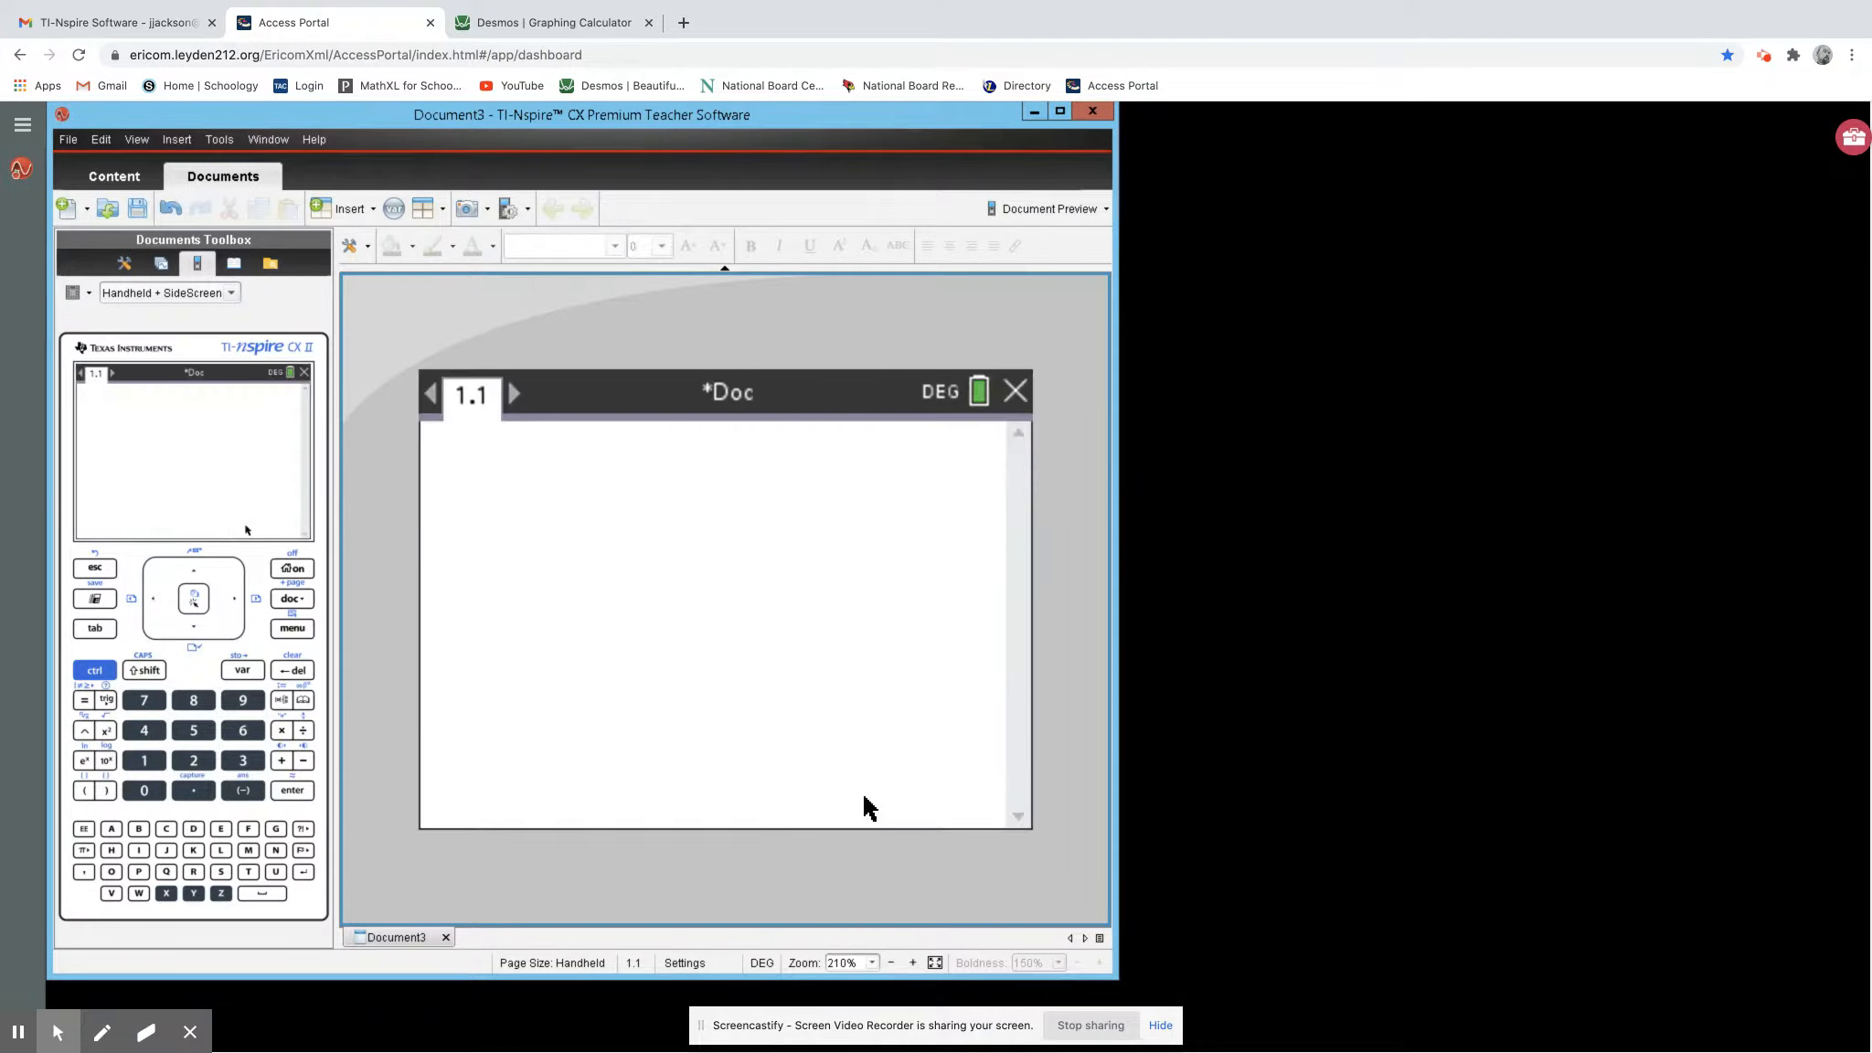
pyautogui.moveTo(845, 807)
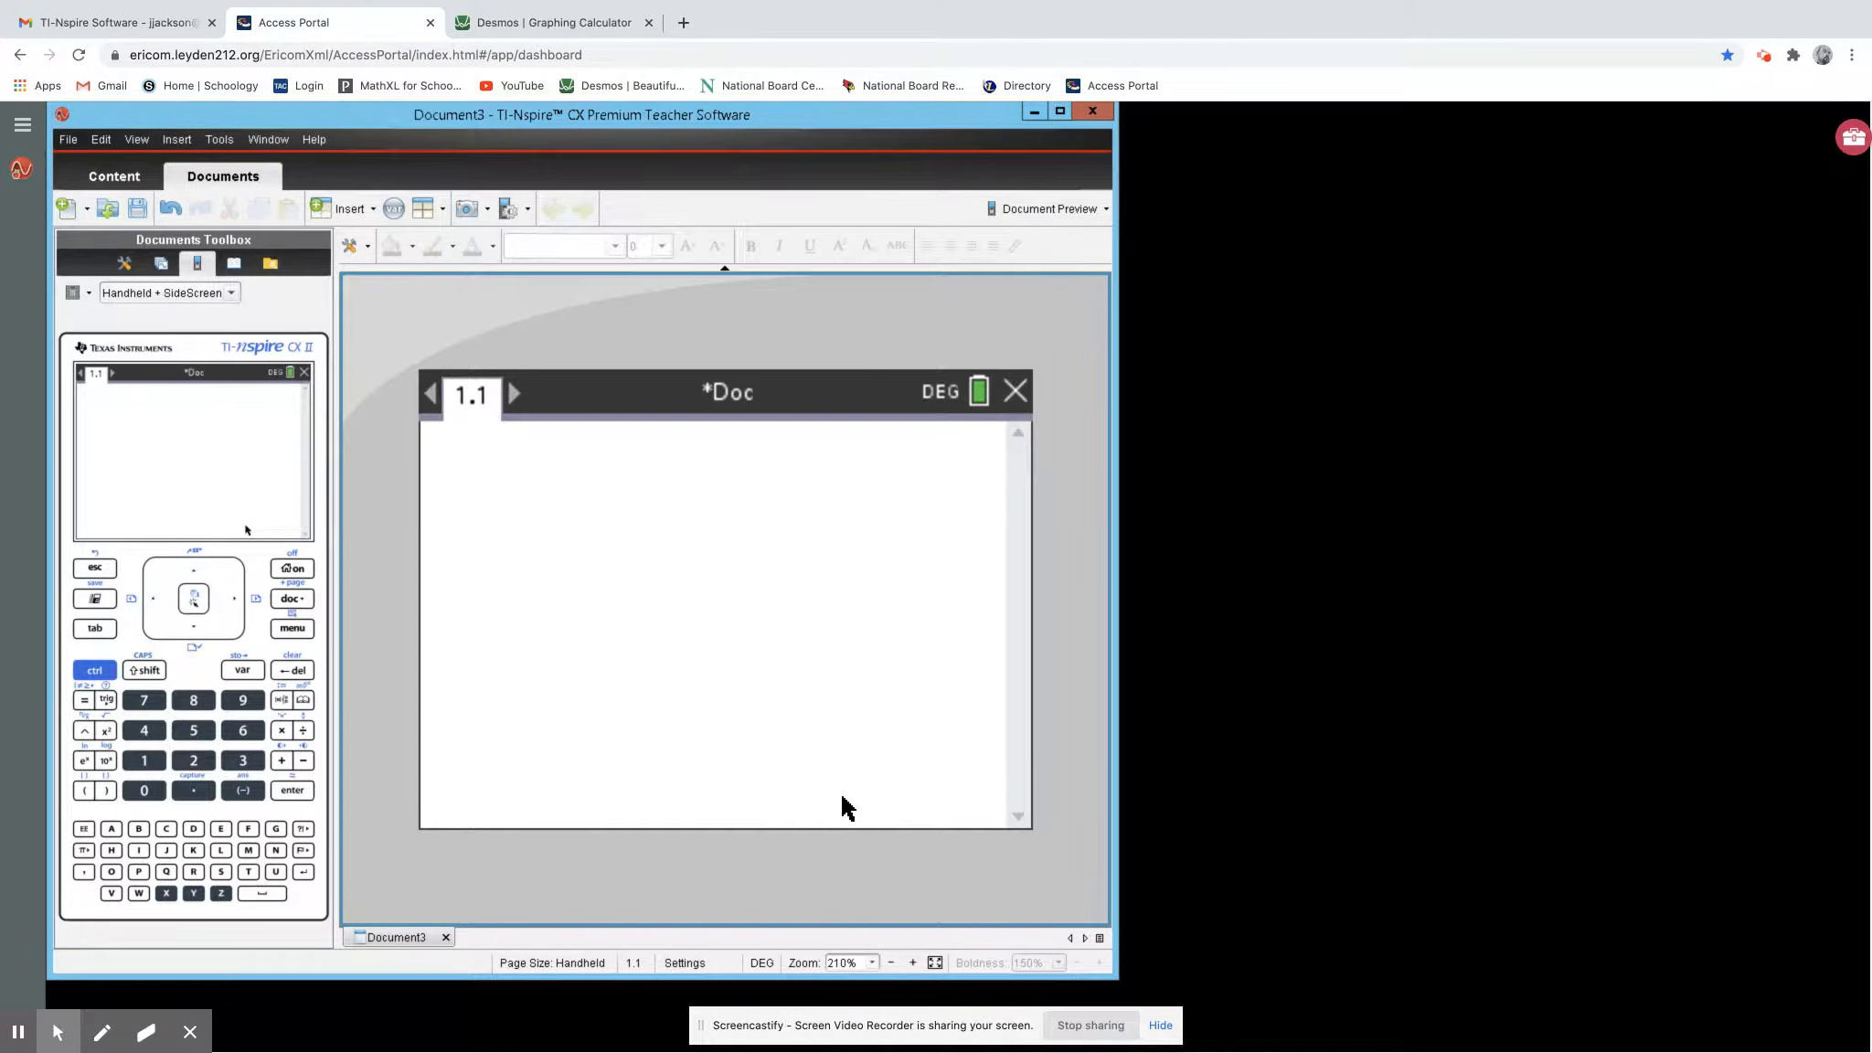
pyautogui.click(143, 700)
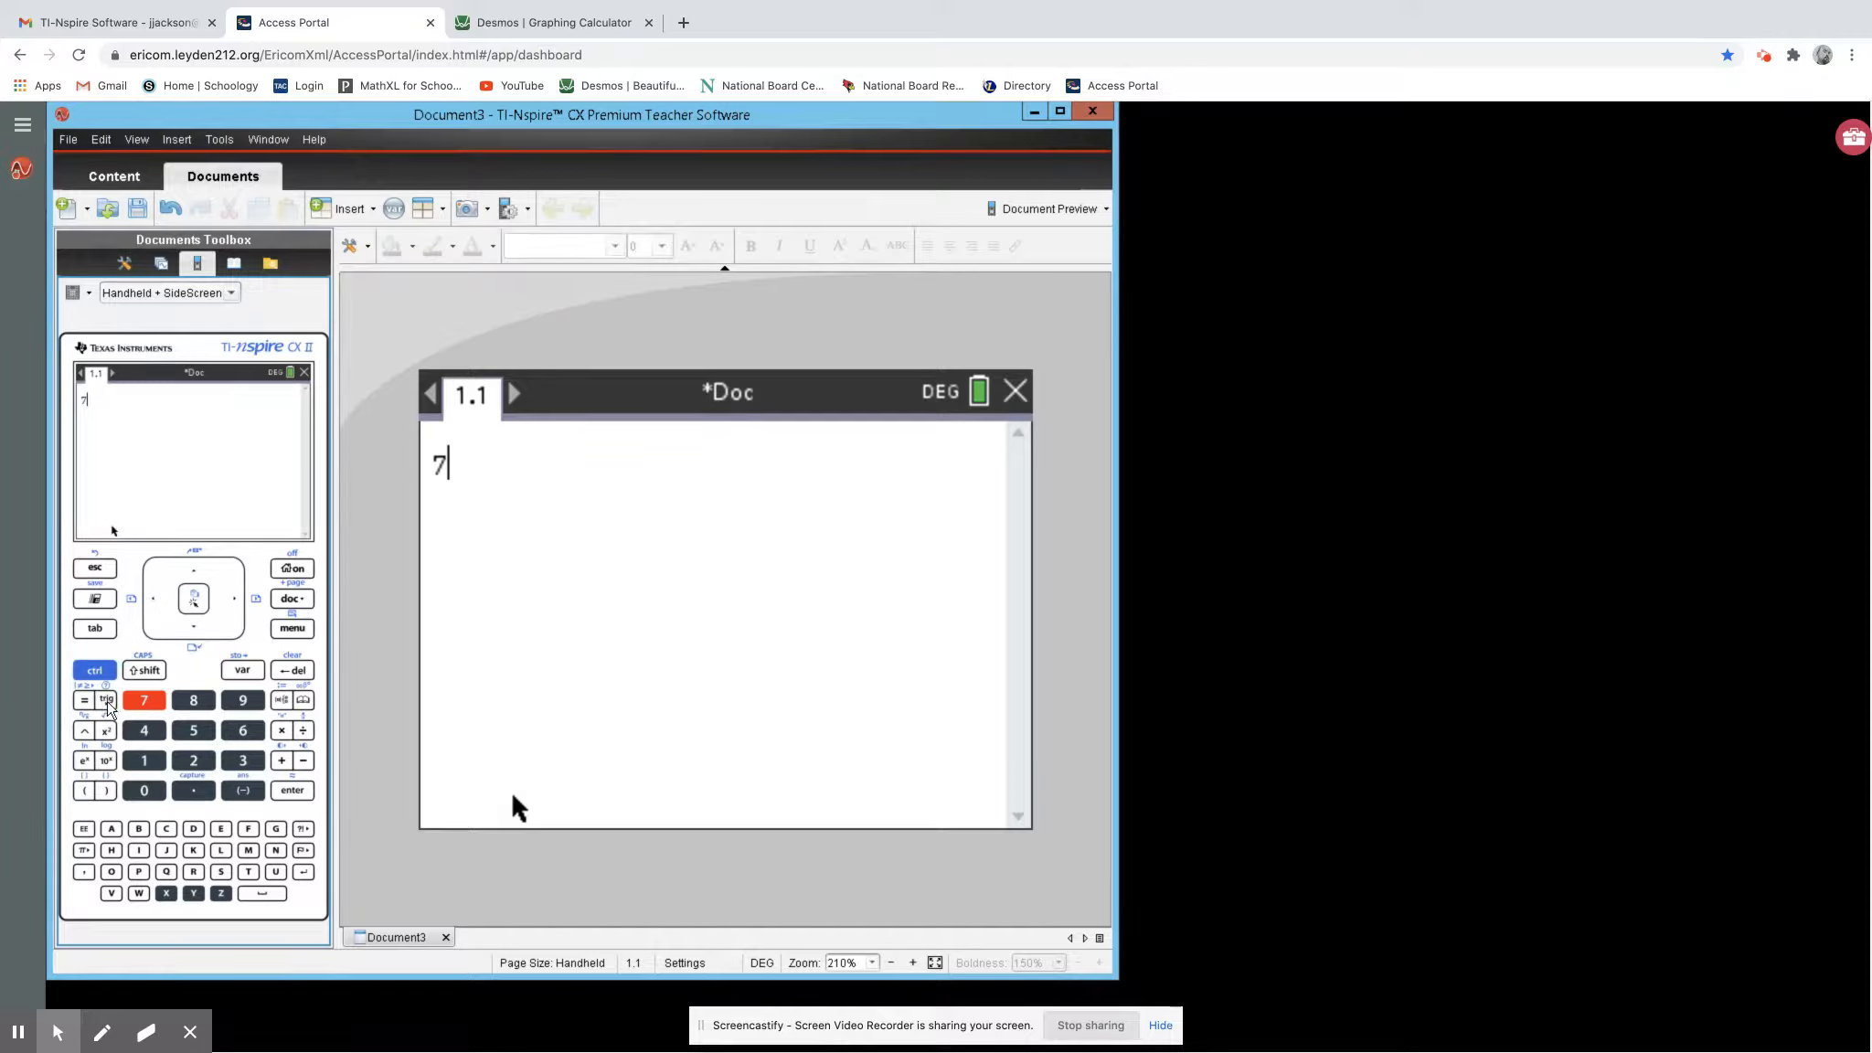
pyautogui.click(104, 699)
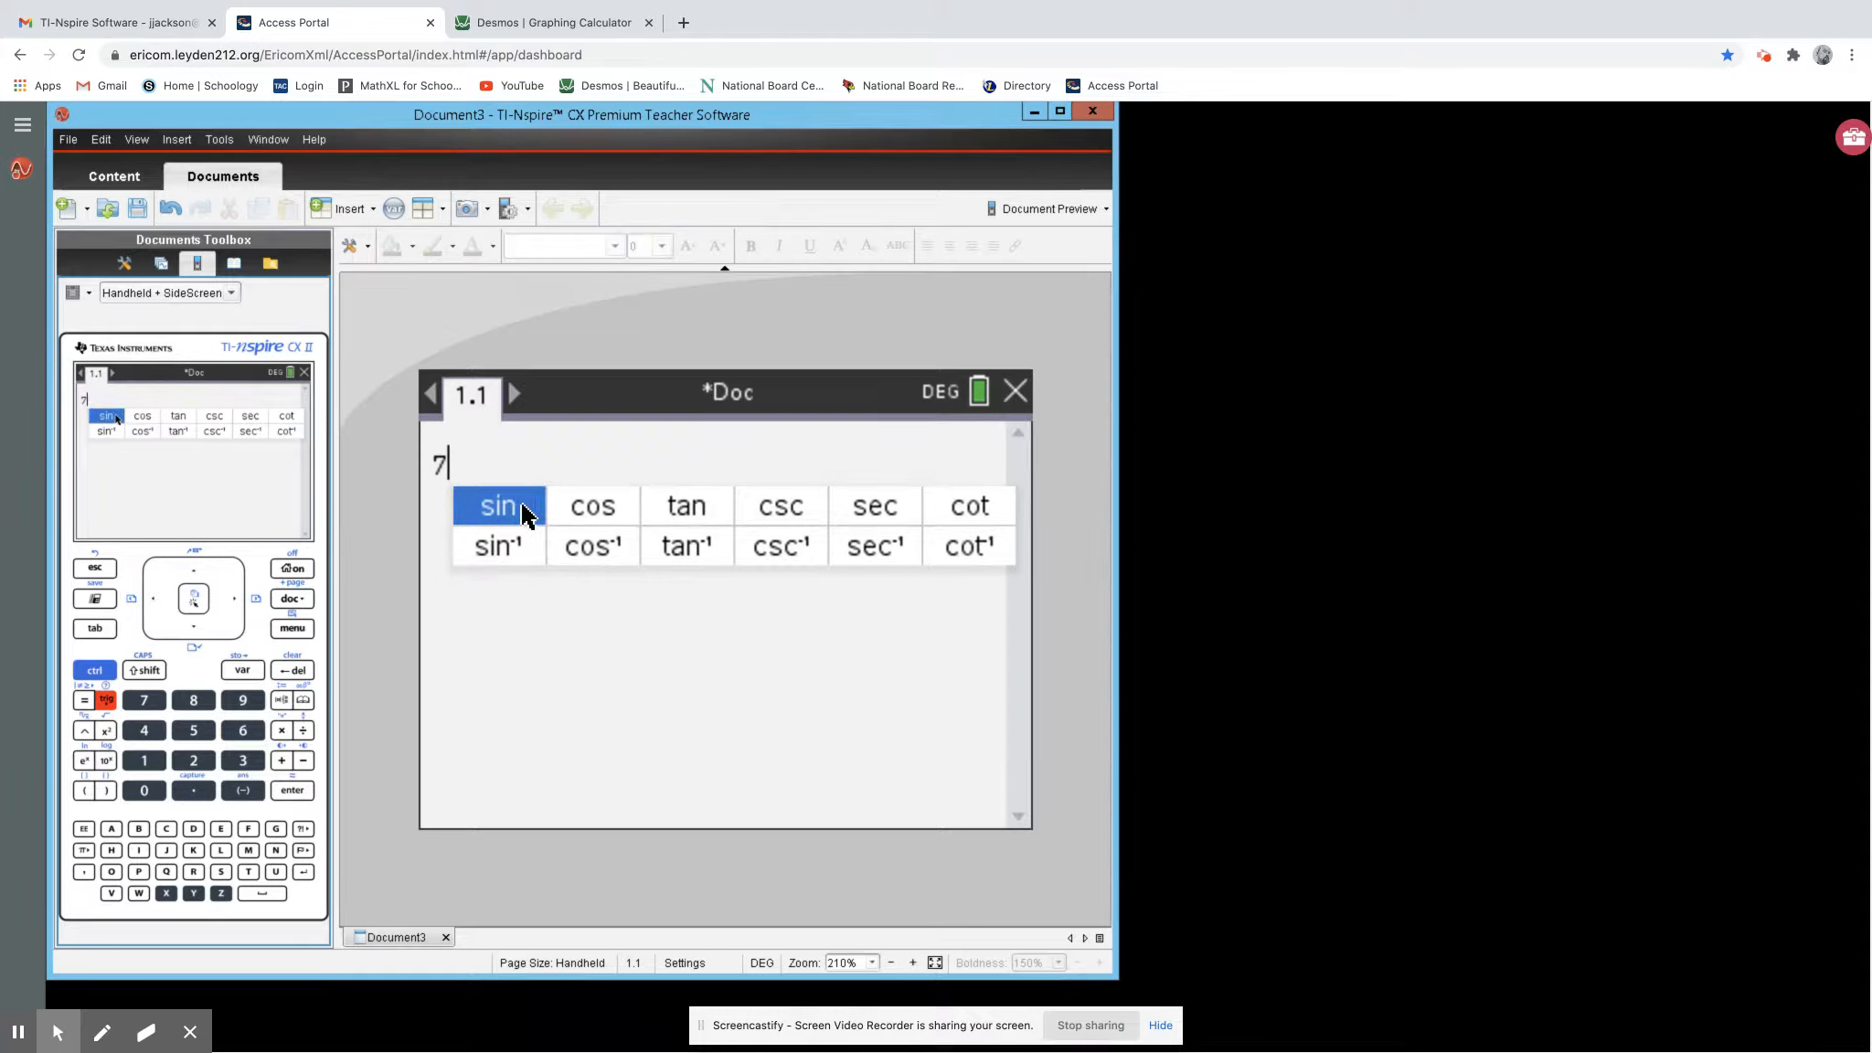
pyautogui.click(686, 505)
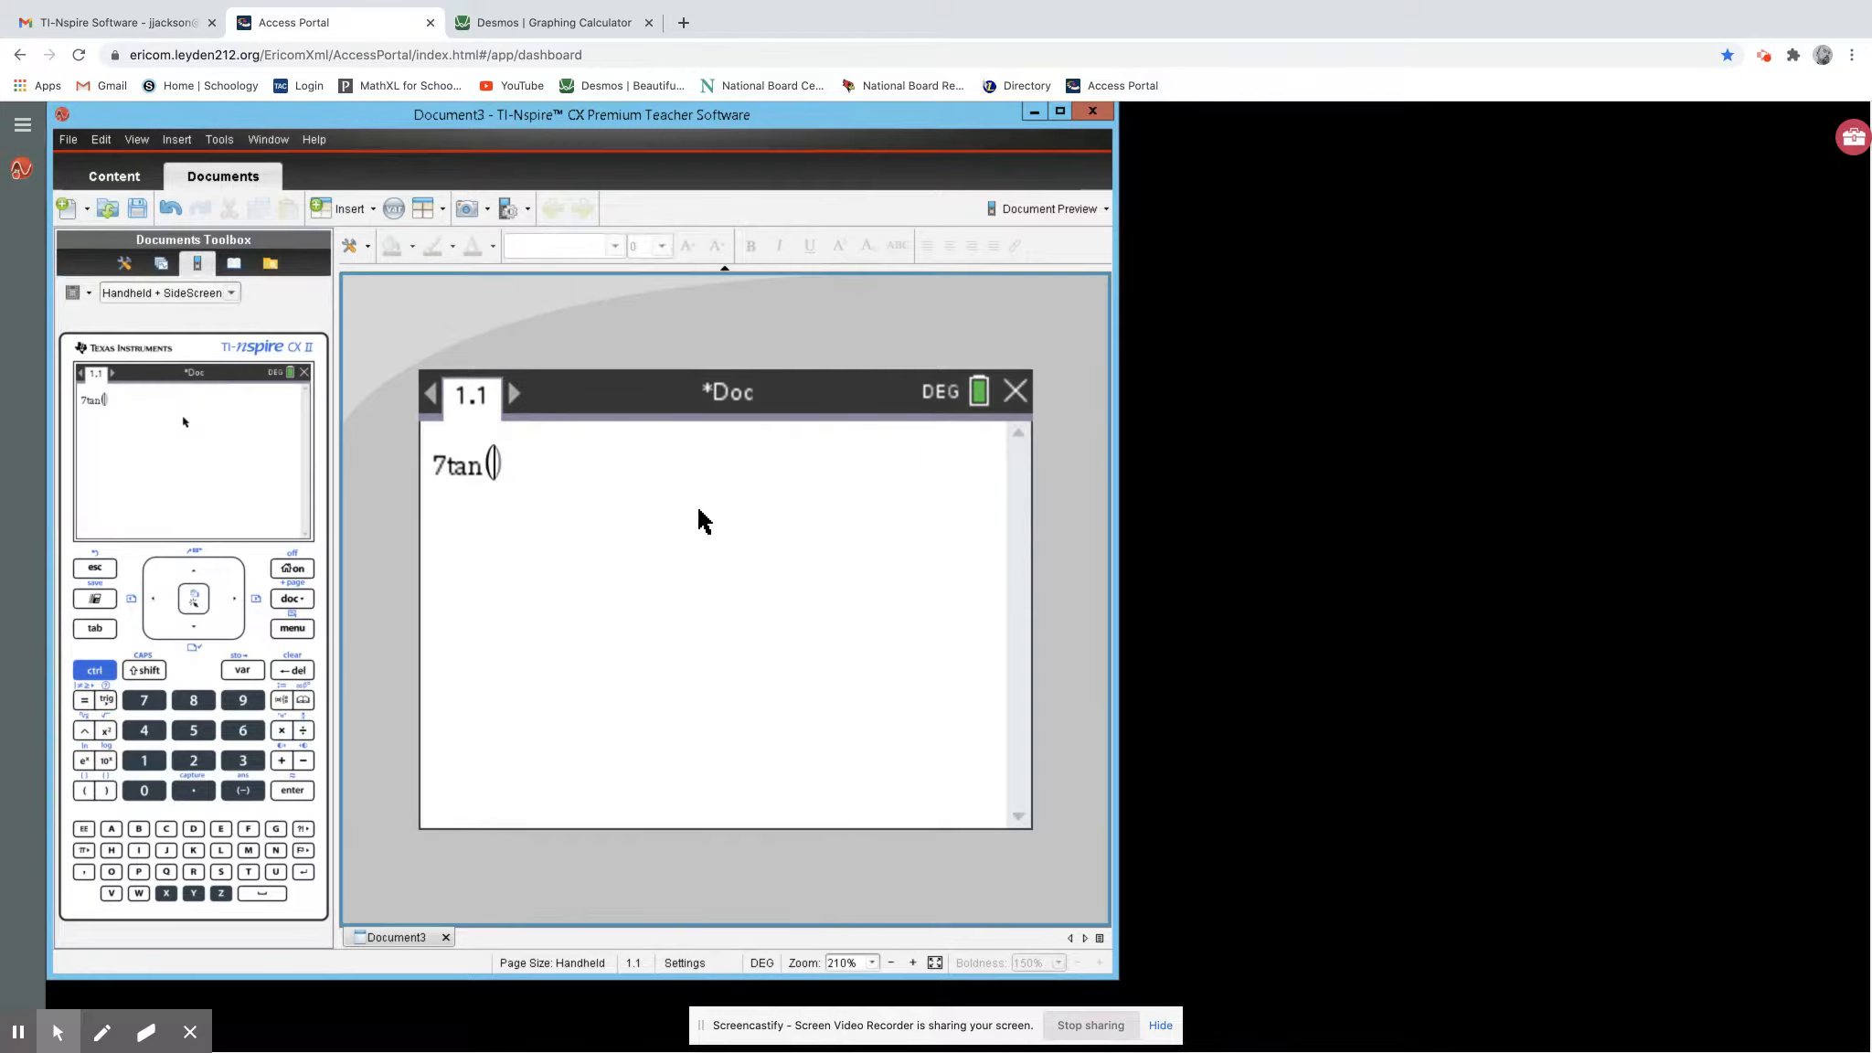
pyautogui.write('40')
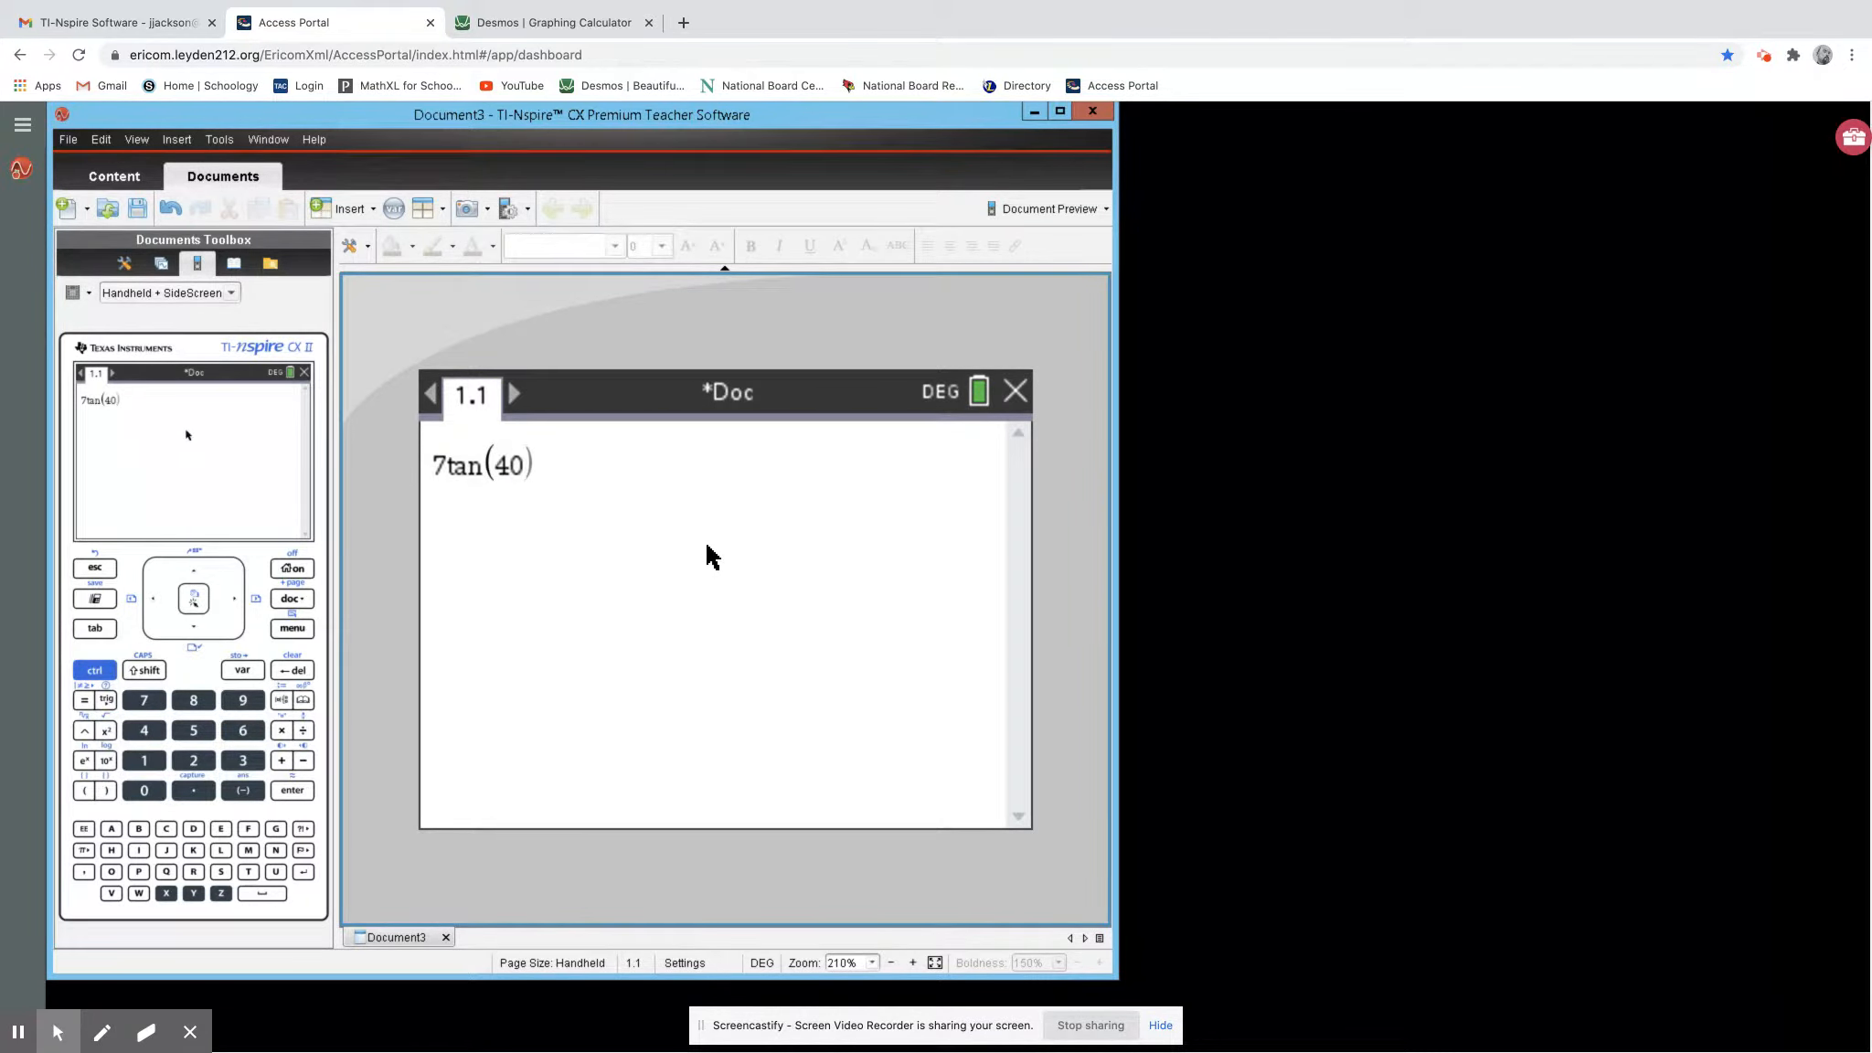
pyautogui.click(291, 790)
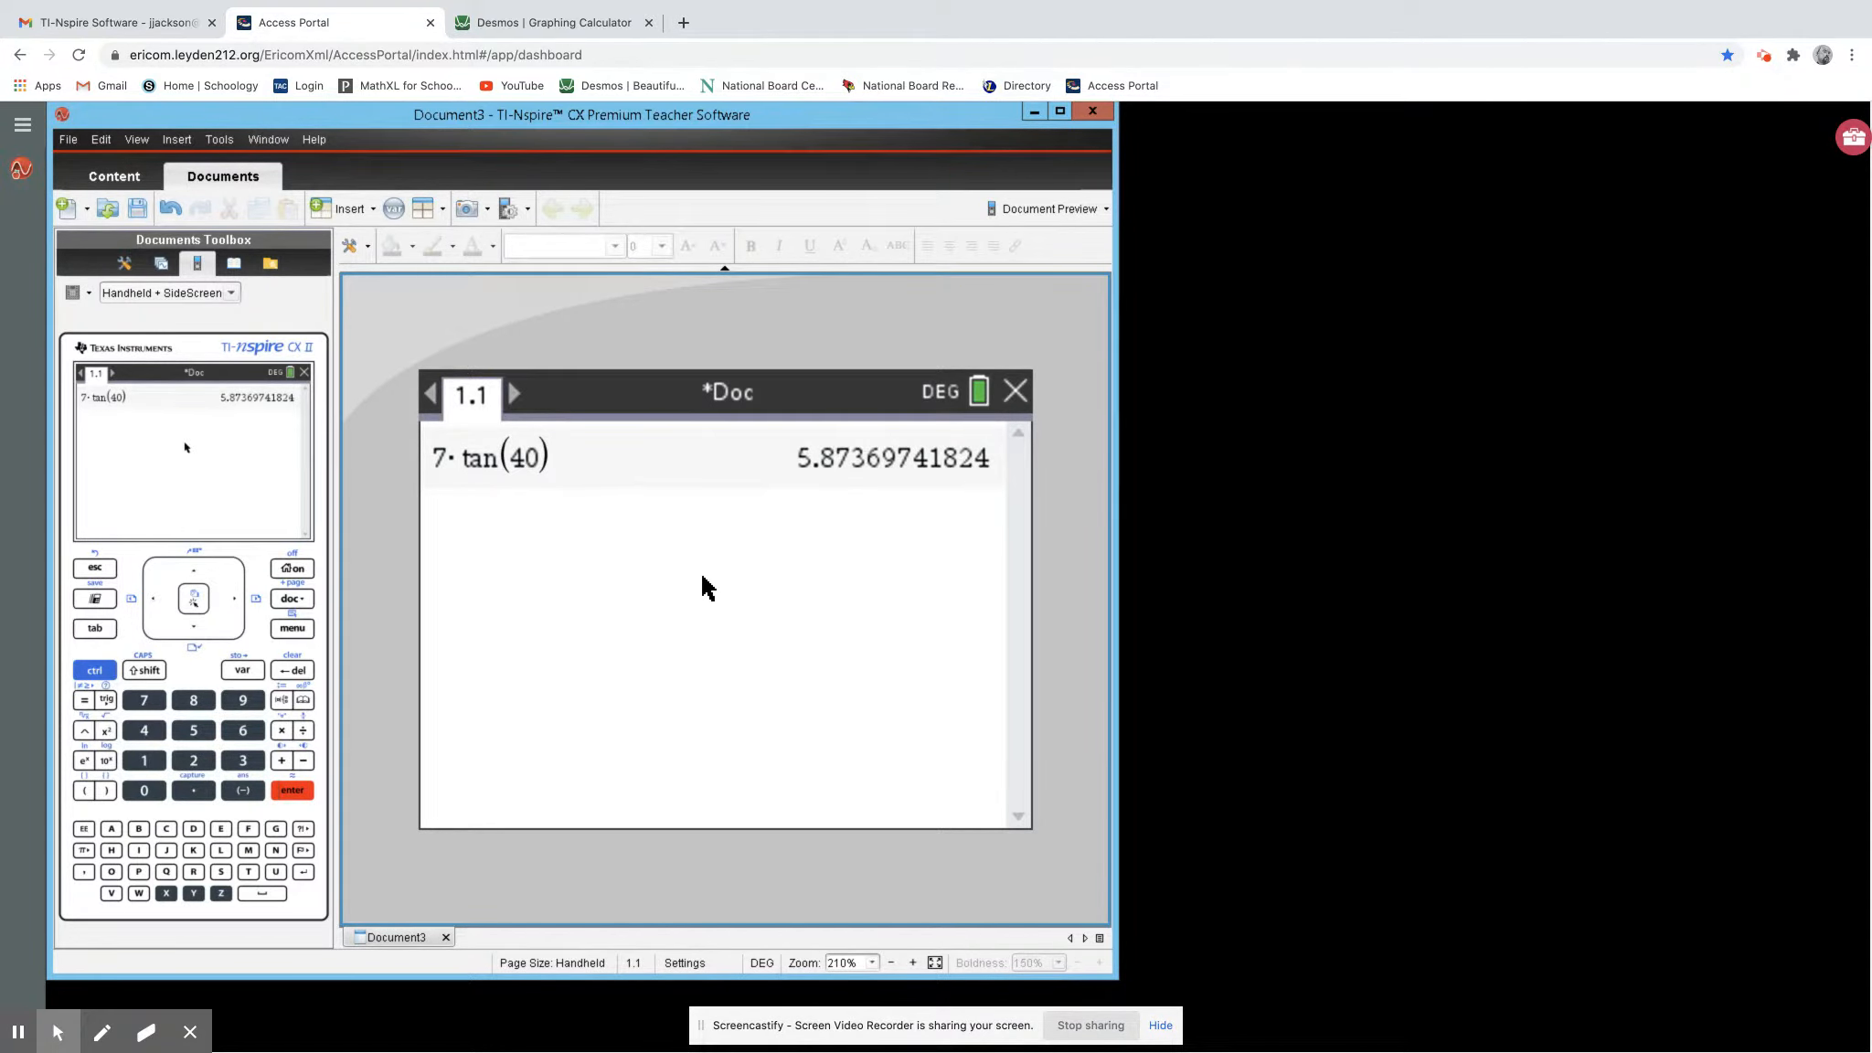
pyautogui.moveTo(684, 638)
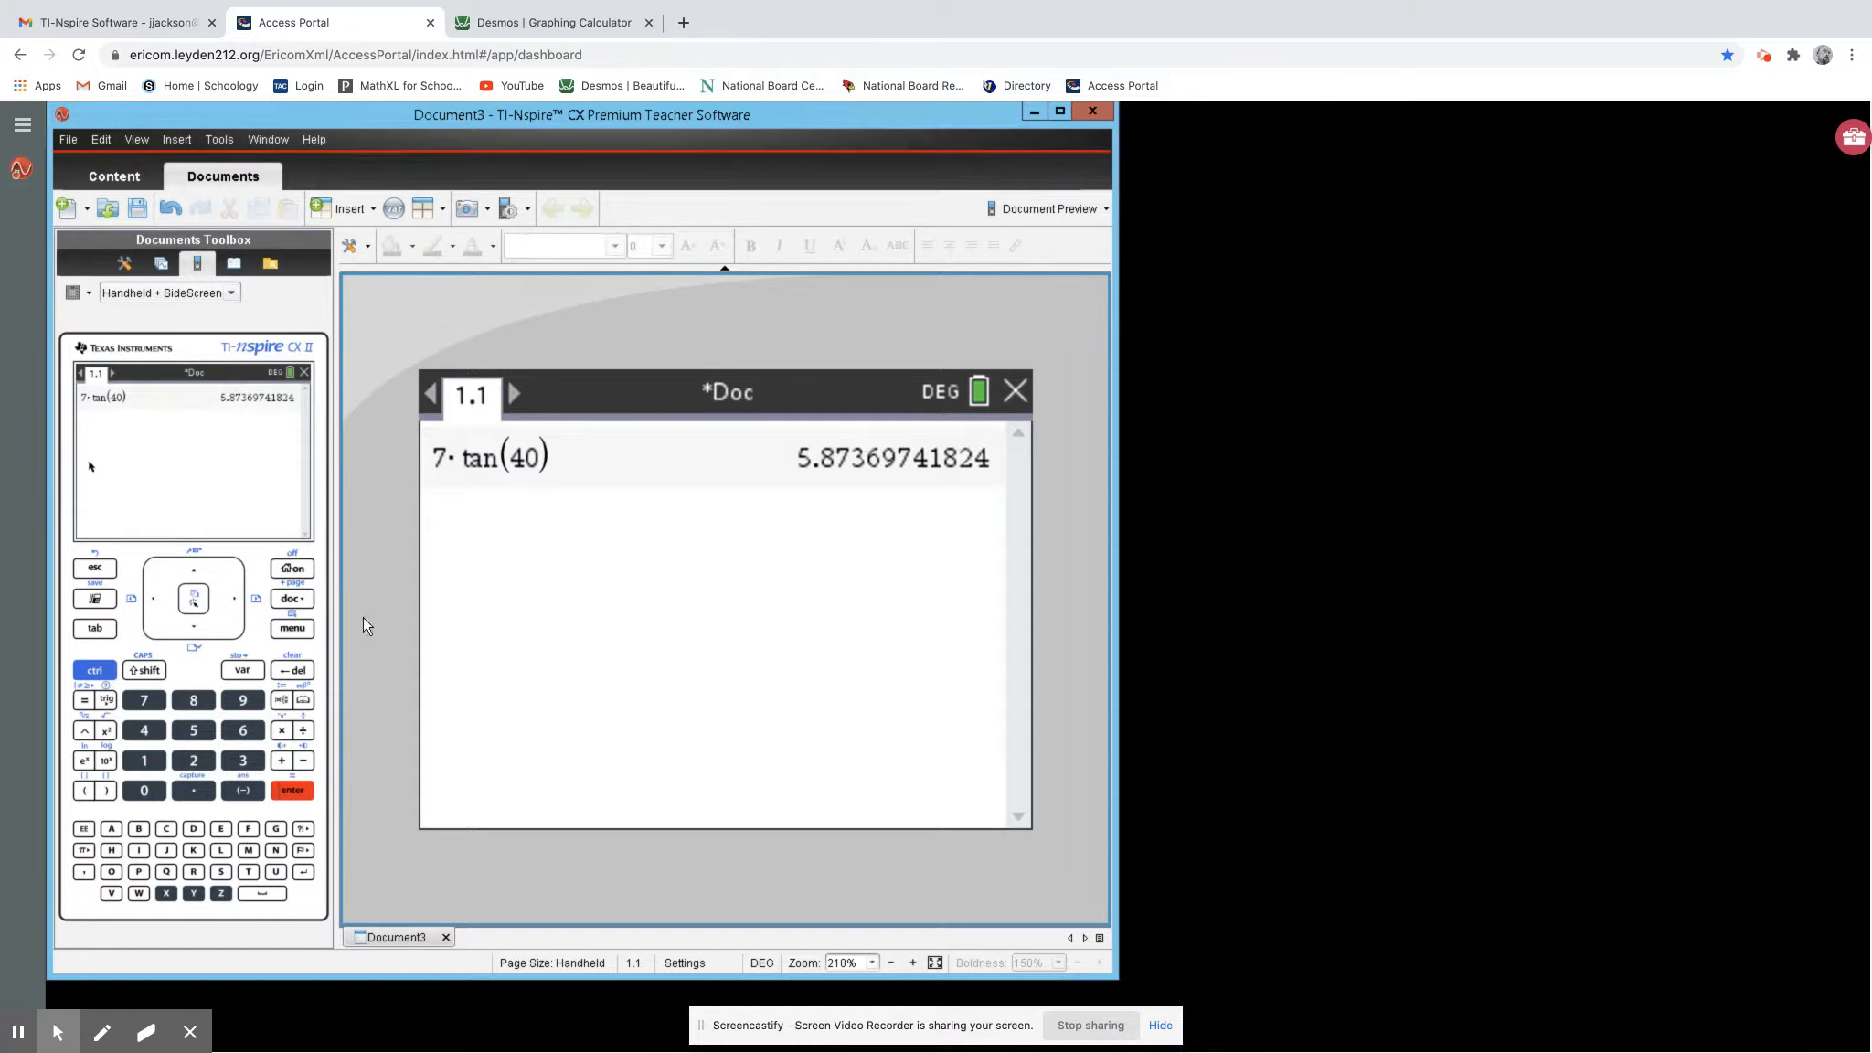
pyautogui.moveTo(459, 638)
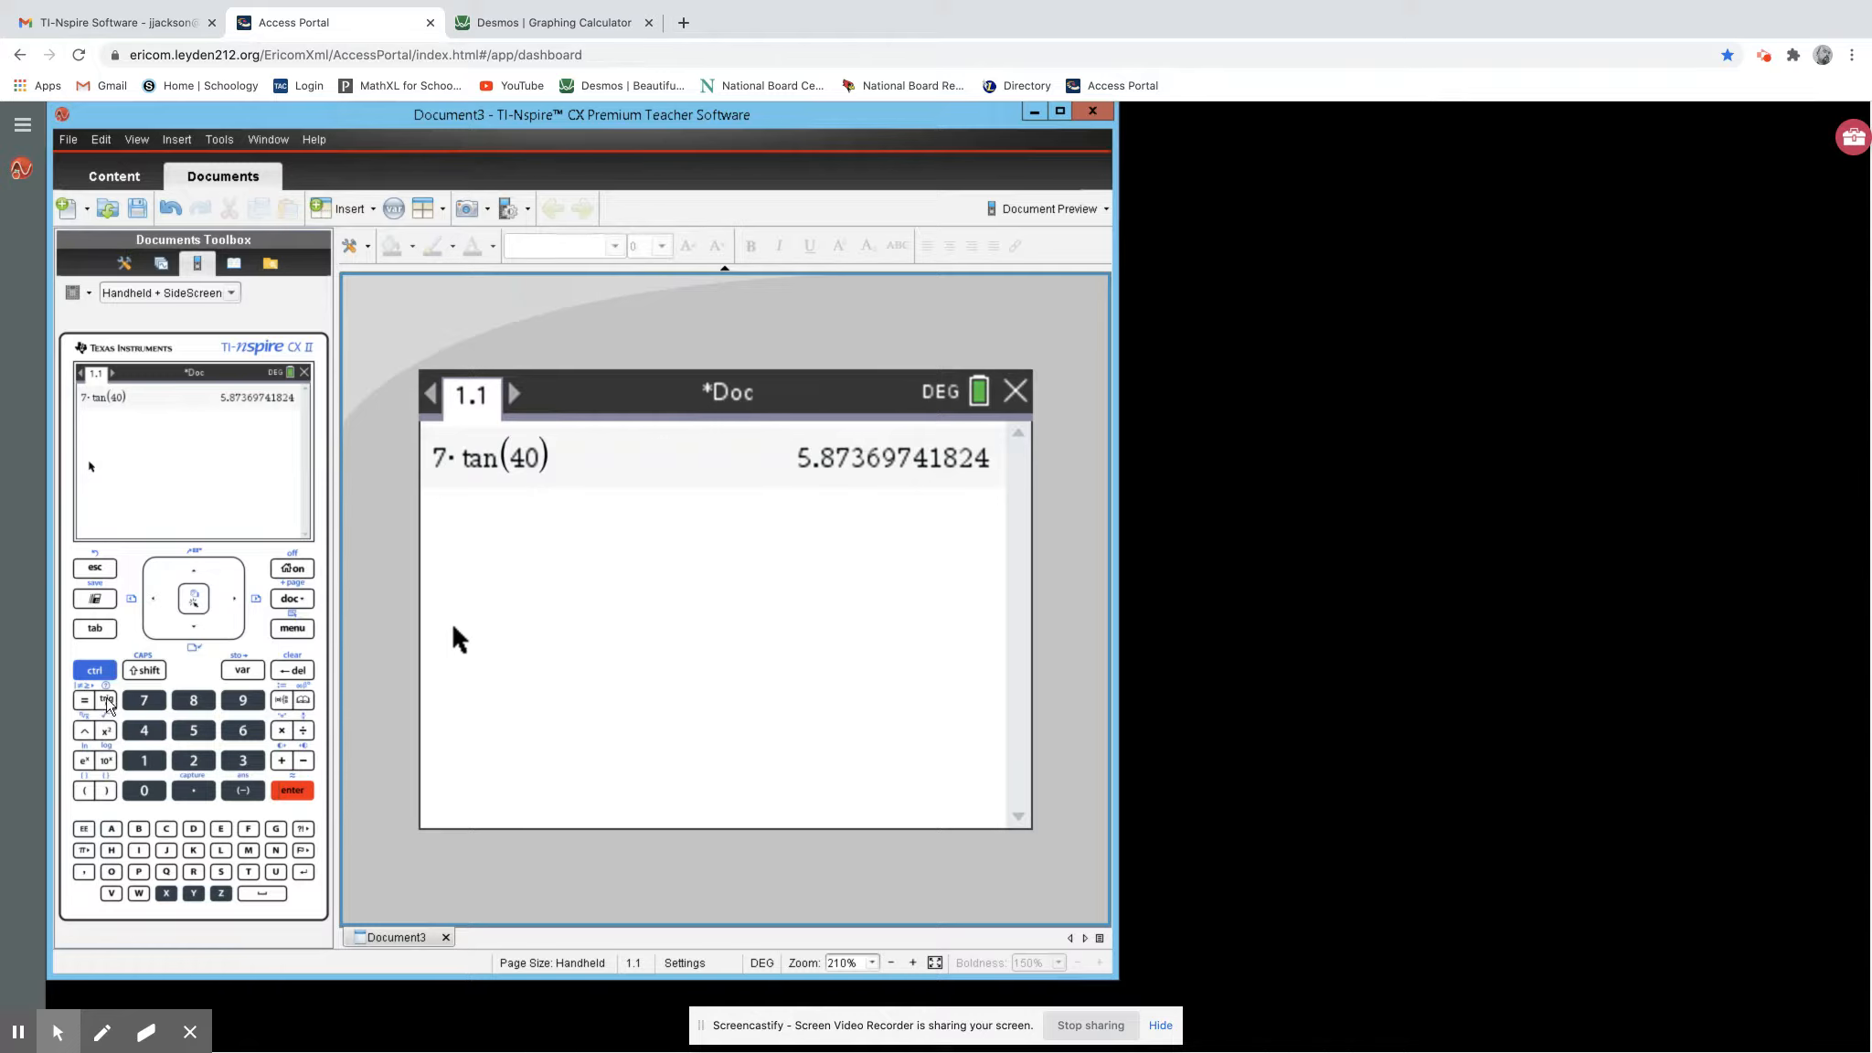
pyautogui.moveTo(565, 836)
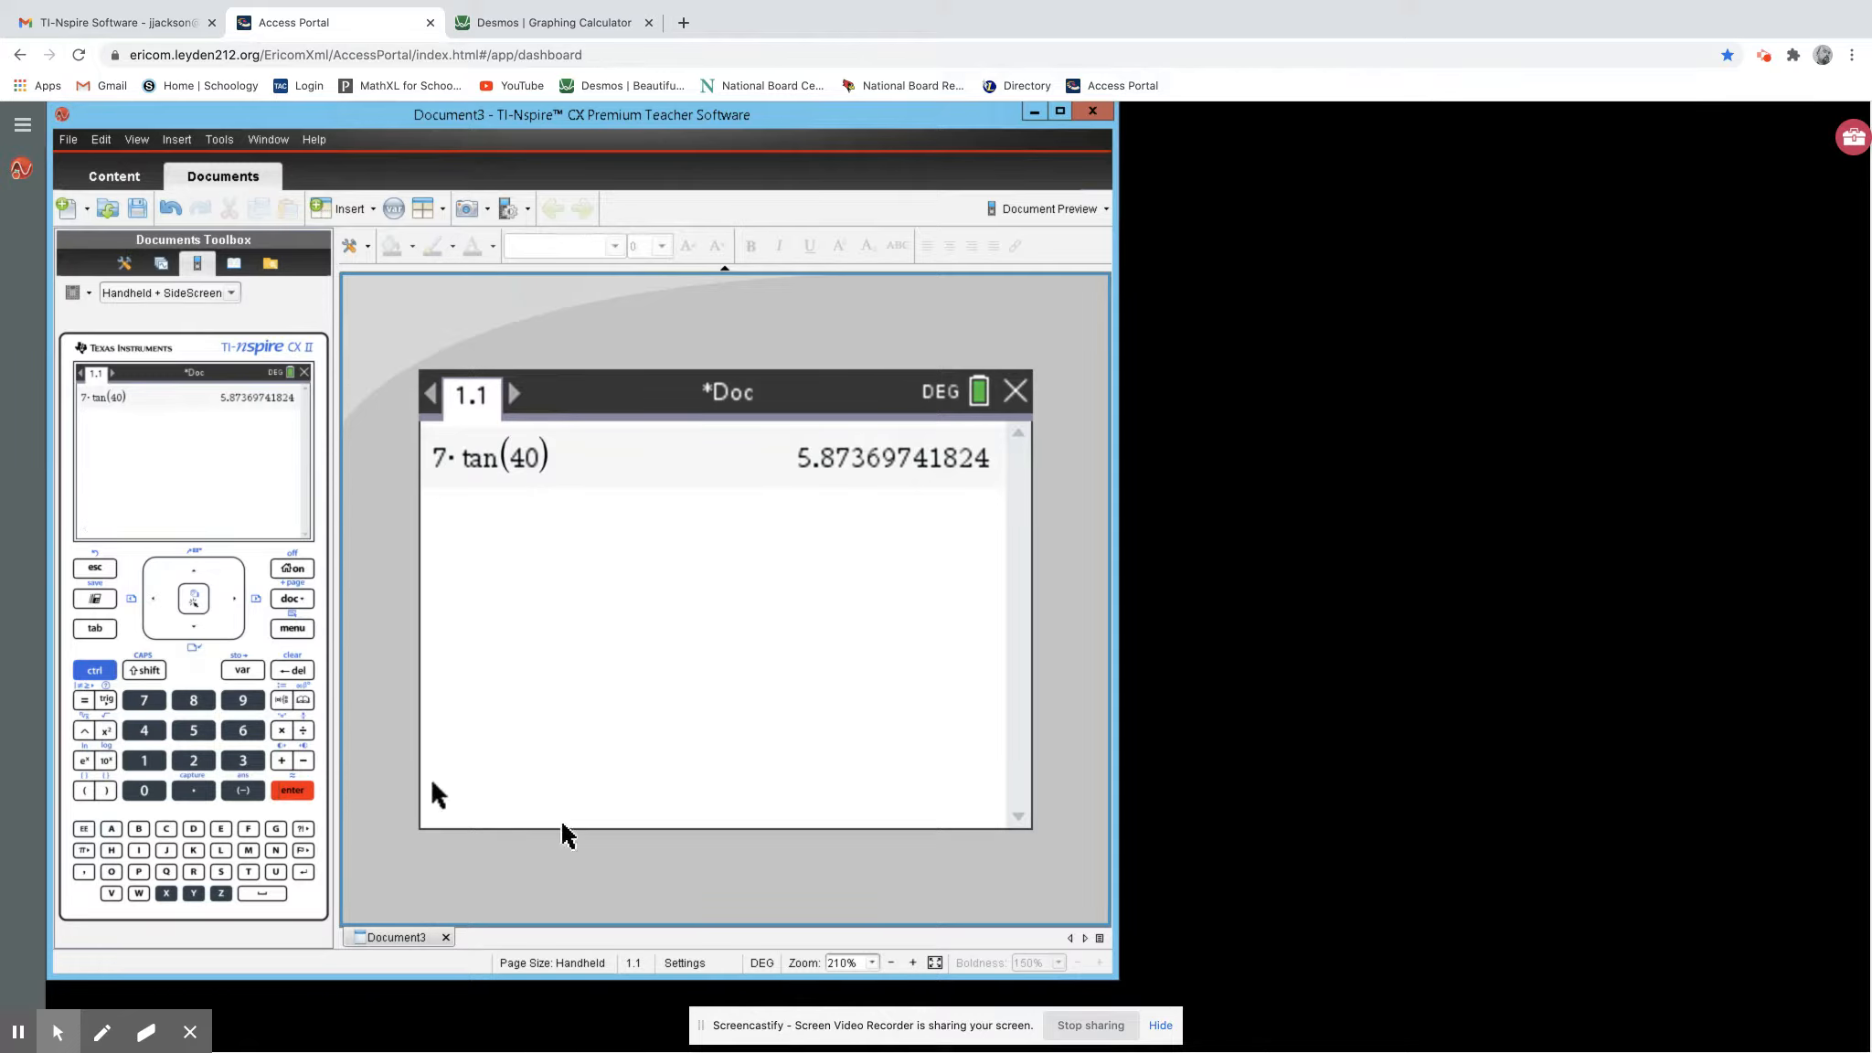
# - In Desmos, set the graph's angle unit to Degrees via Graph Settings
pyautogui.click(552, 22)
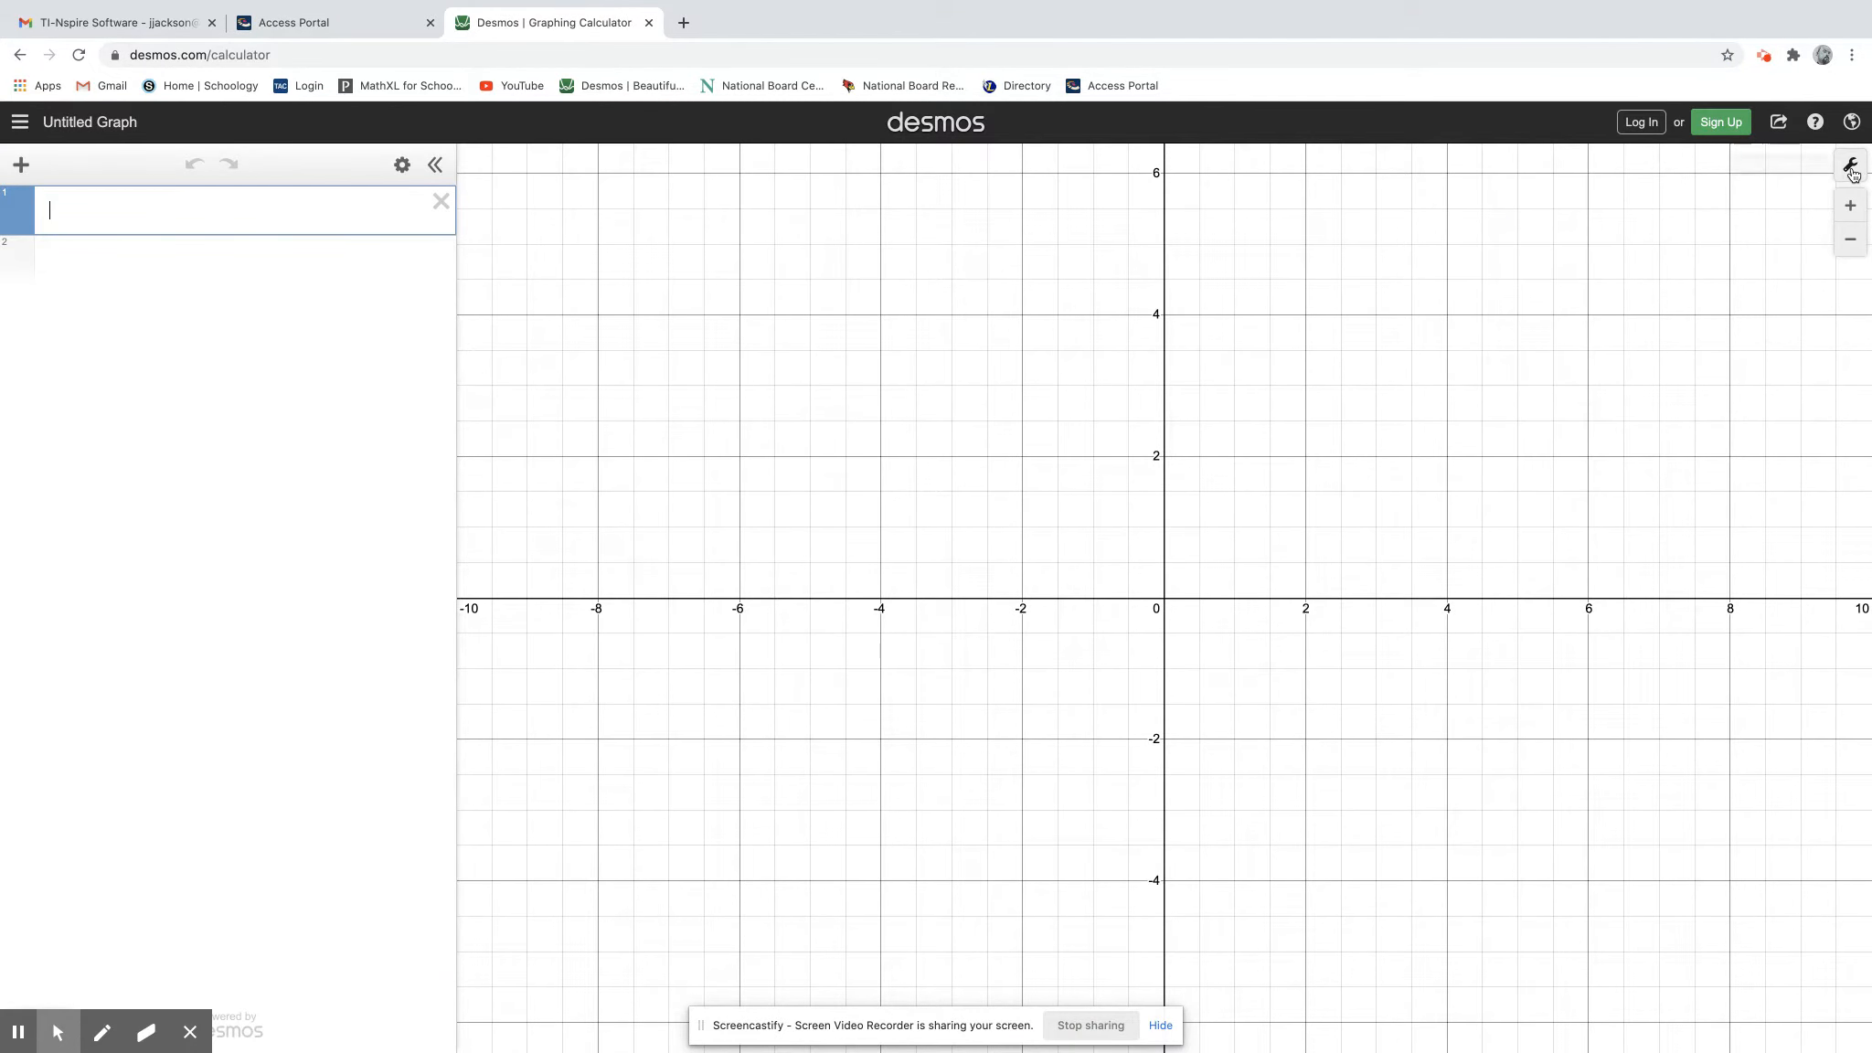
pyautogui.moveTo(1850, 165)
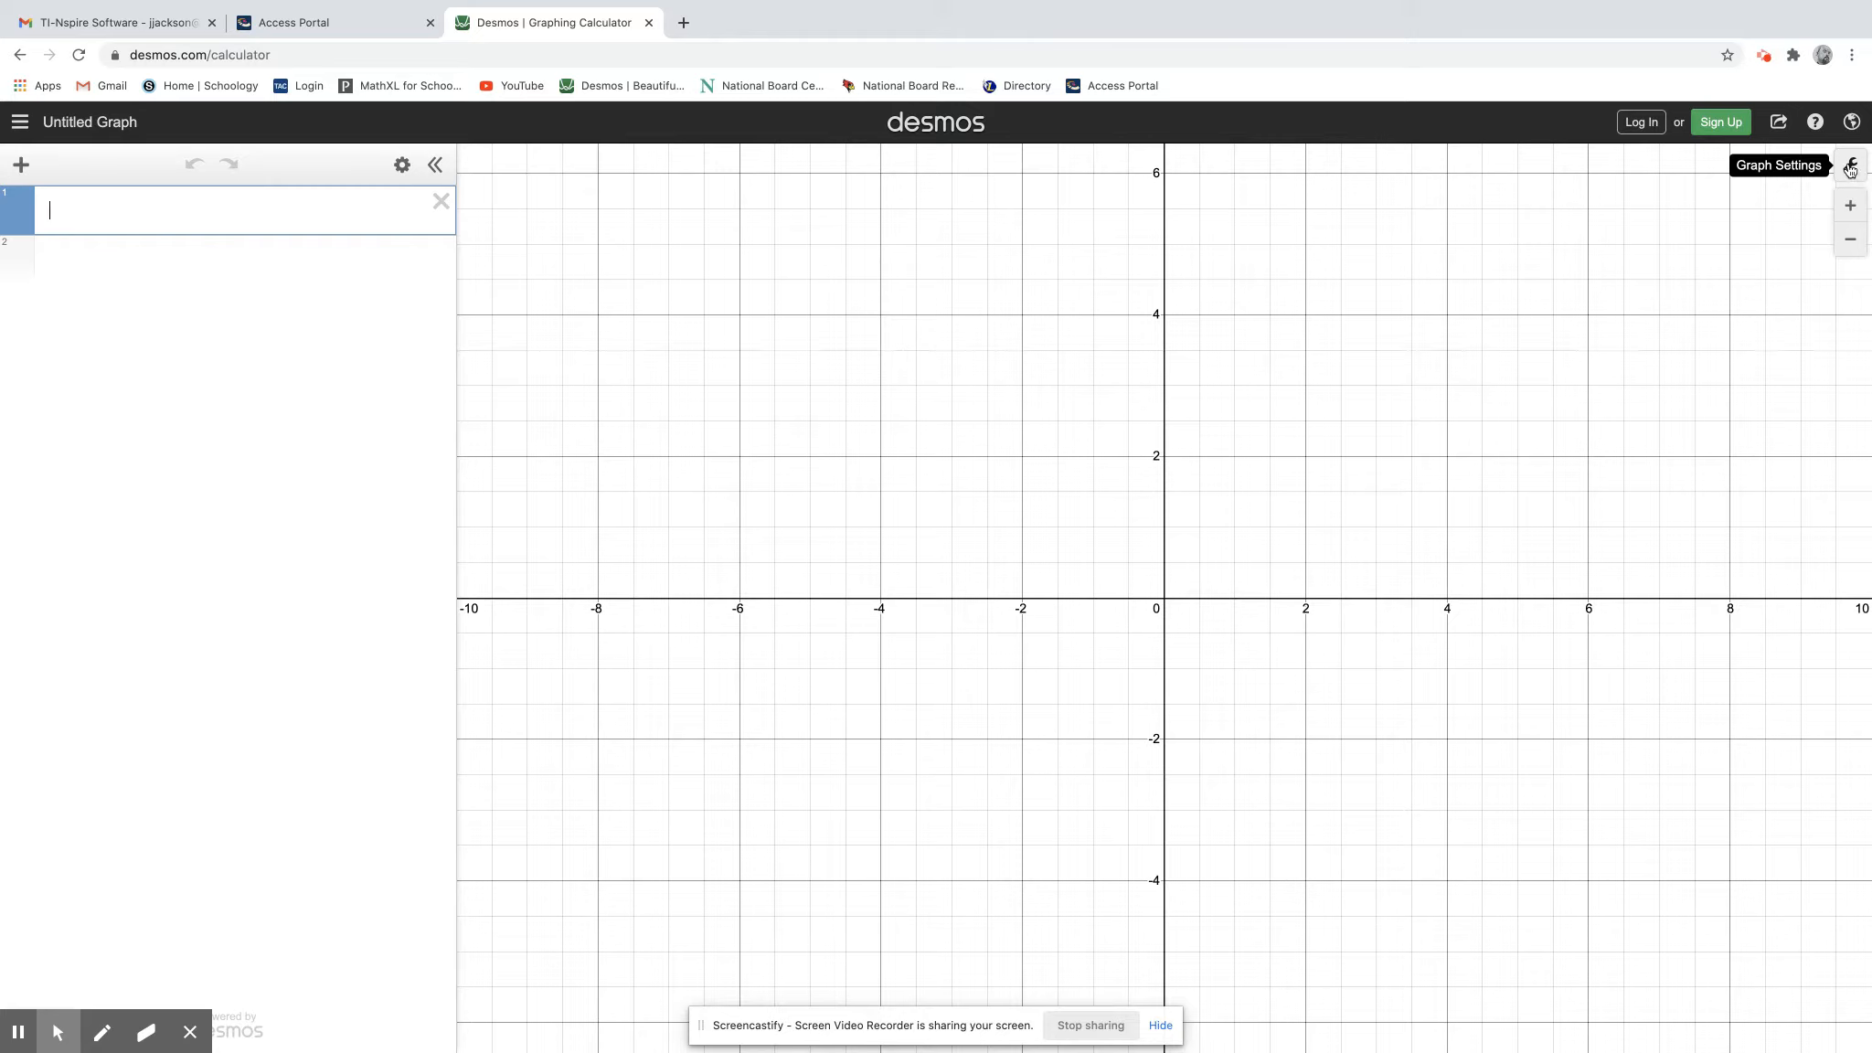
pyautogui.click(1850, 165)
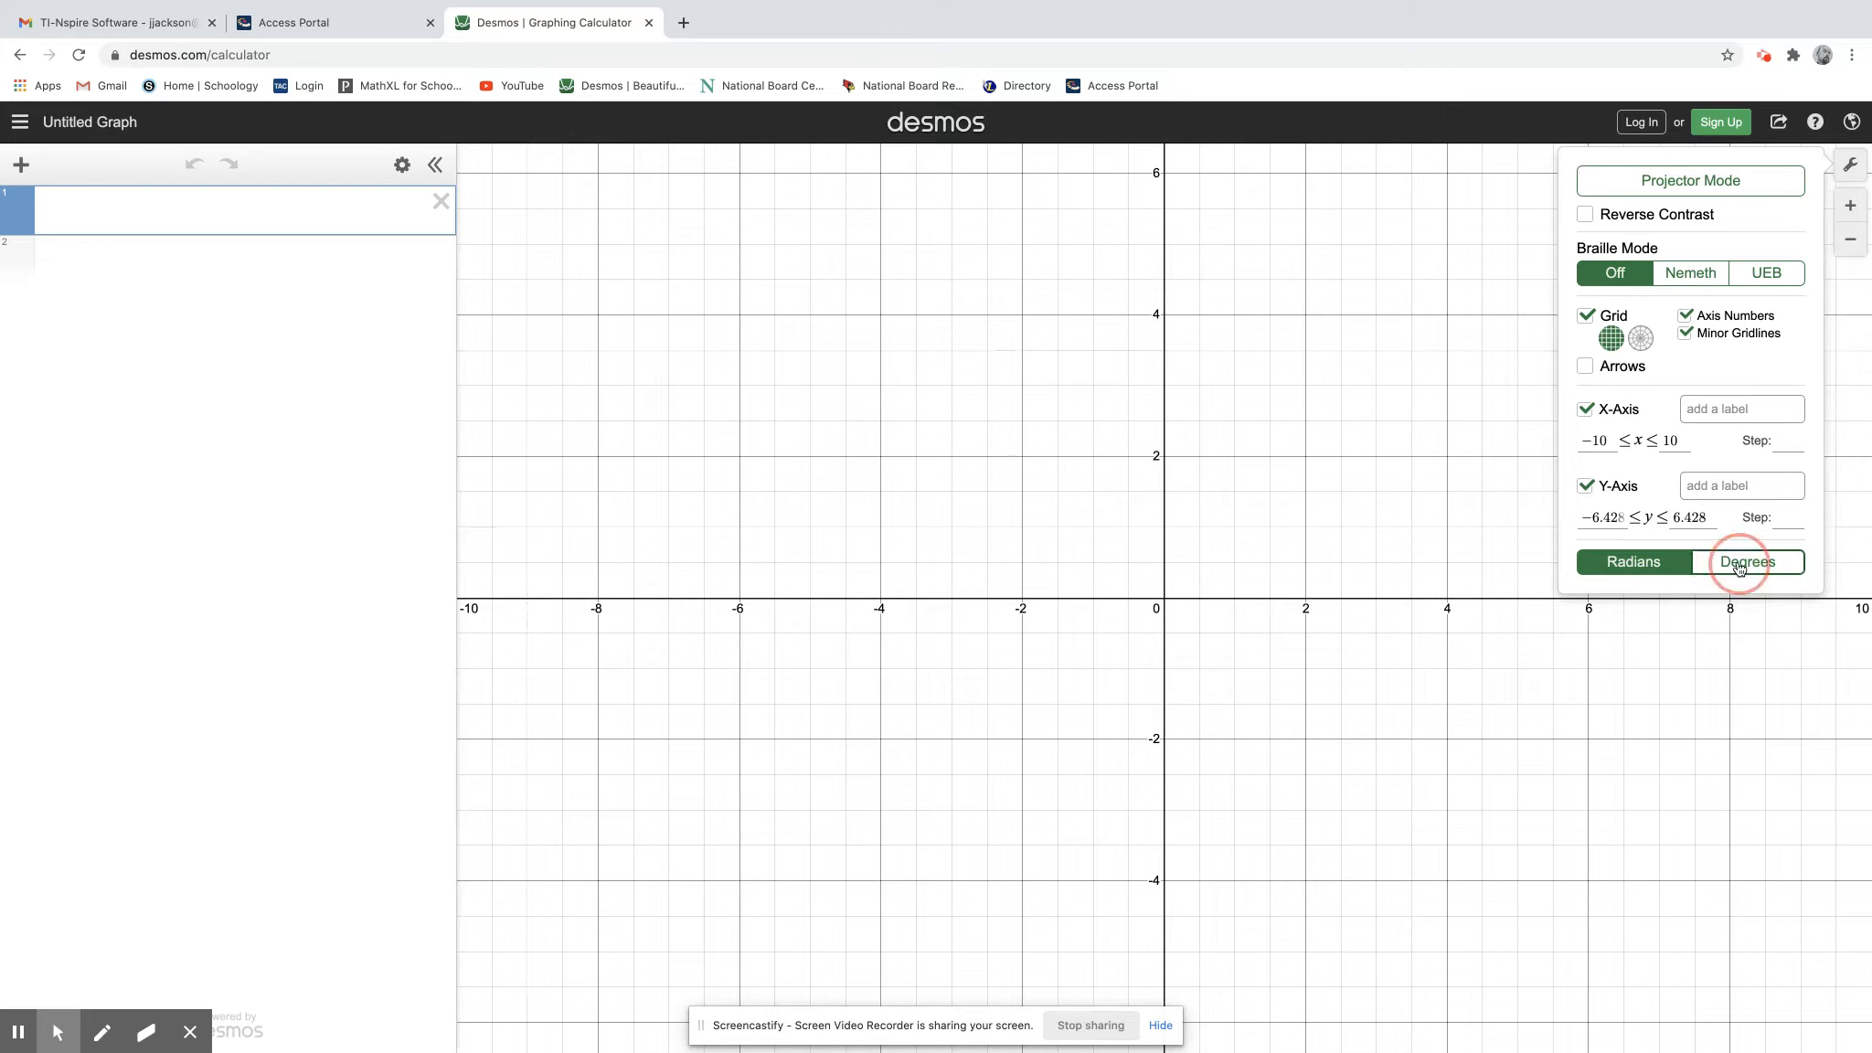
pyautogui.click(1747, 562)
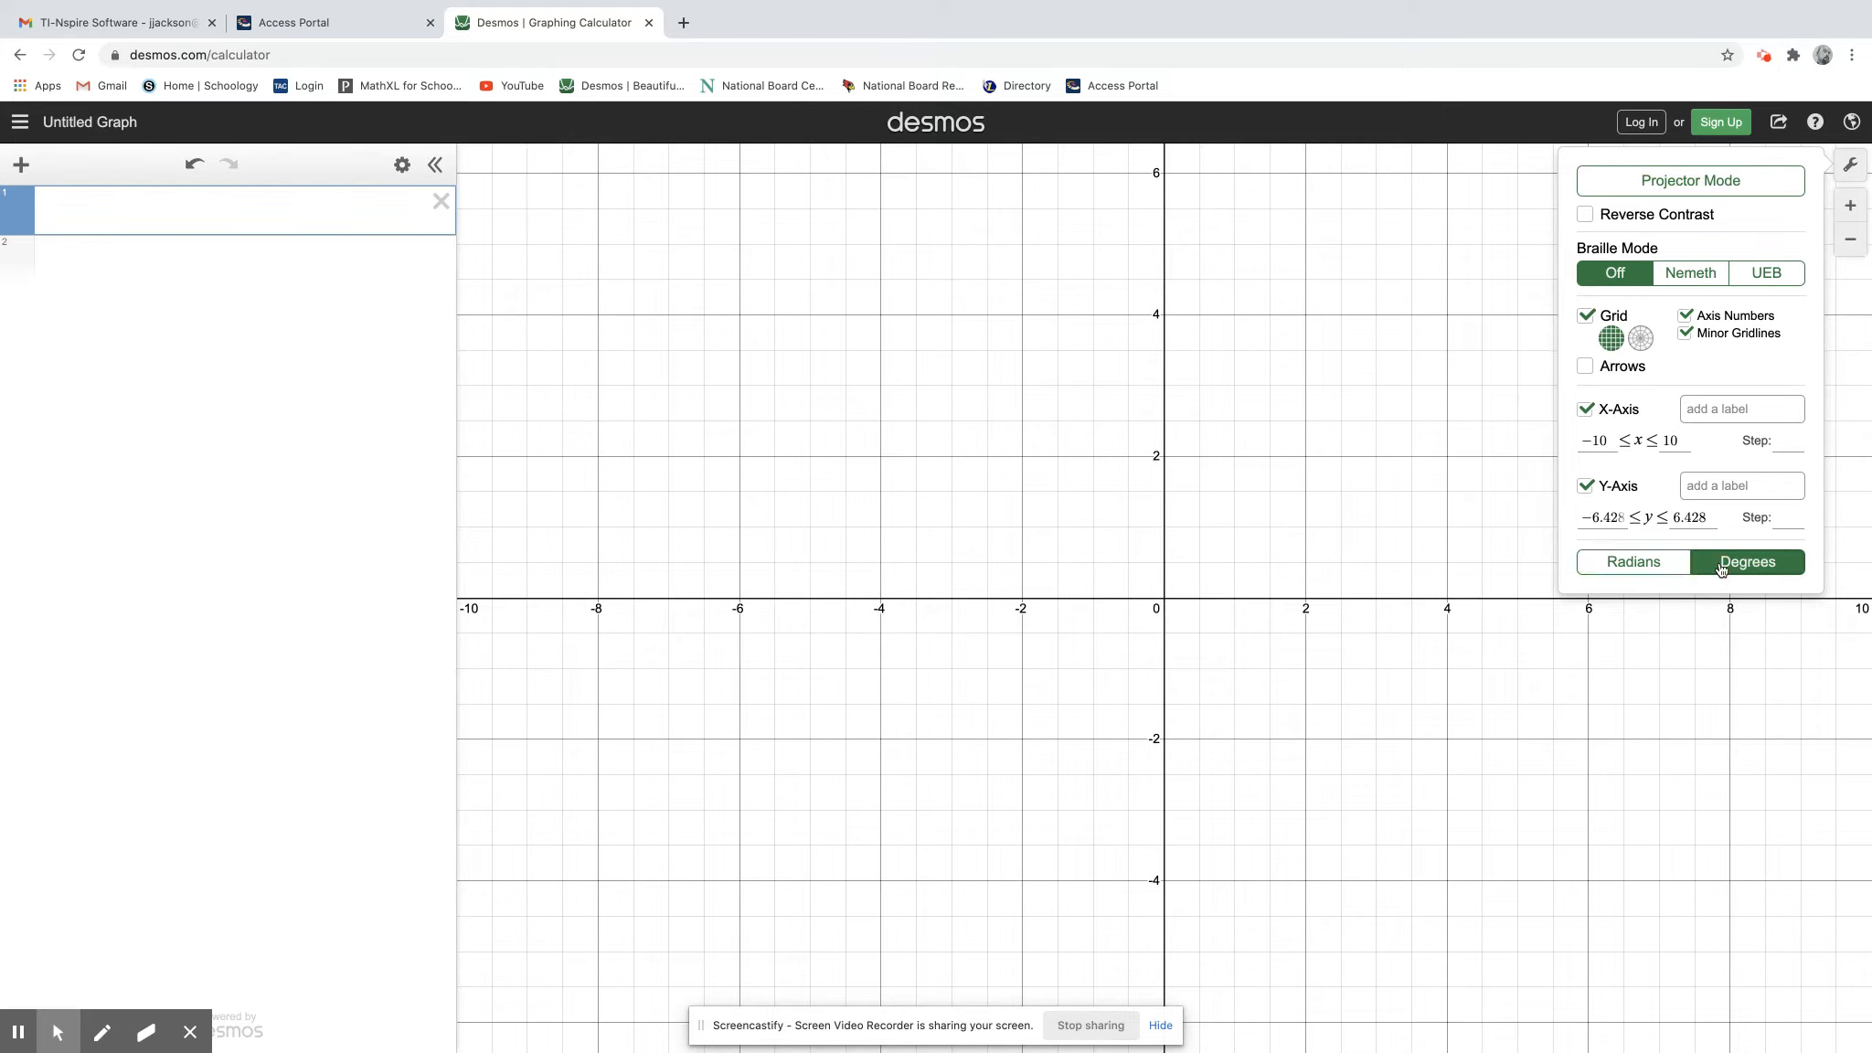
# - Enter 7 tan 40 as the first expression, evaluating to 5.87369741824
pyautogui.write('7')
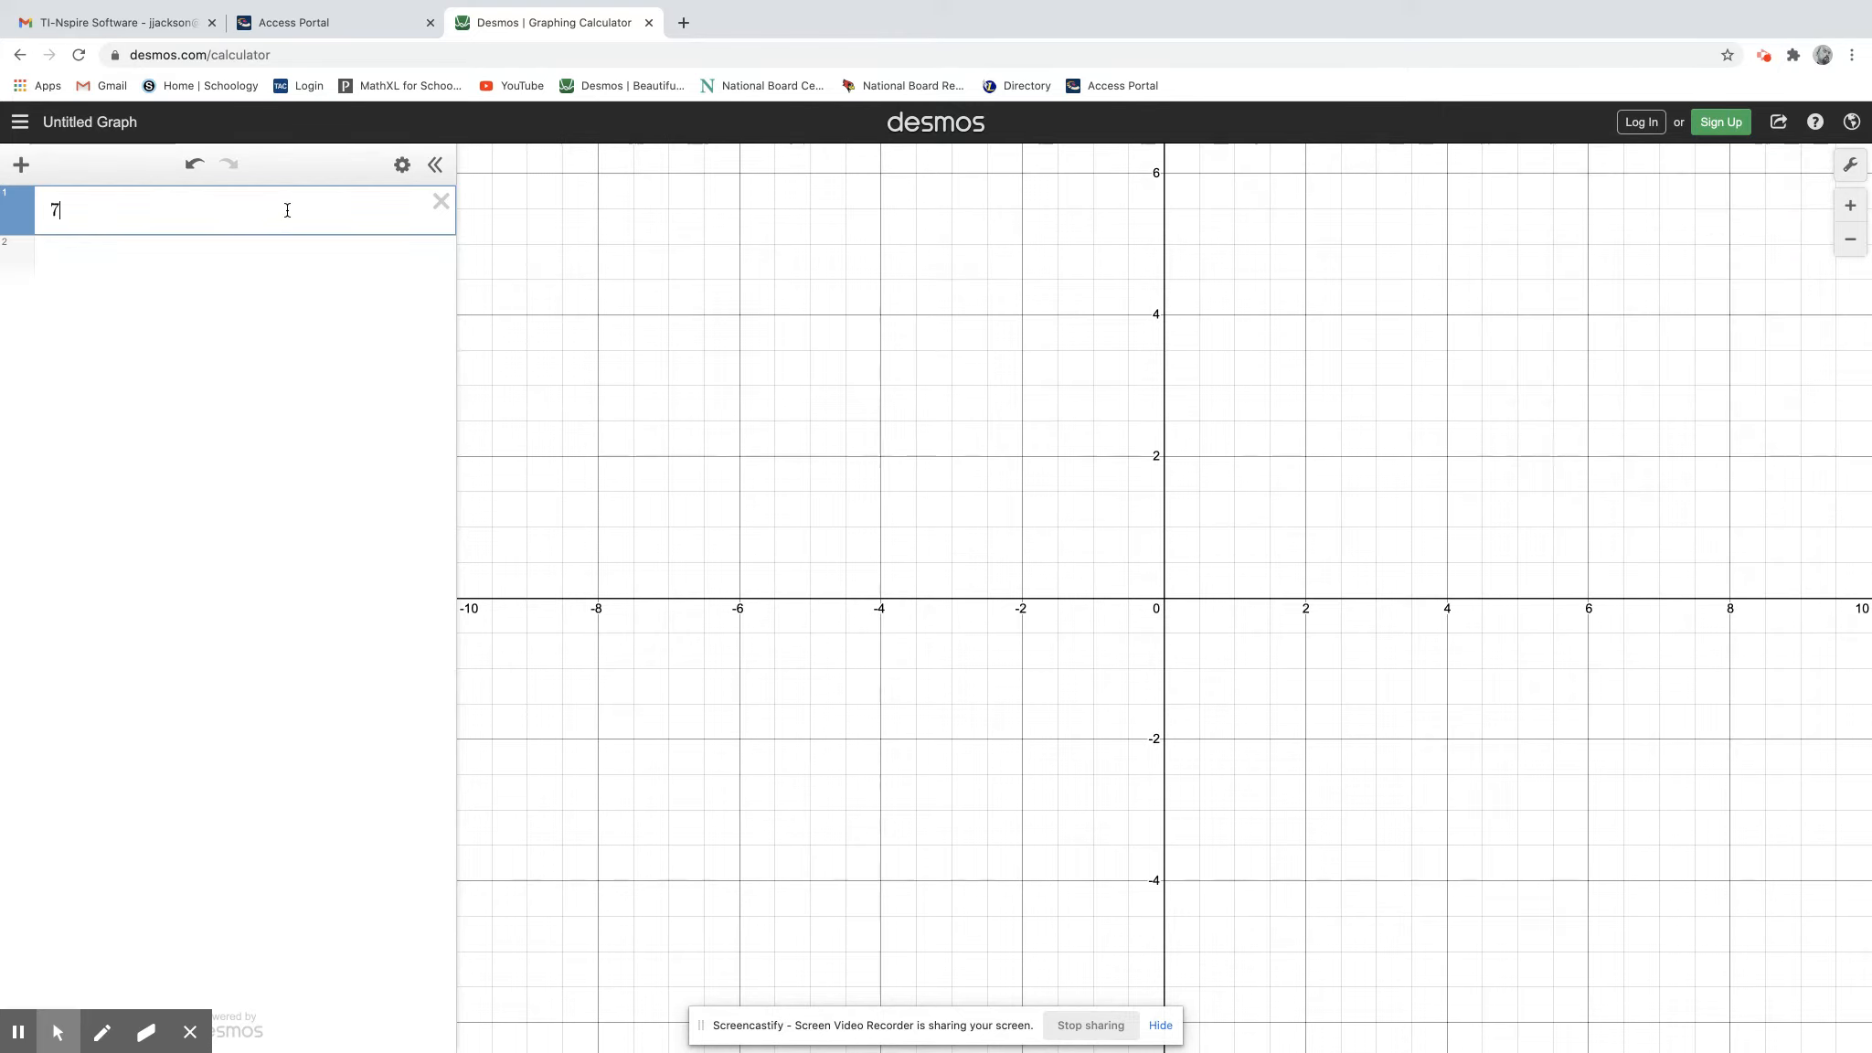
pyautogui.write('tan')
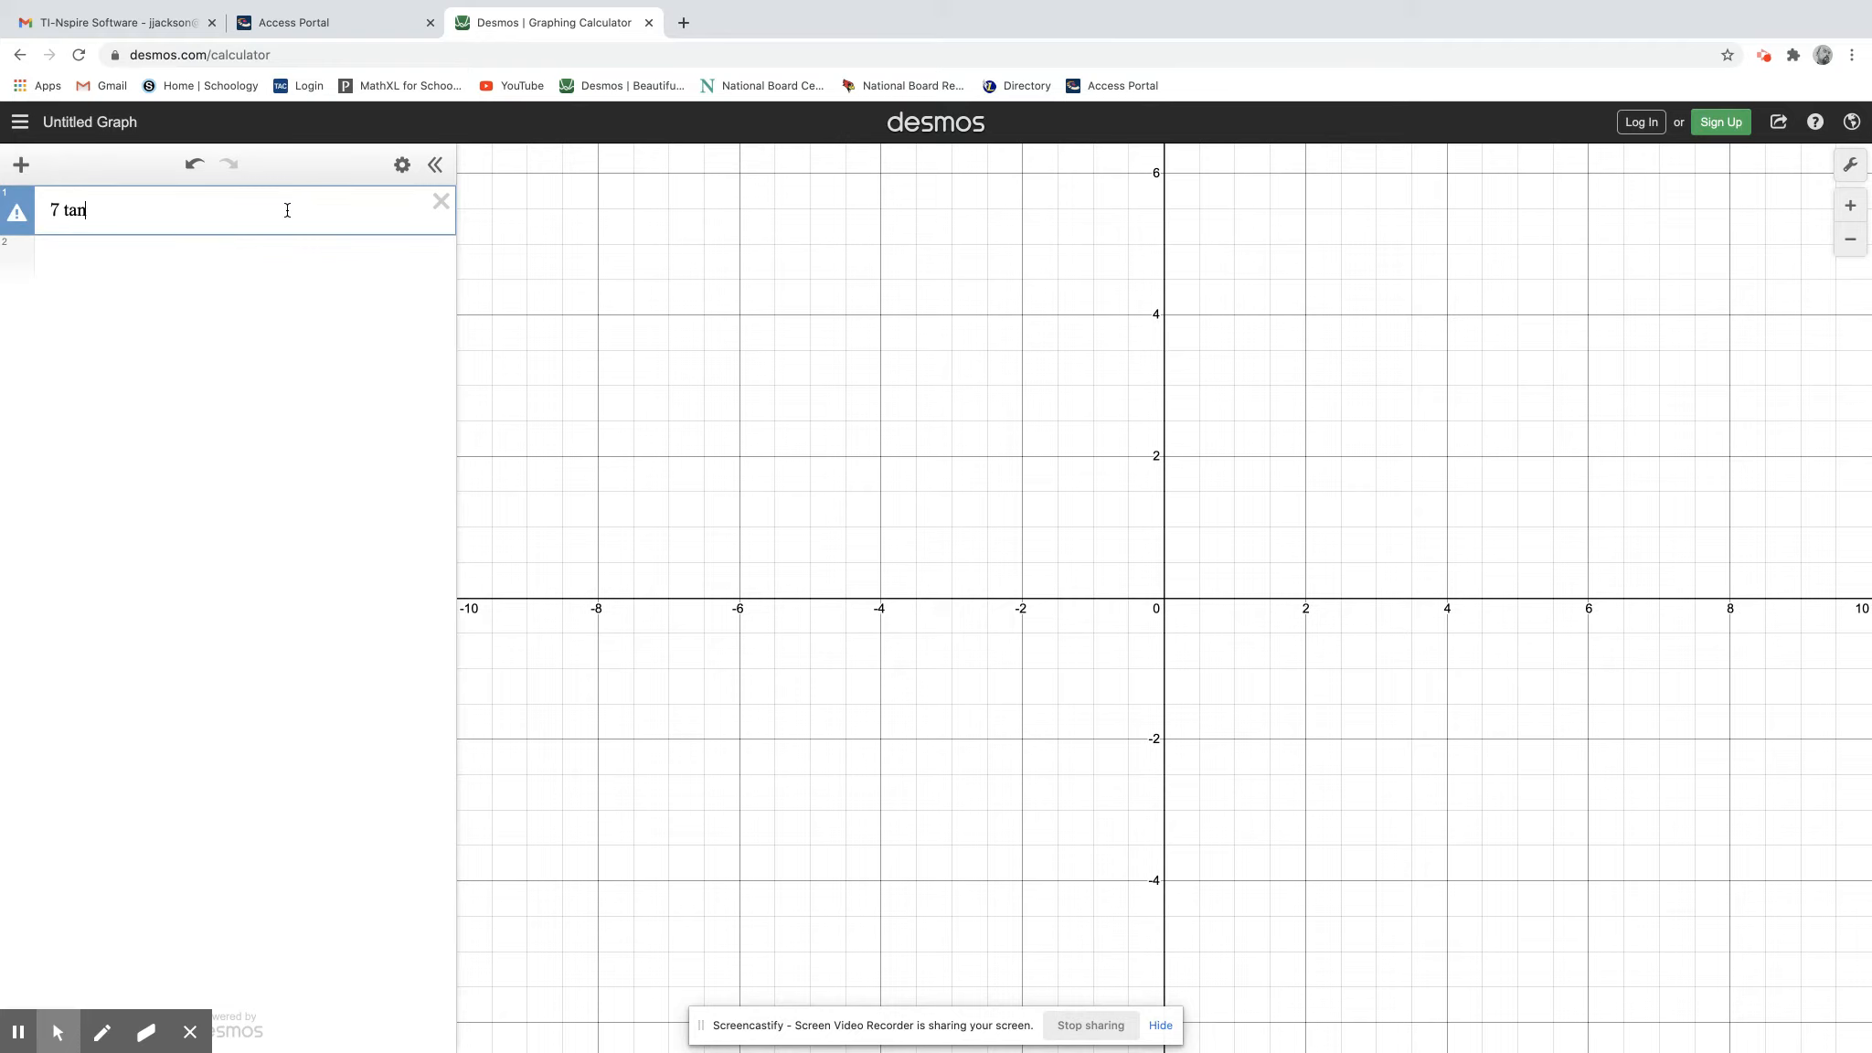
pyautogui.write('40')
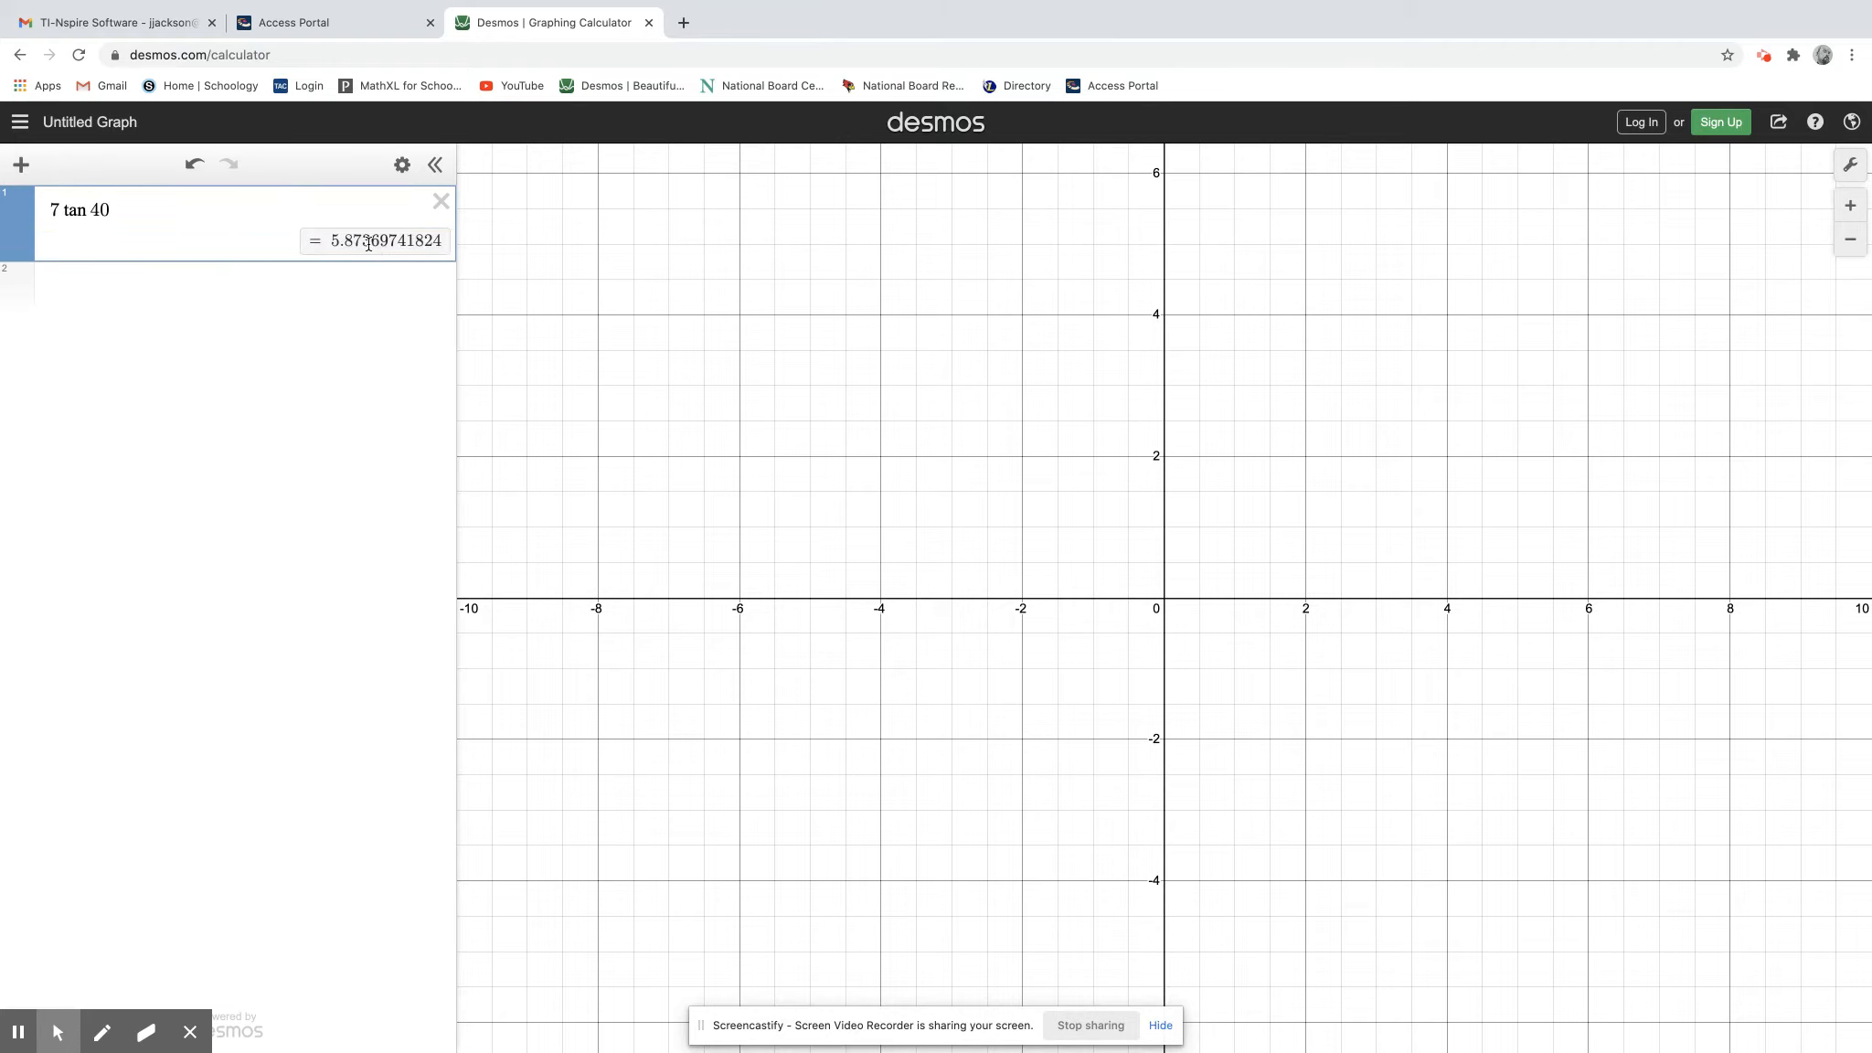
pyautogui.moveTo(343, 334)
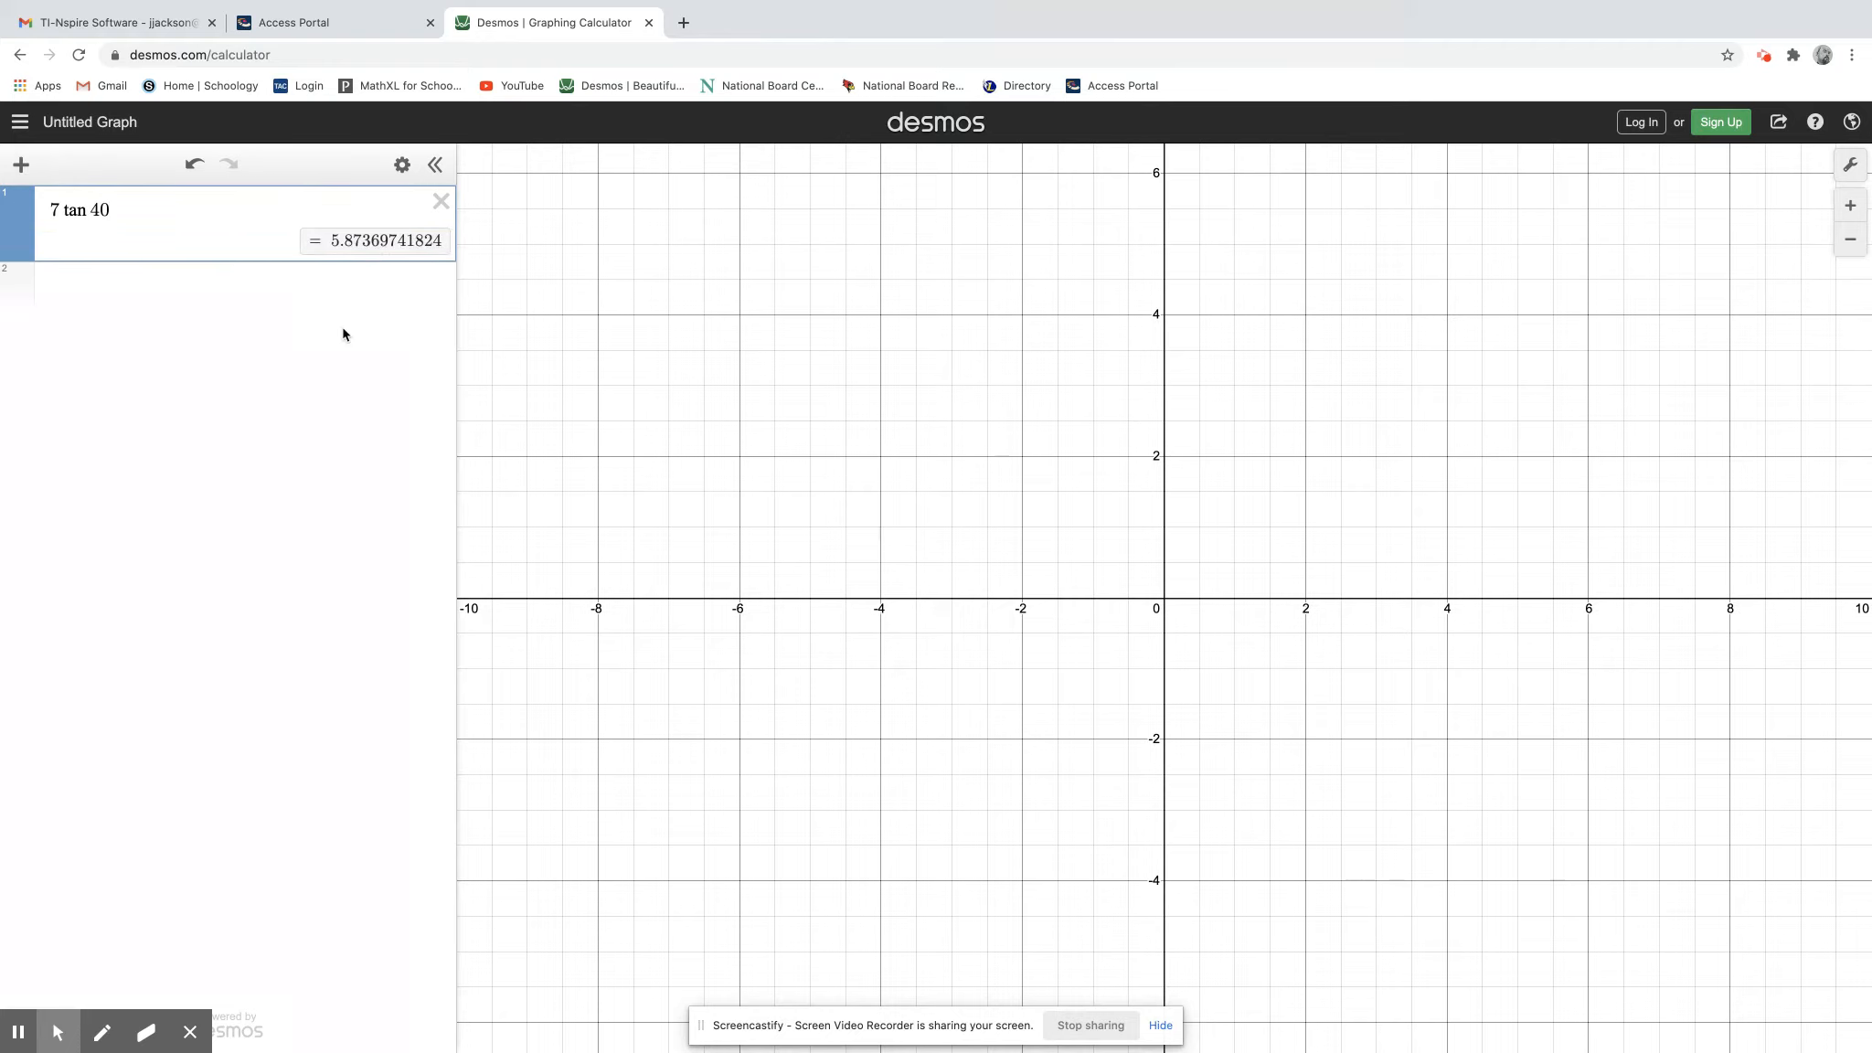